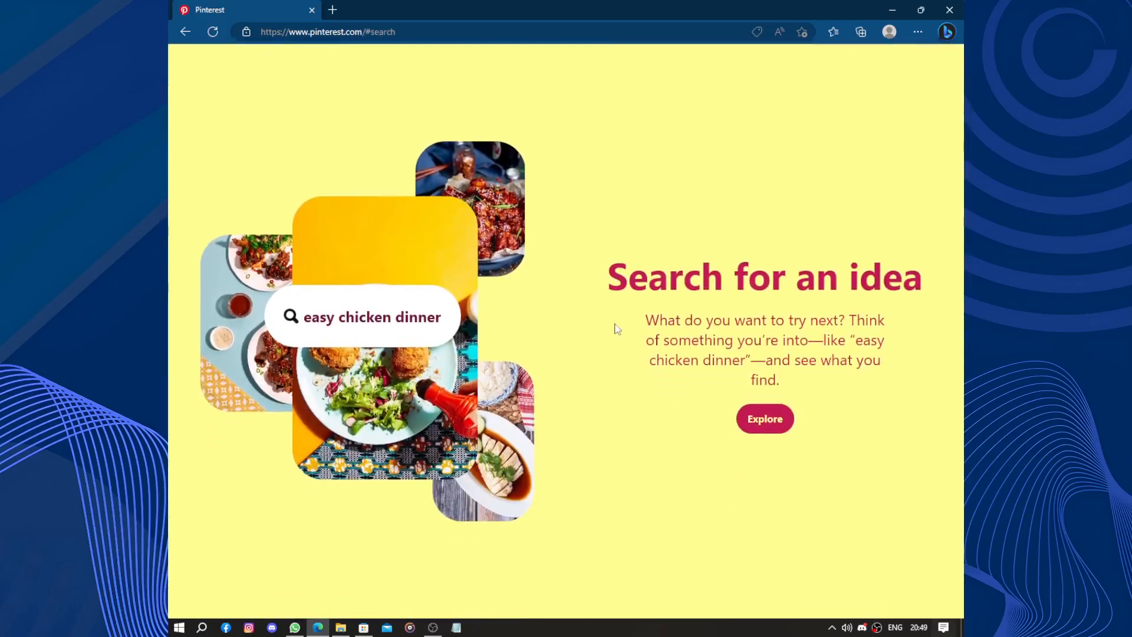
Start Pinterest sign-up with the saved email address and a password
scroll(down, 3)
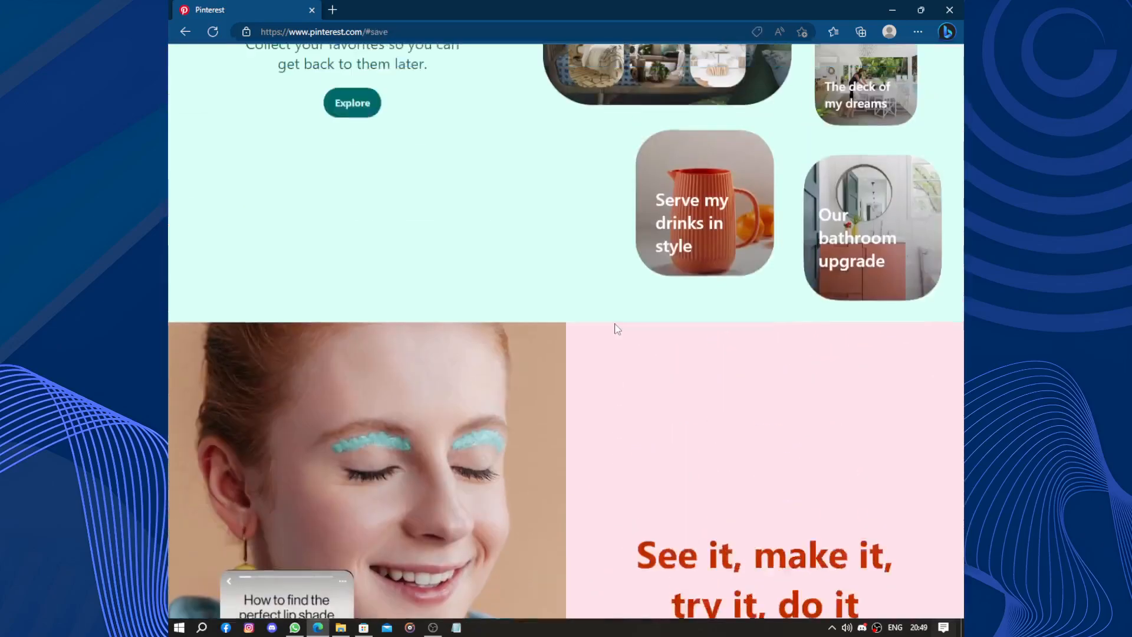
scroll(up, 3)
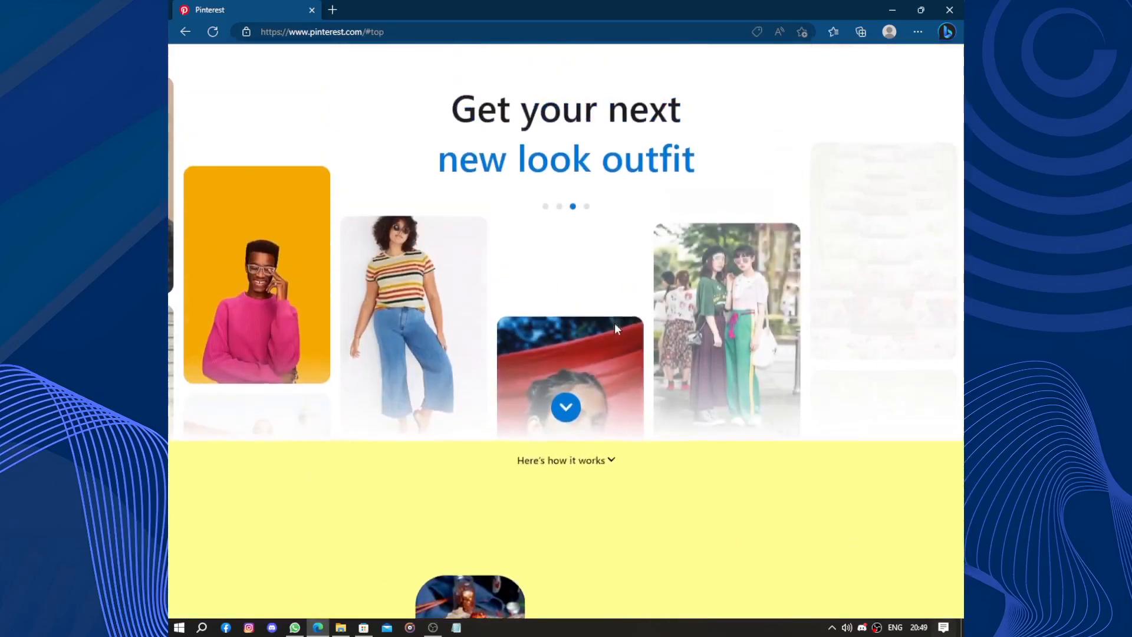
scroll(up, 3)
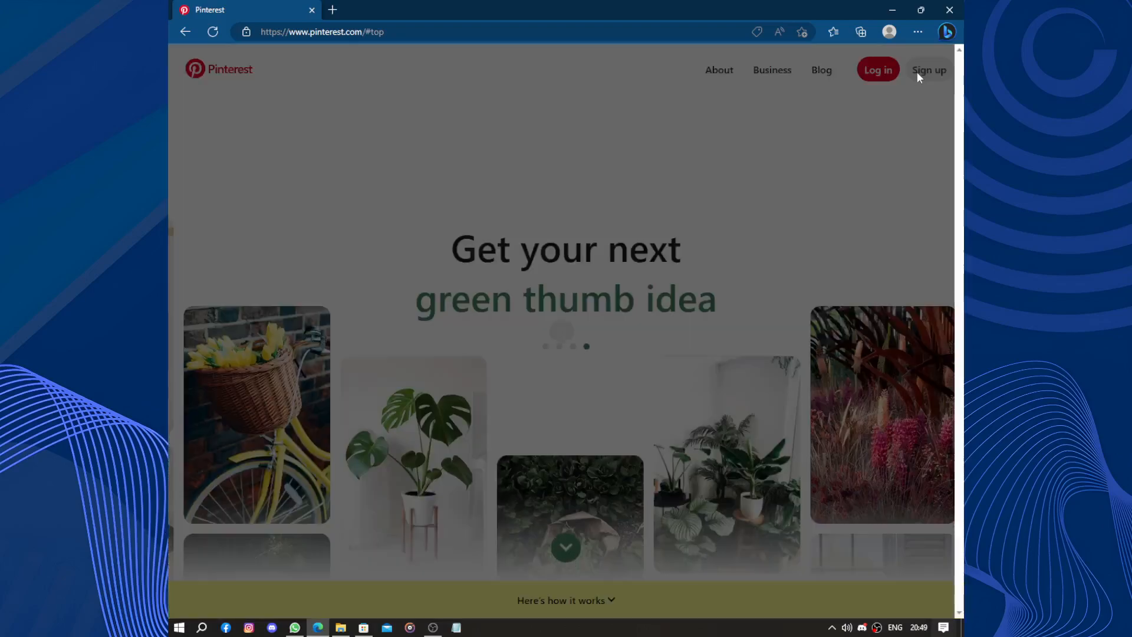
click(929, 69)
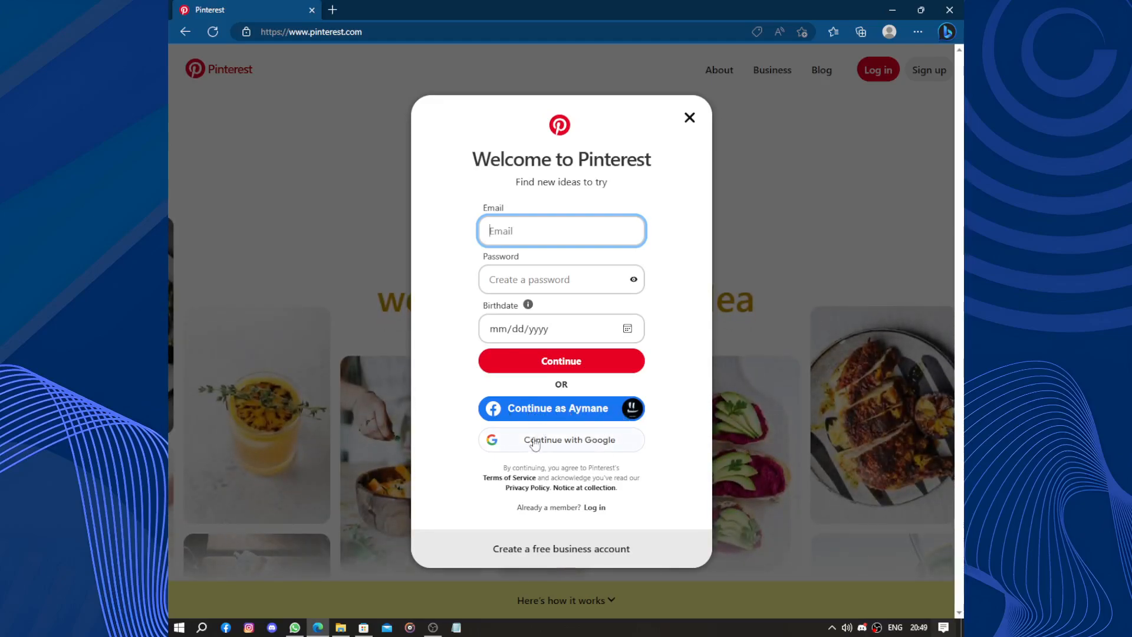
click(562, 230)
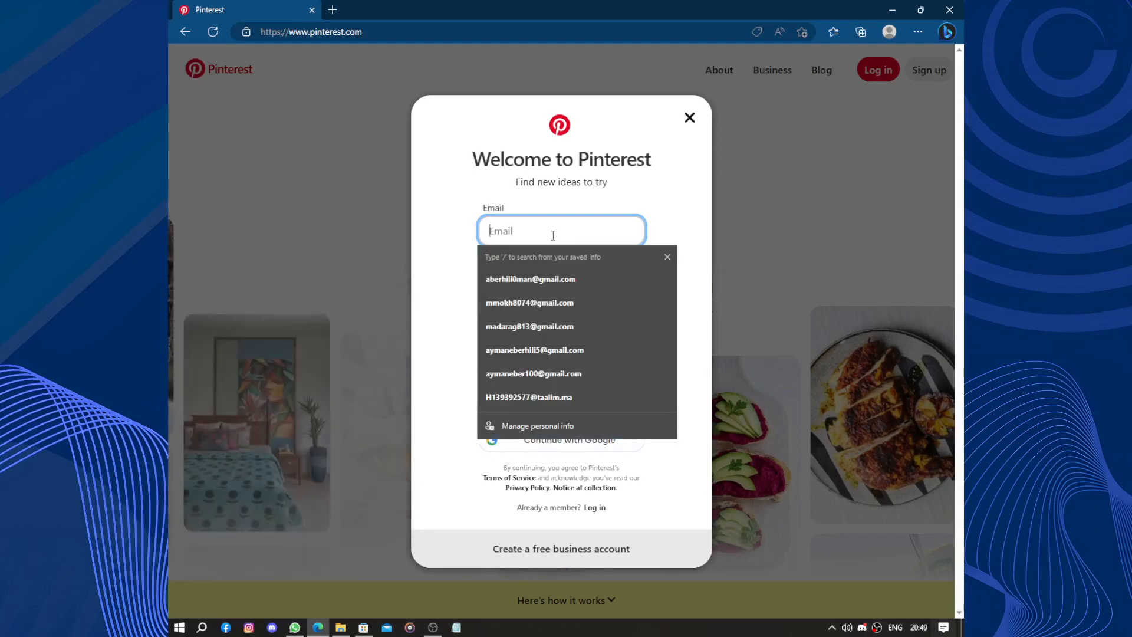
click(530, 278)
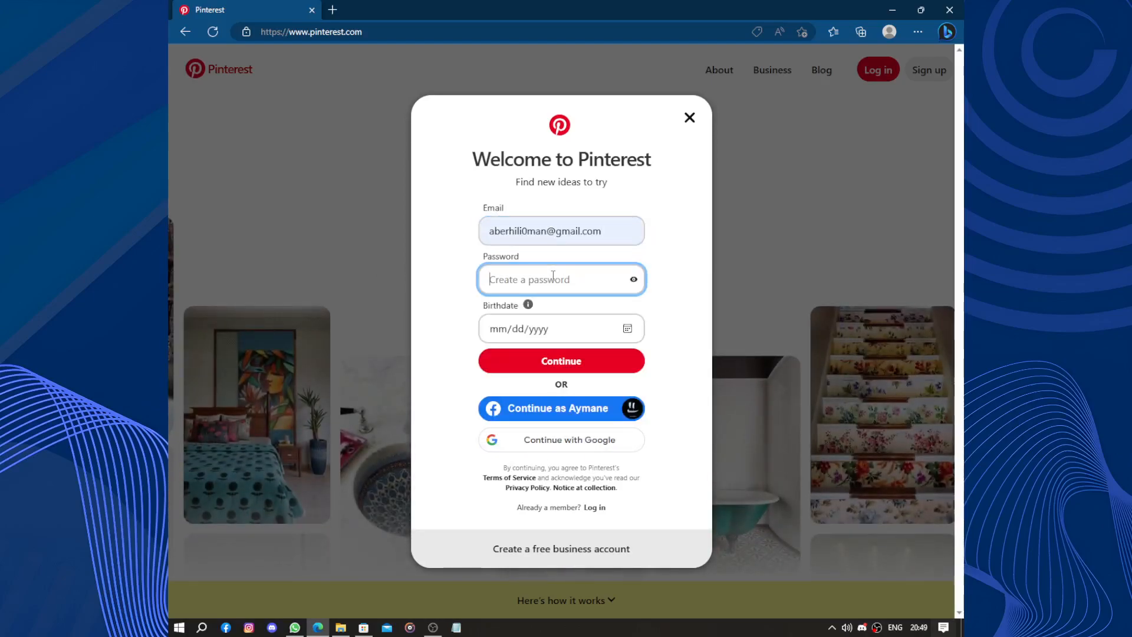
text(••)
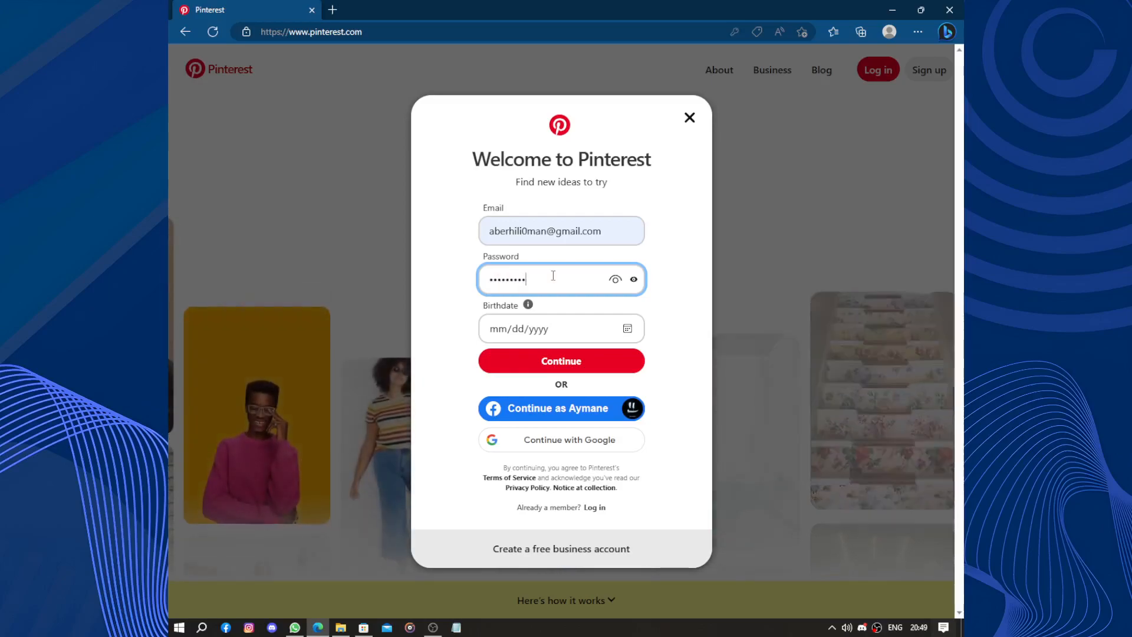
click(561, 328)
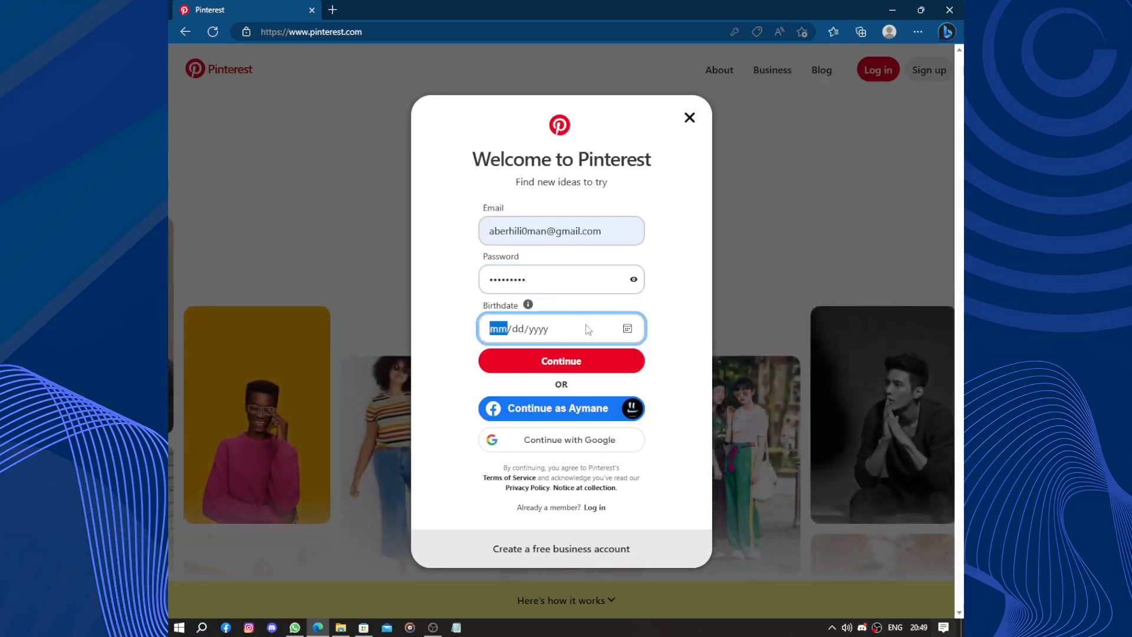
text(08/06/20212)
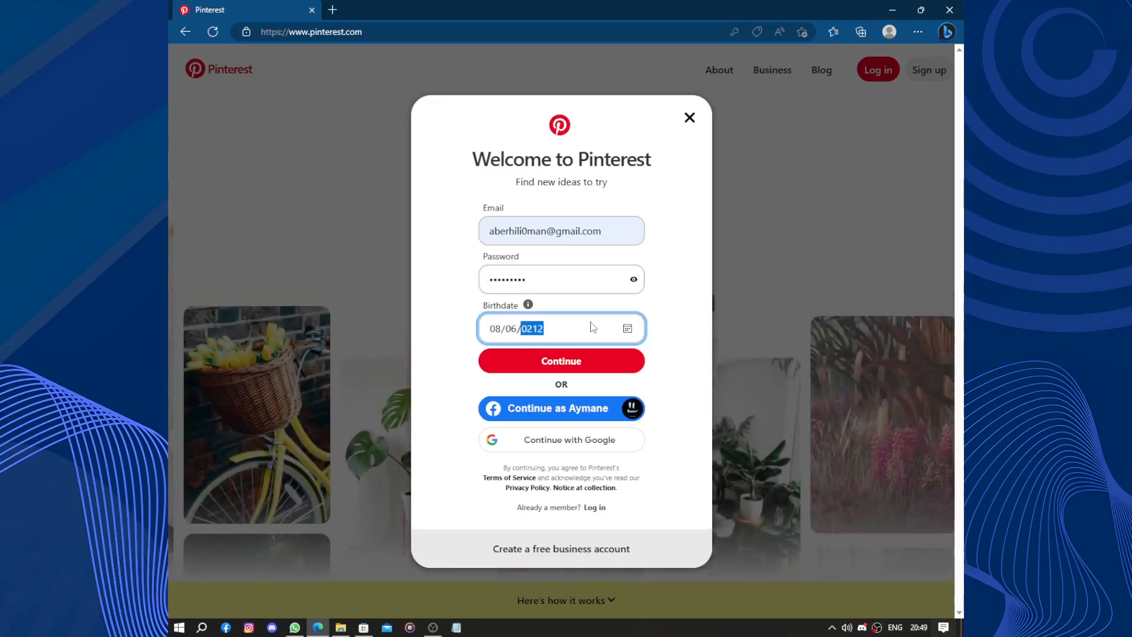
text(0000)
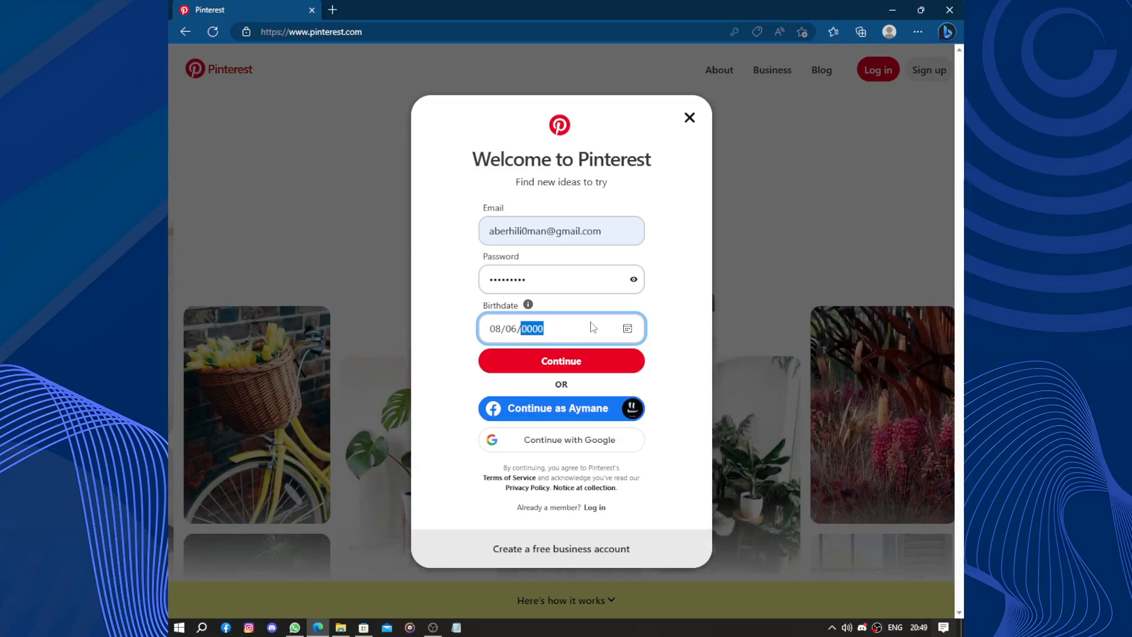
text(0200)
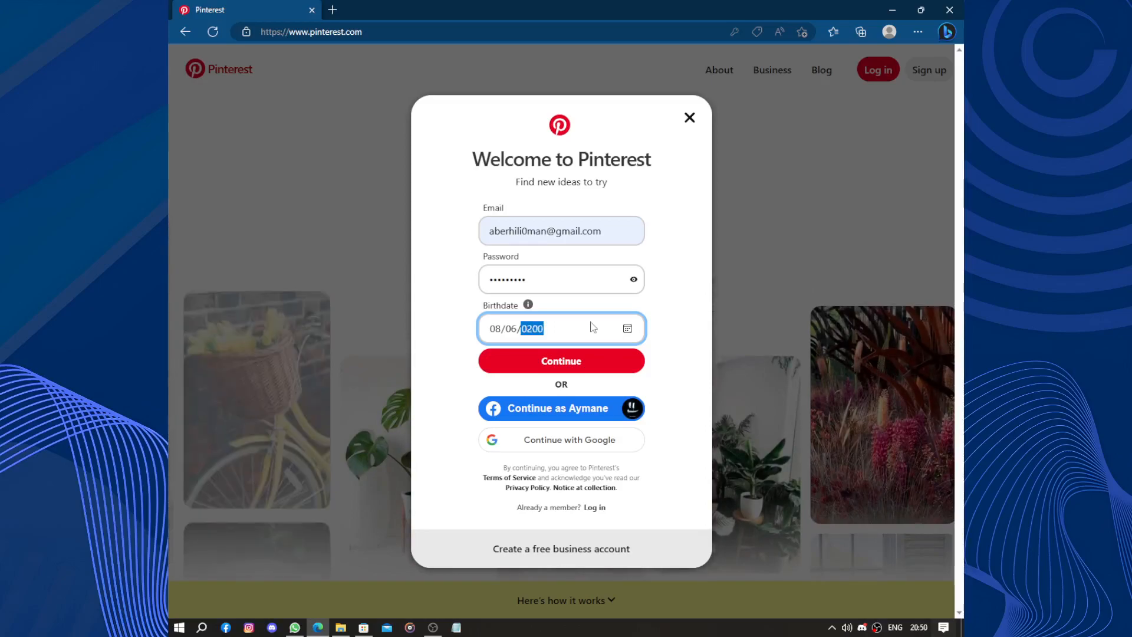
text(2005)
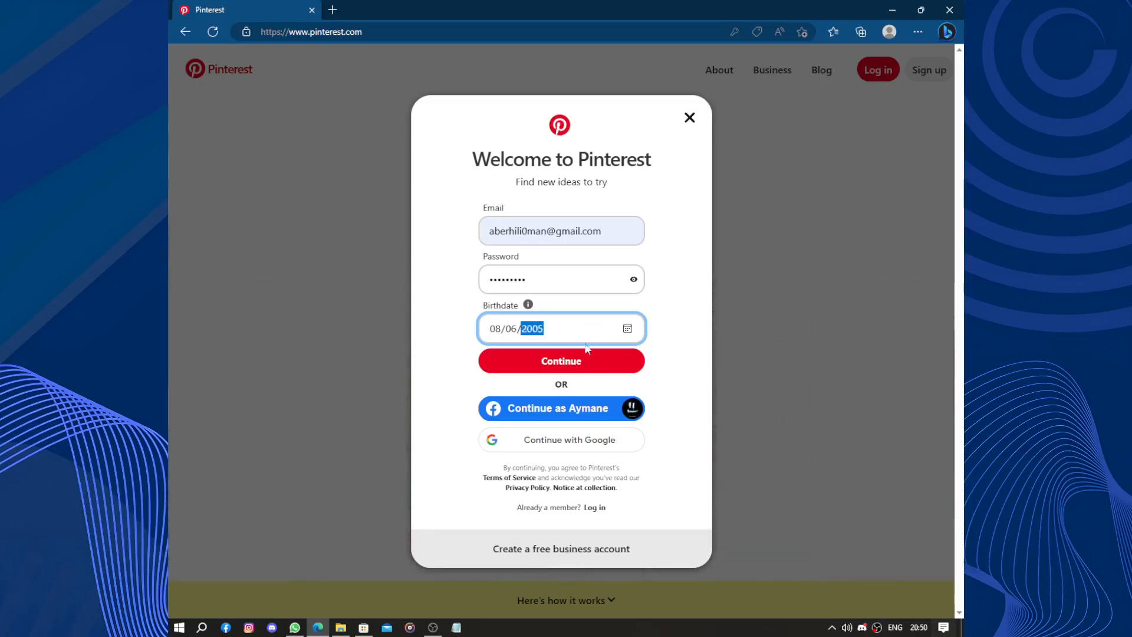
click(562, 361)
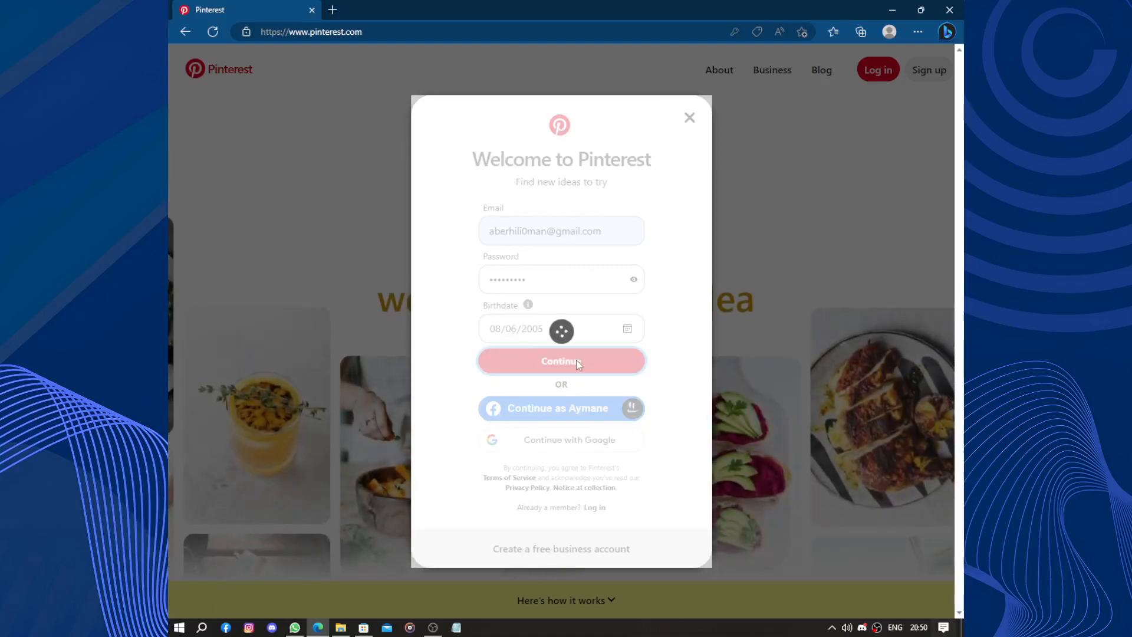
click(561, 361)
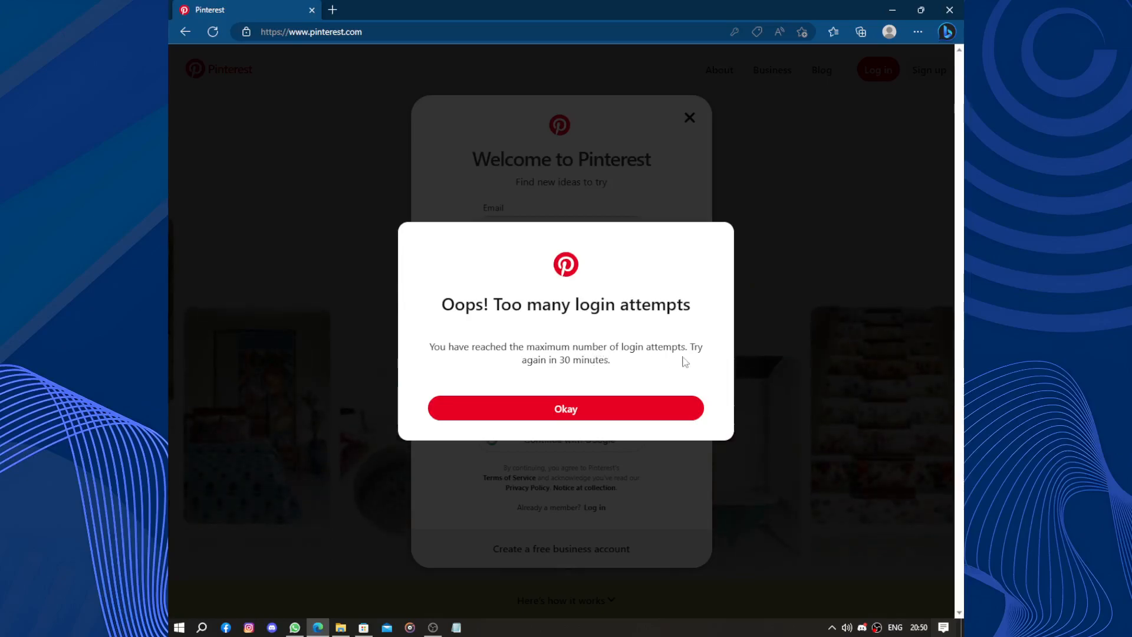
mouse_move(565, 408)
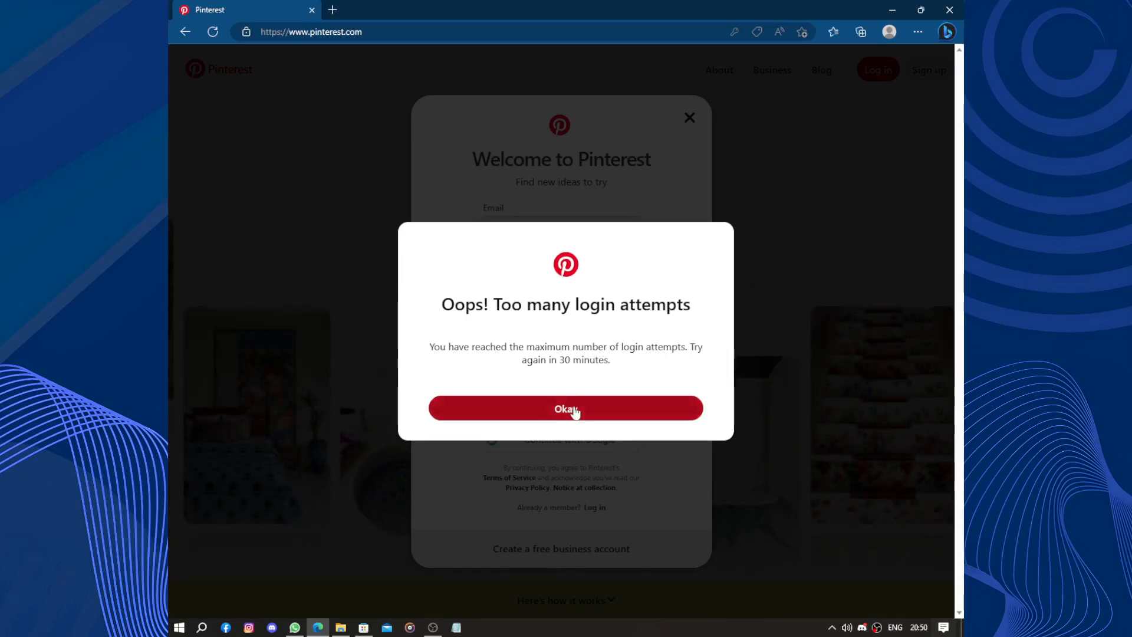
Dismiss the login-attempts notice and continue via the Facebook profile
click(565, 408)
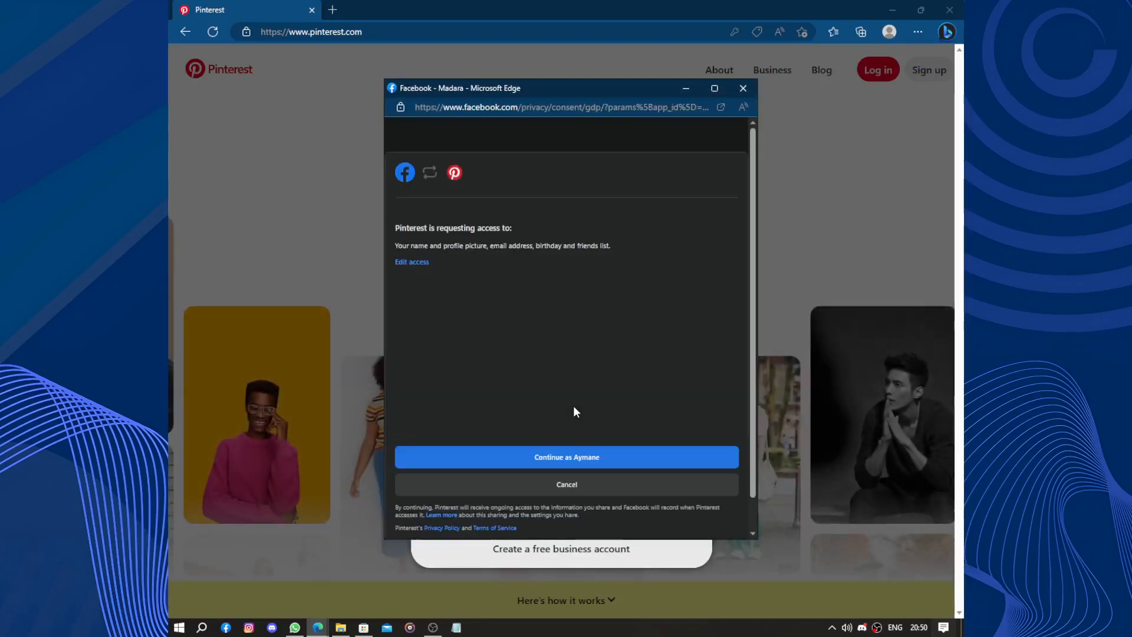
click(567, 456)
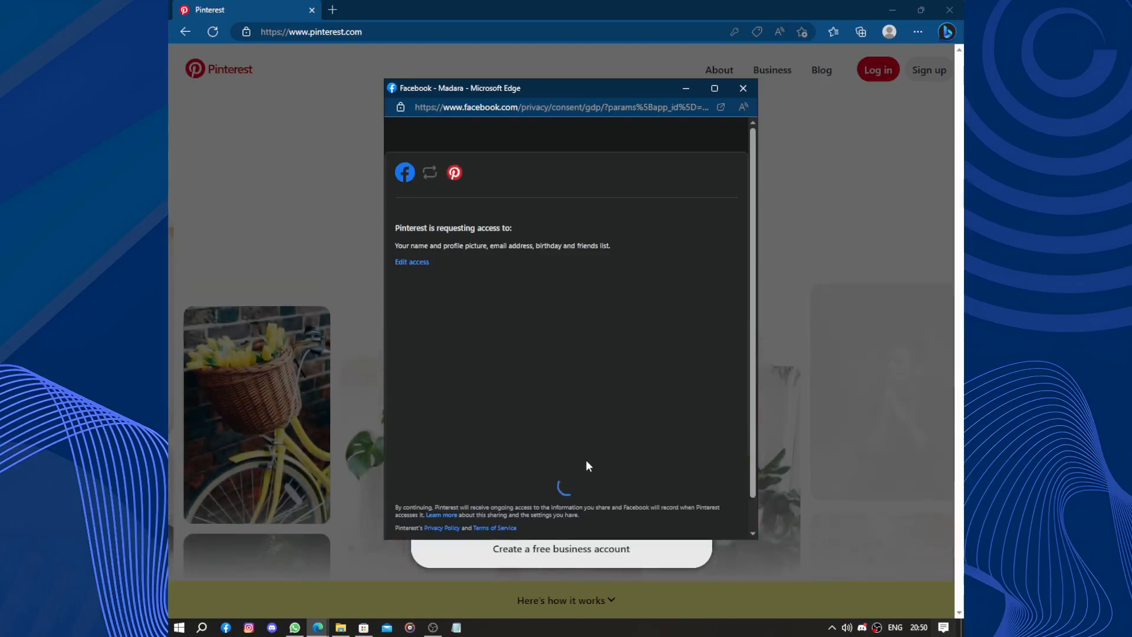
click(742, 89)
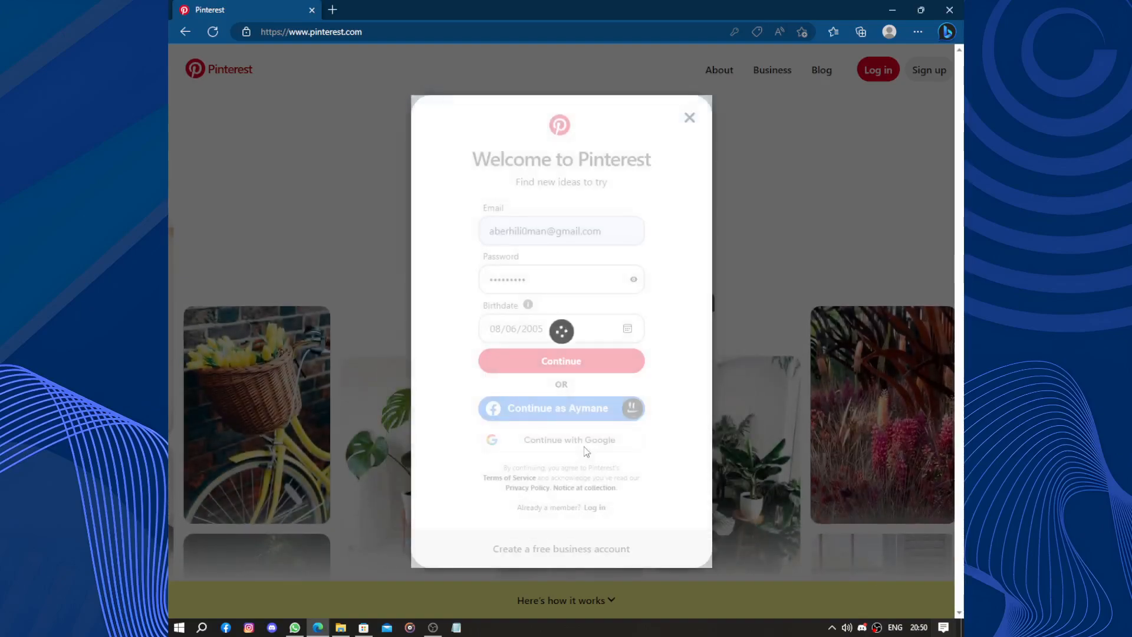
click(561, 361)
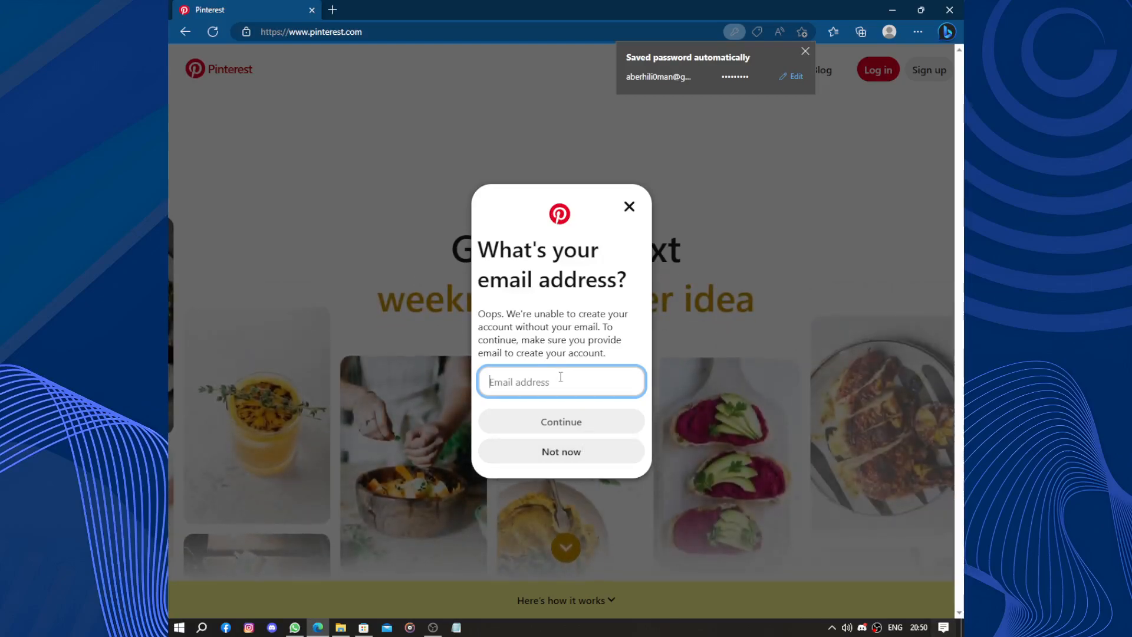
Supply the saved email address Pinterest requests, reaching the existing-account password prompt
text(ab)
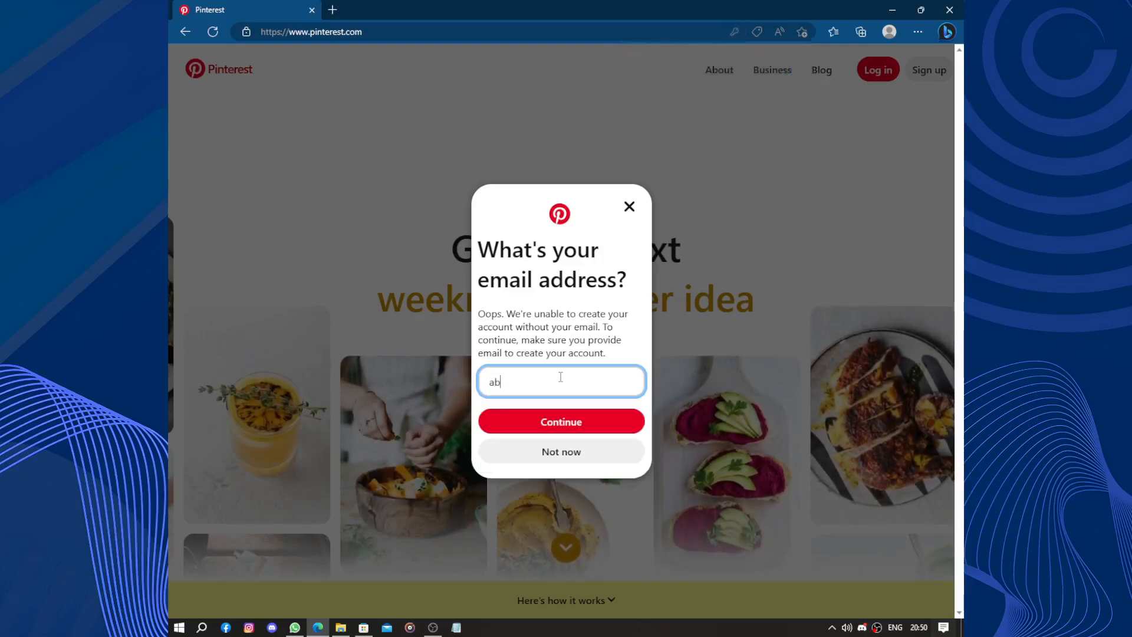
text(er)
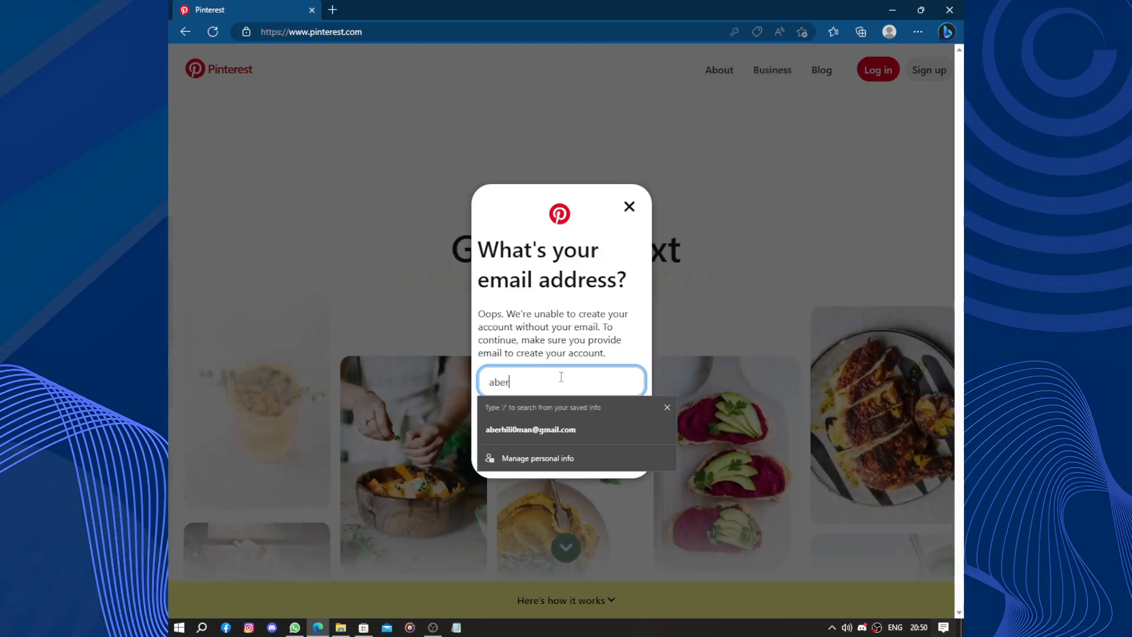
click(531, 430)
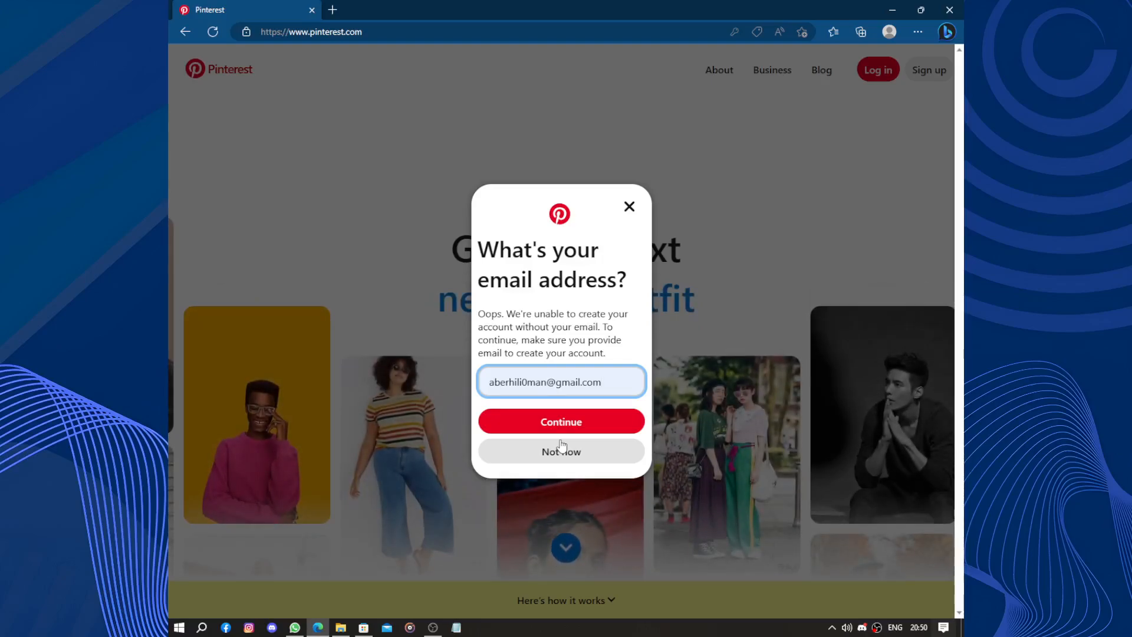
click(561, 421)
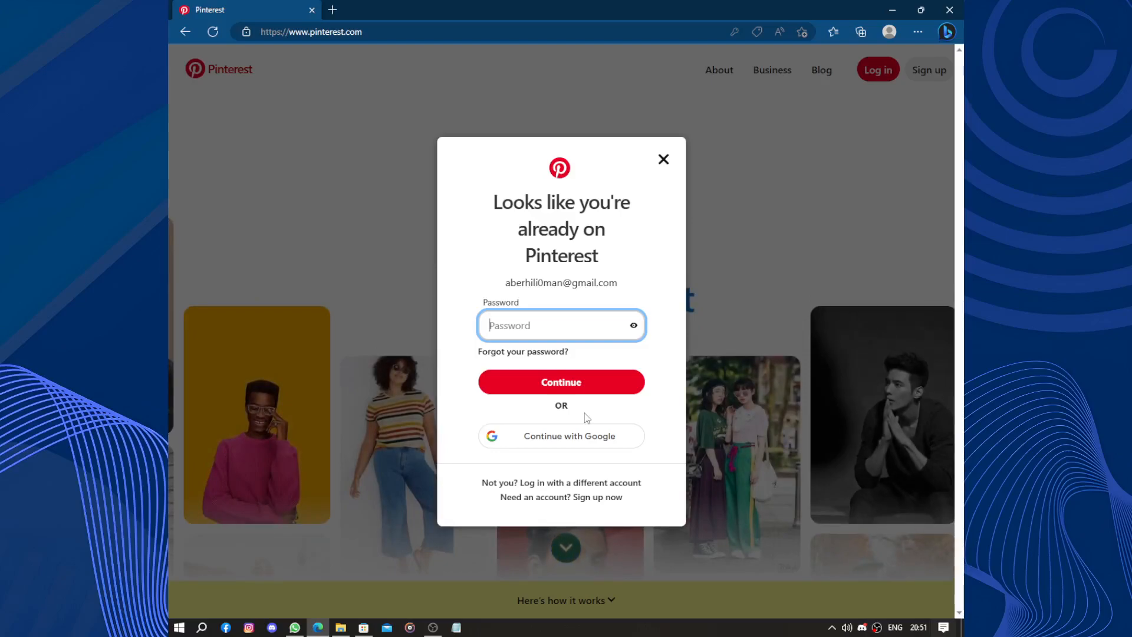
Sign in through the connected Google account and land on the logged-in profile page
click(556, 326)
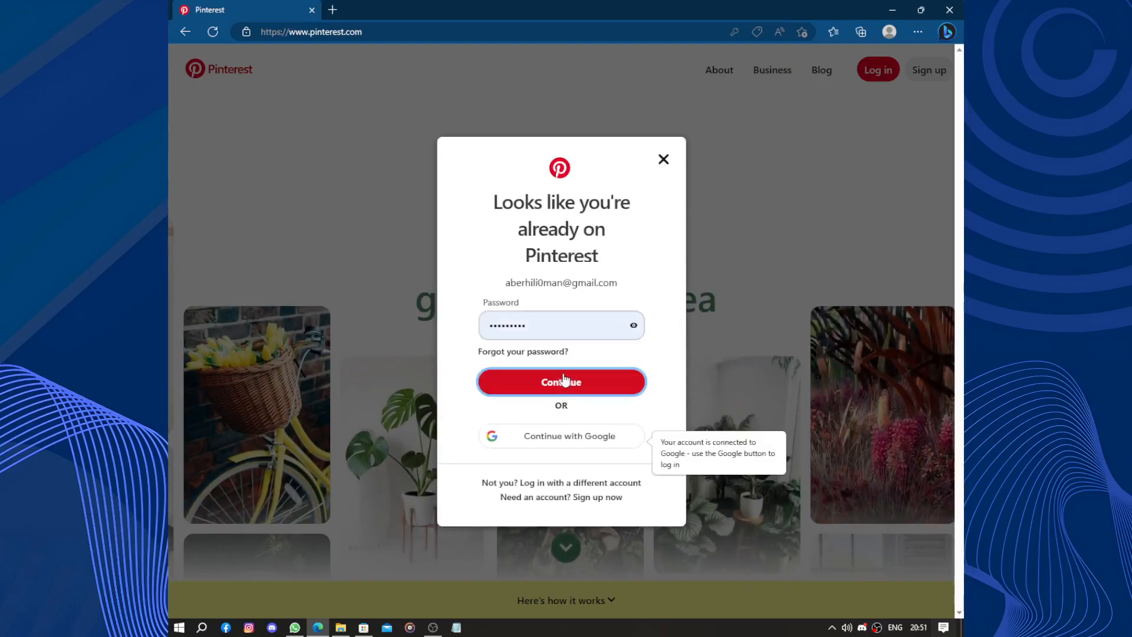
mouse_move(751, 456)
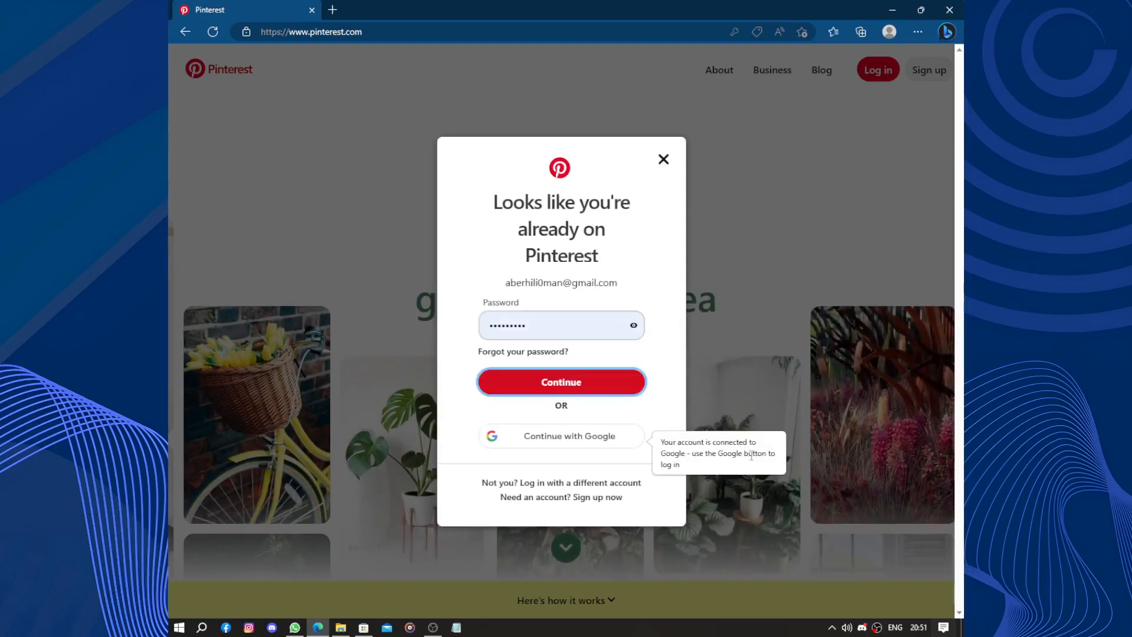
click(562, 435)
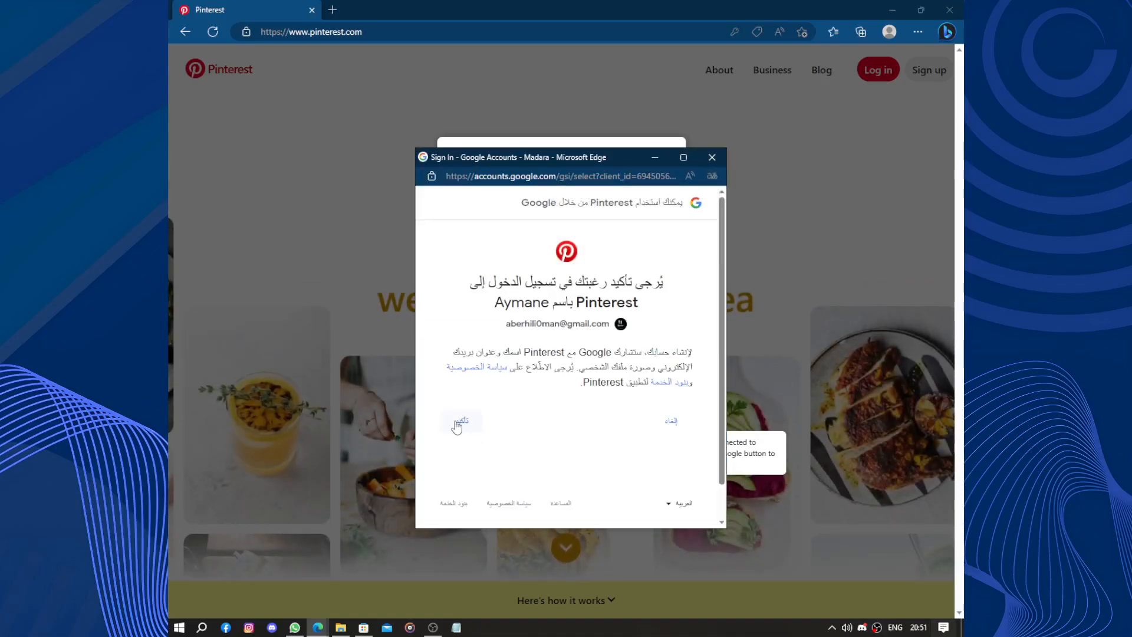
click(461, 421)
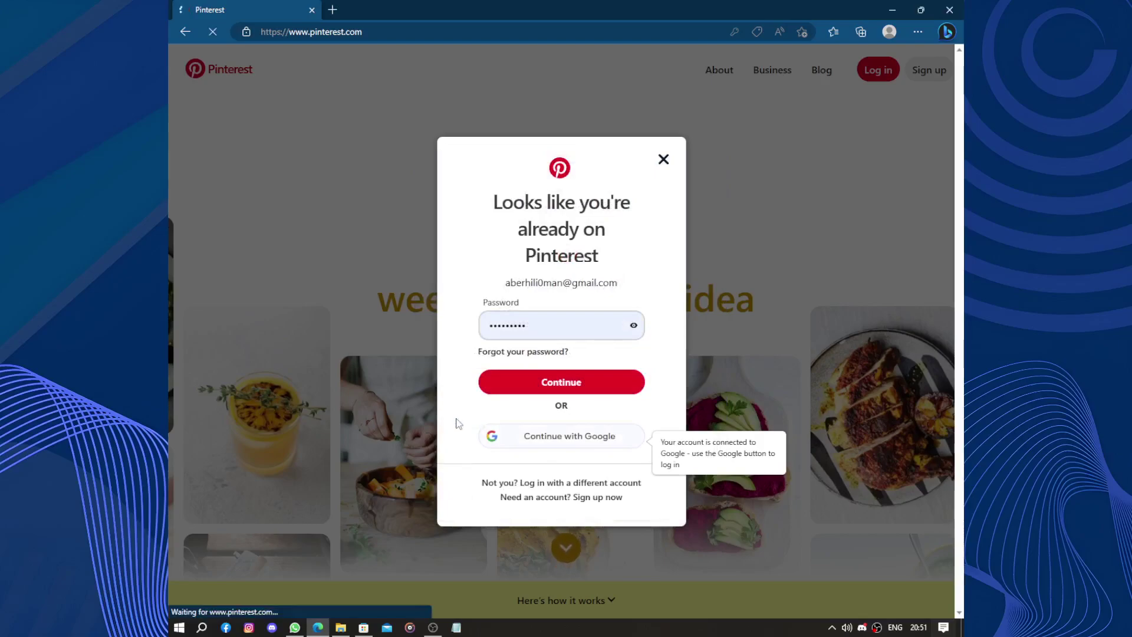
click(561, 383)
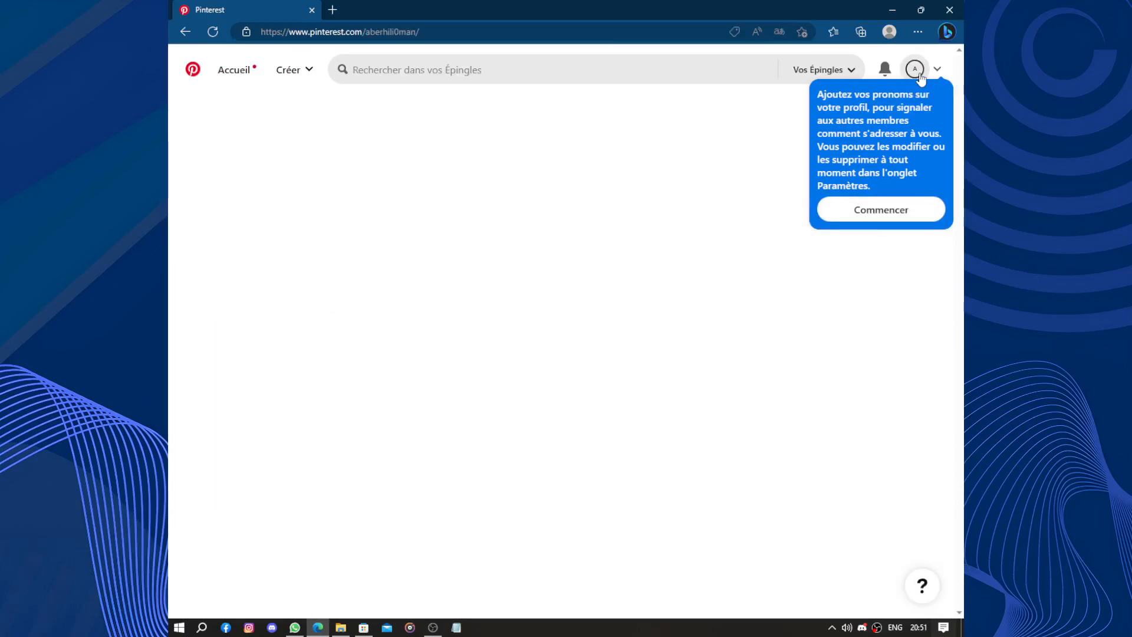
Dismiss the pronouns suggestion and browse security, login and account management settings
click(915, 70)
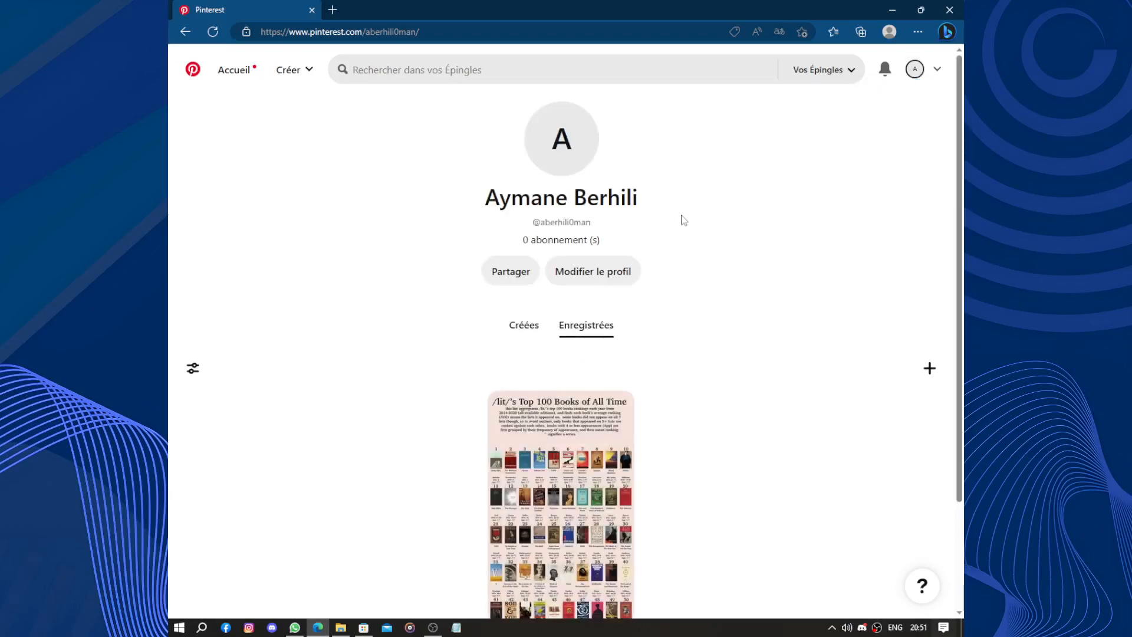
mouse_move(915, 70)
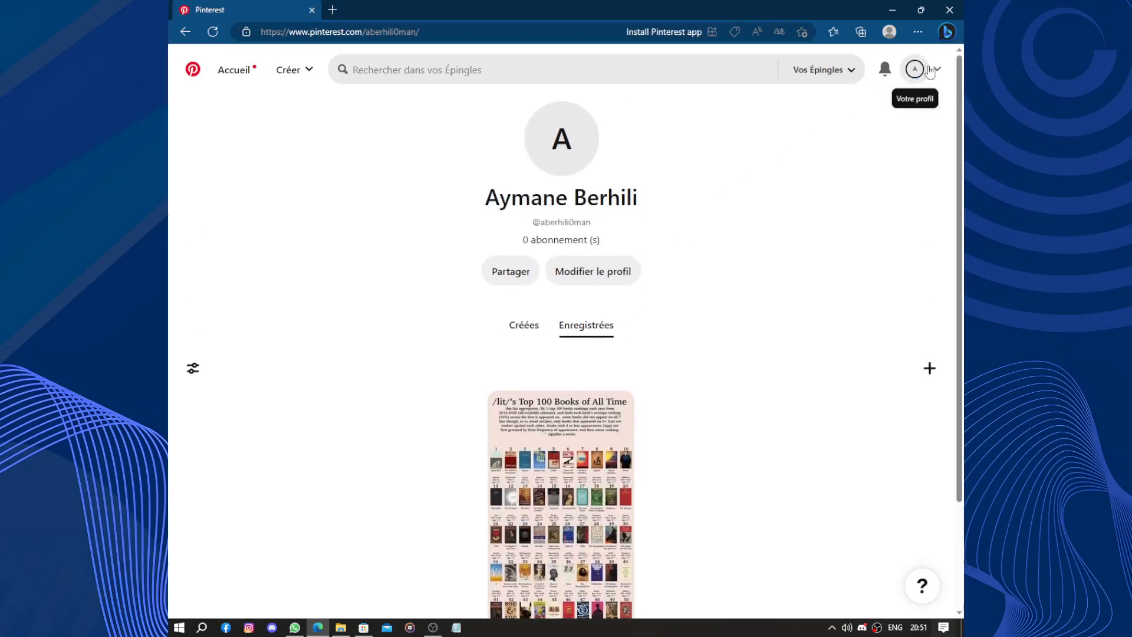
click(937, 70)
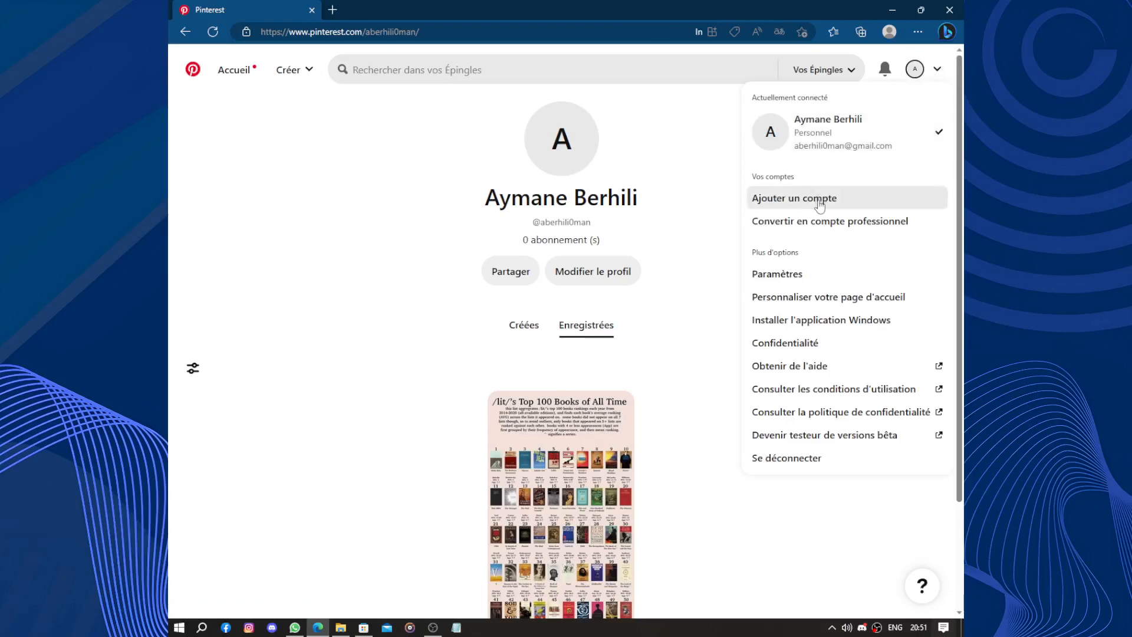
click(778, 274)
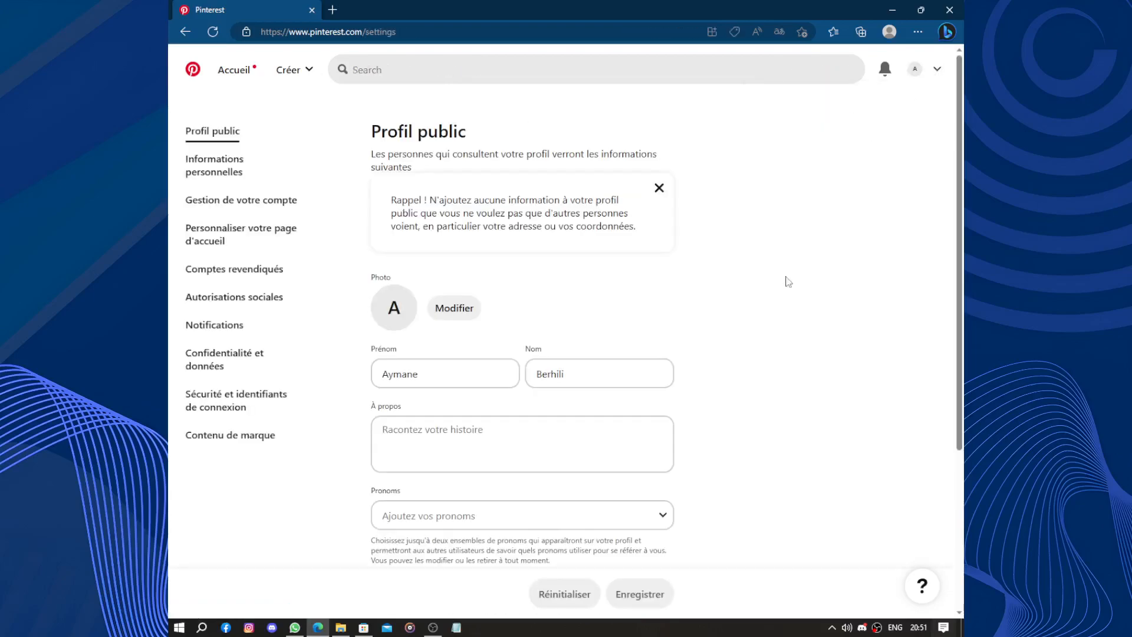
scroll(down, 3)
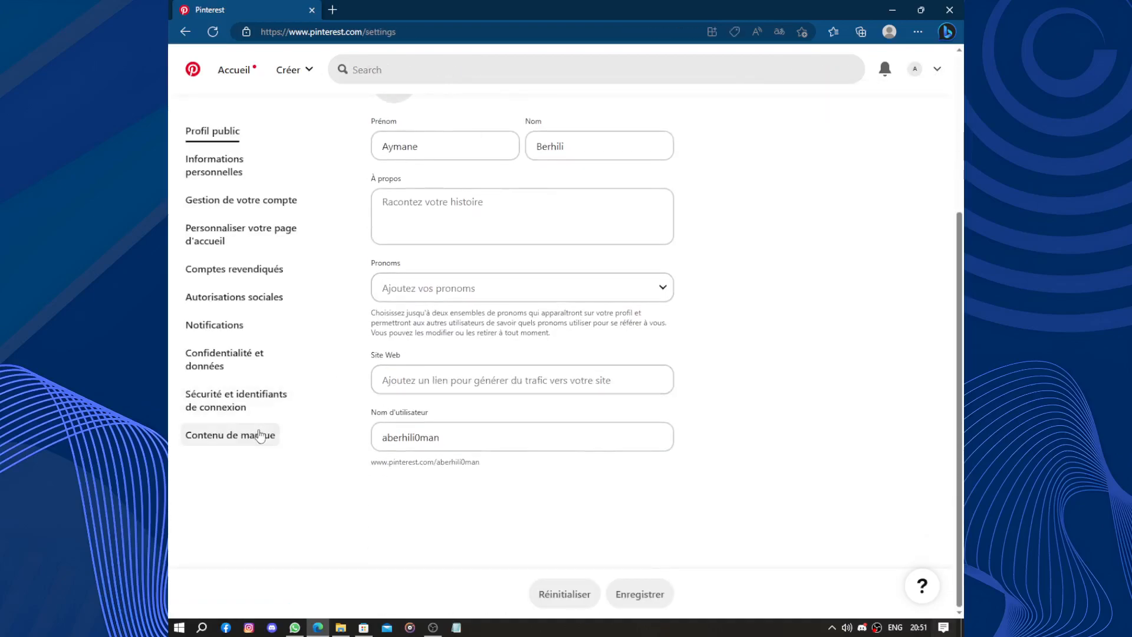
click(235, 400)
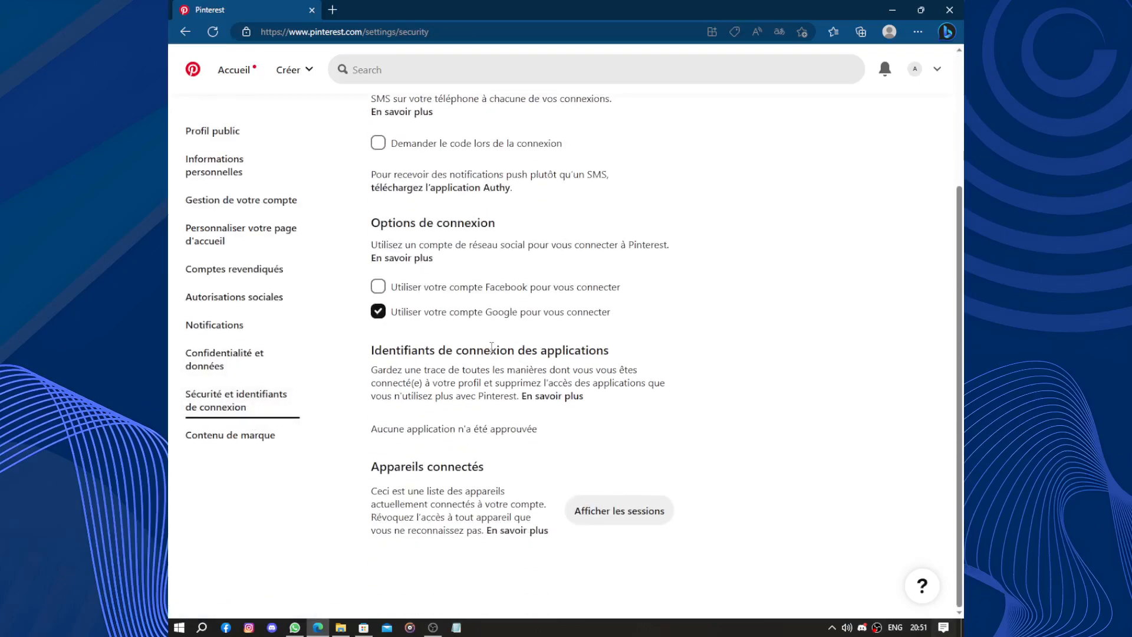
click(241, 201)
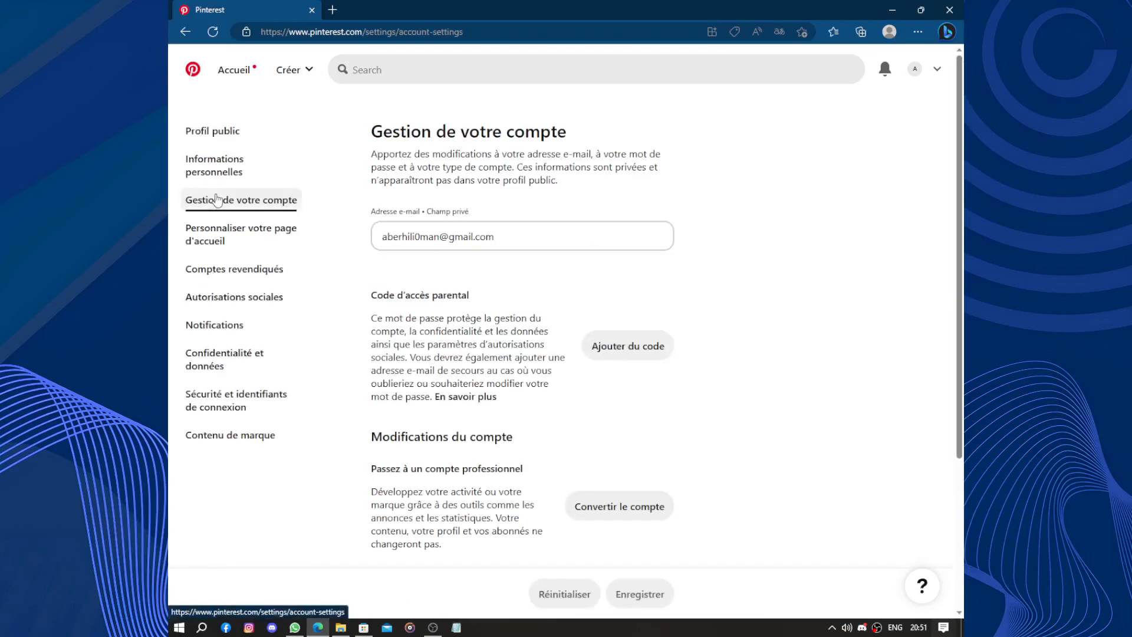
scroll(down, 3)
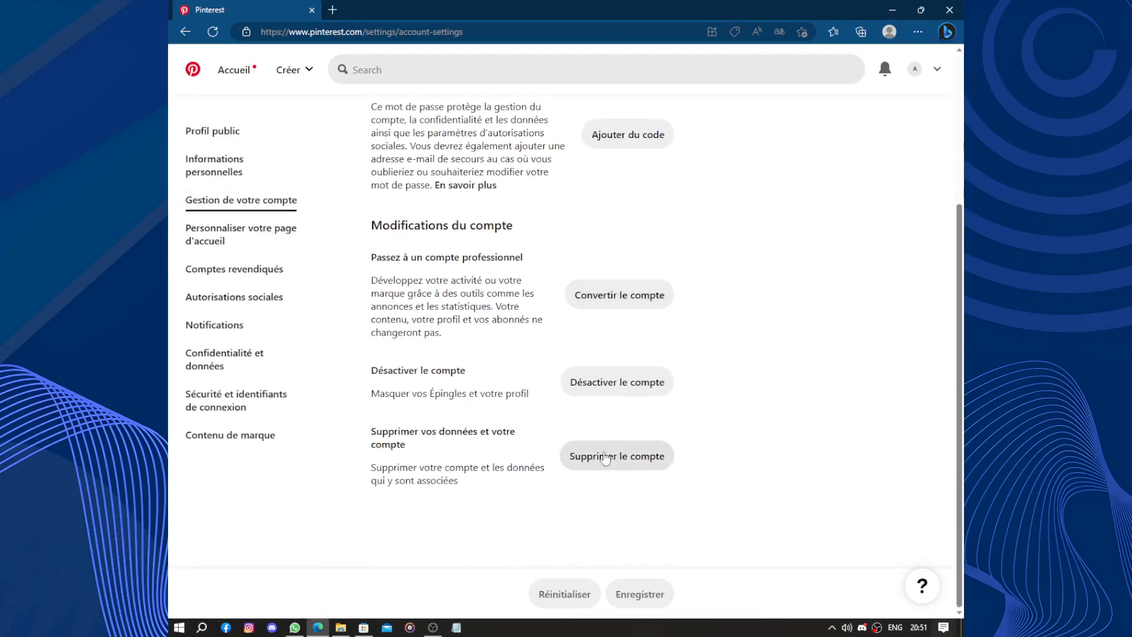
Turn off recommendations for all viewed pins in home feed tuning, then browse privacy settings back to public profile
click(241, 233)
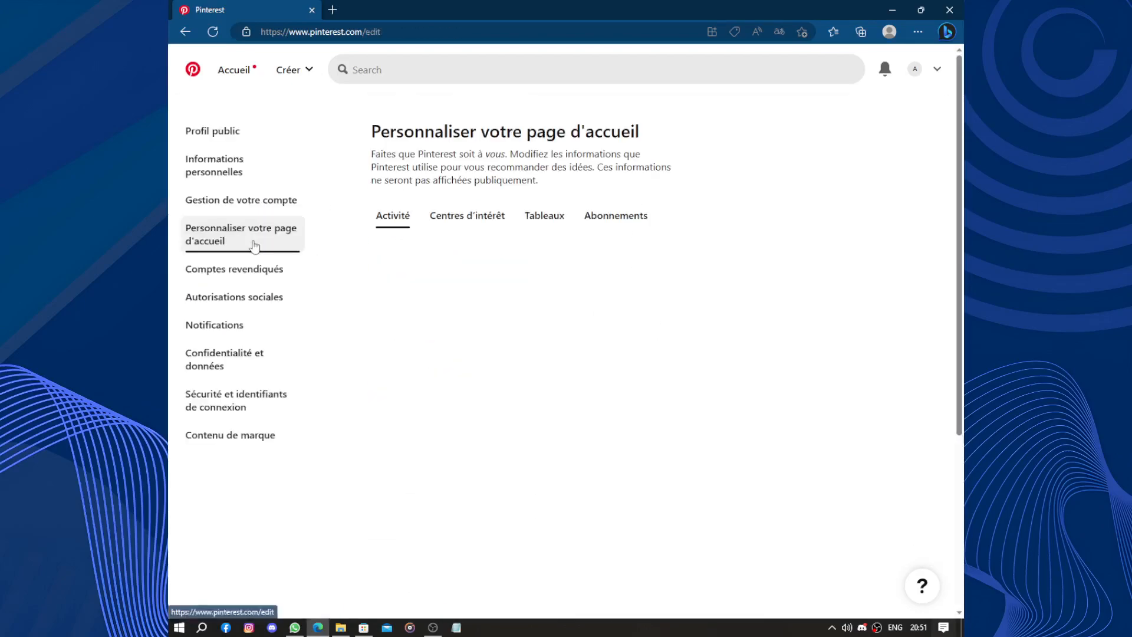
click(392, 215)
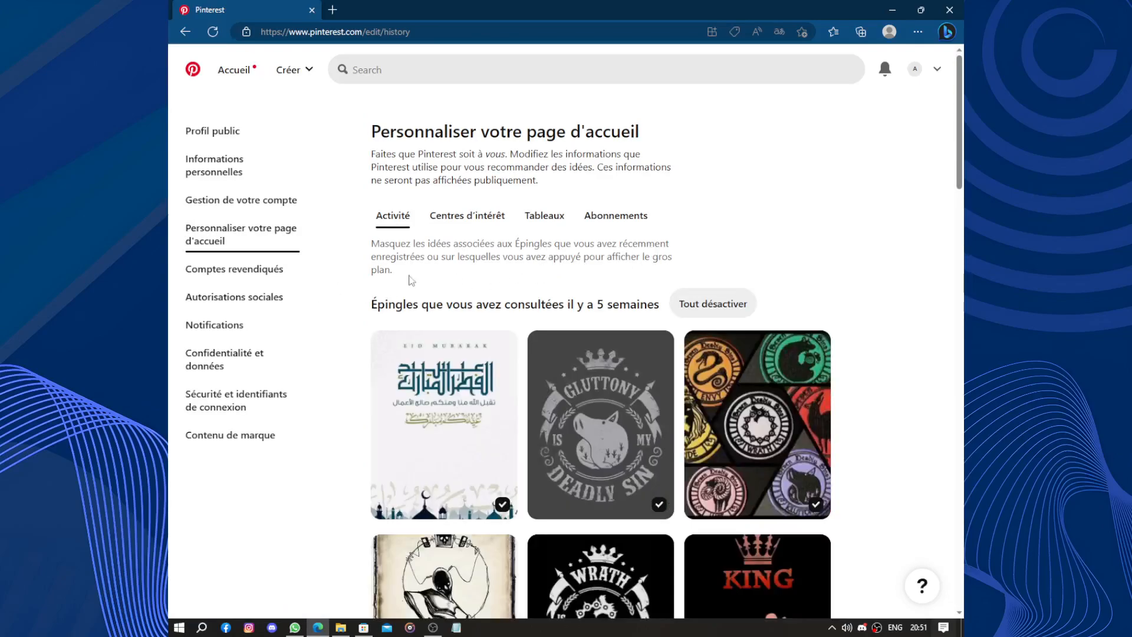
mouse_move(732, 298)
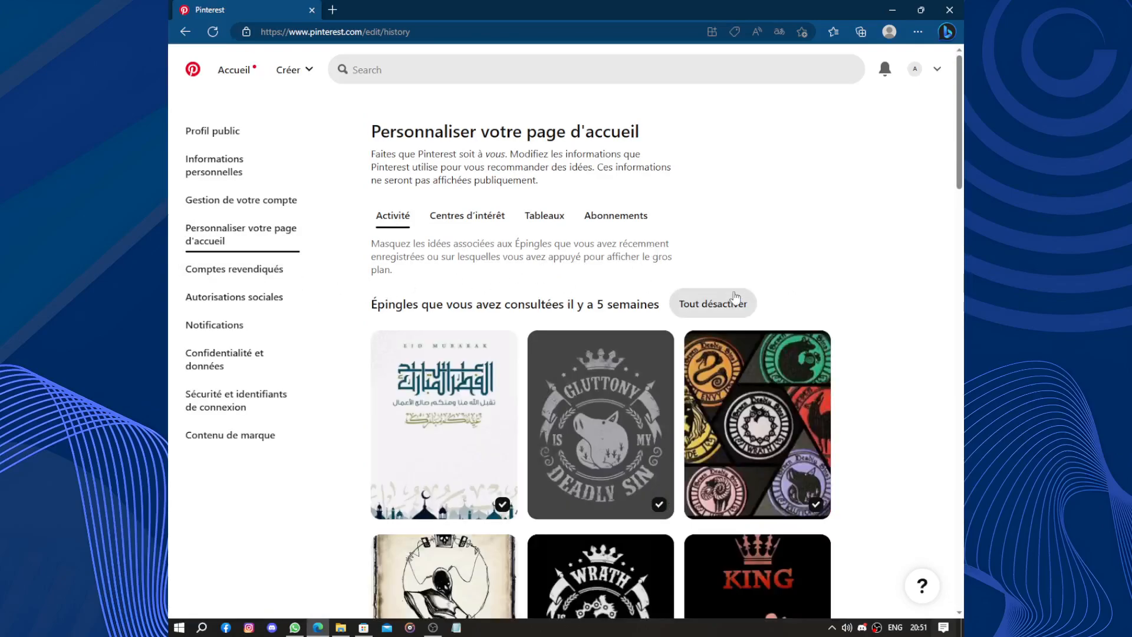
click(712, 303)
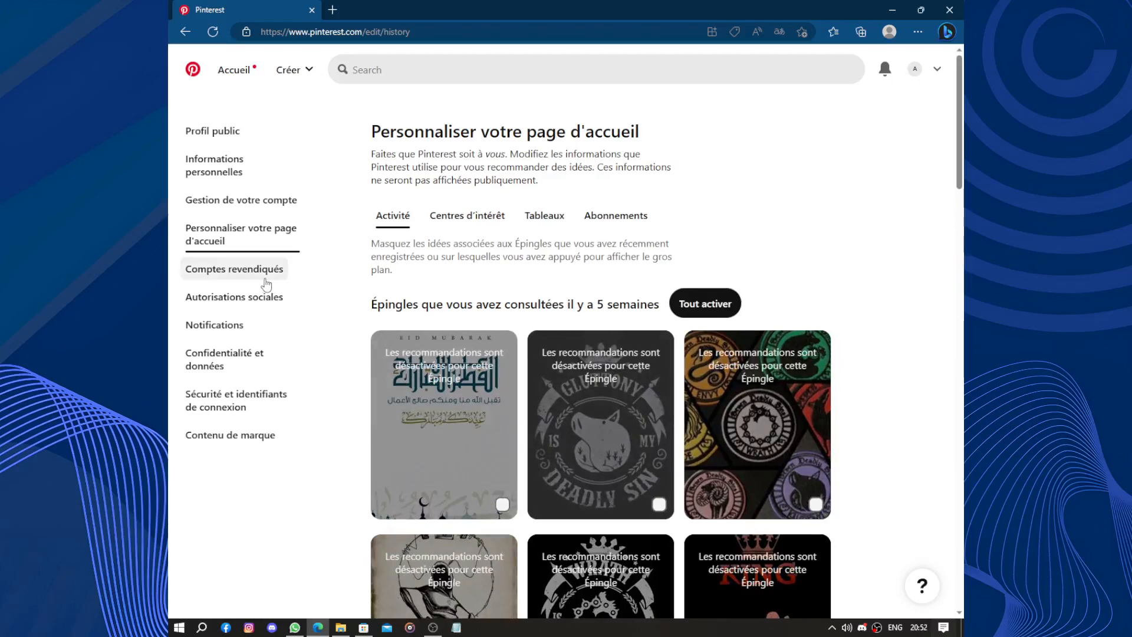
click(233, 296)
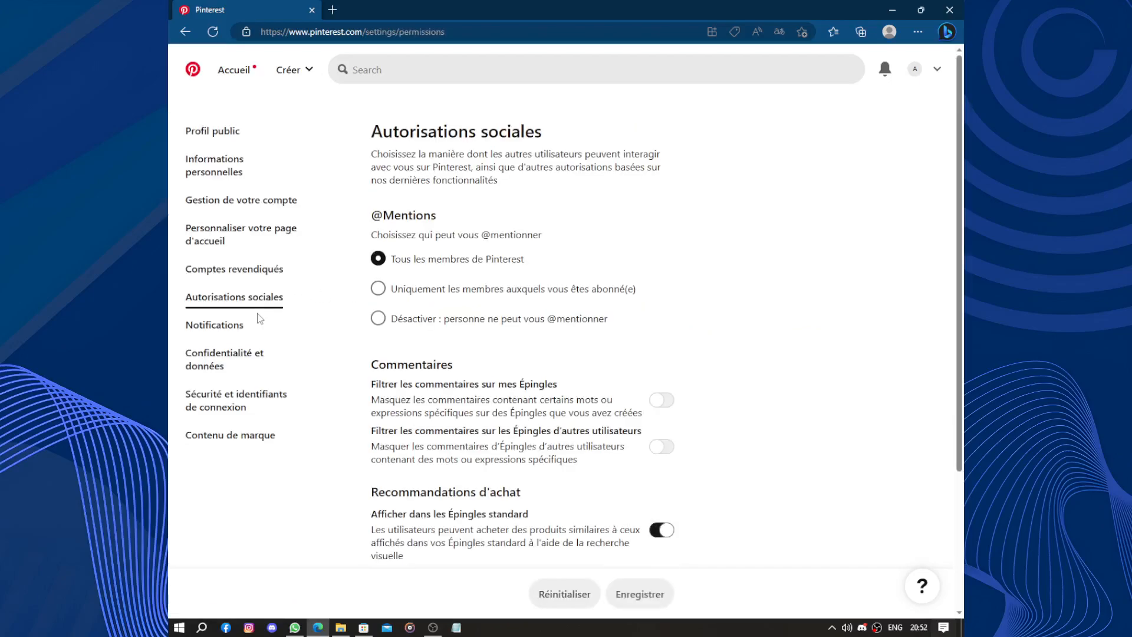
click(224, 359)
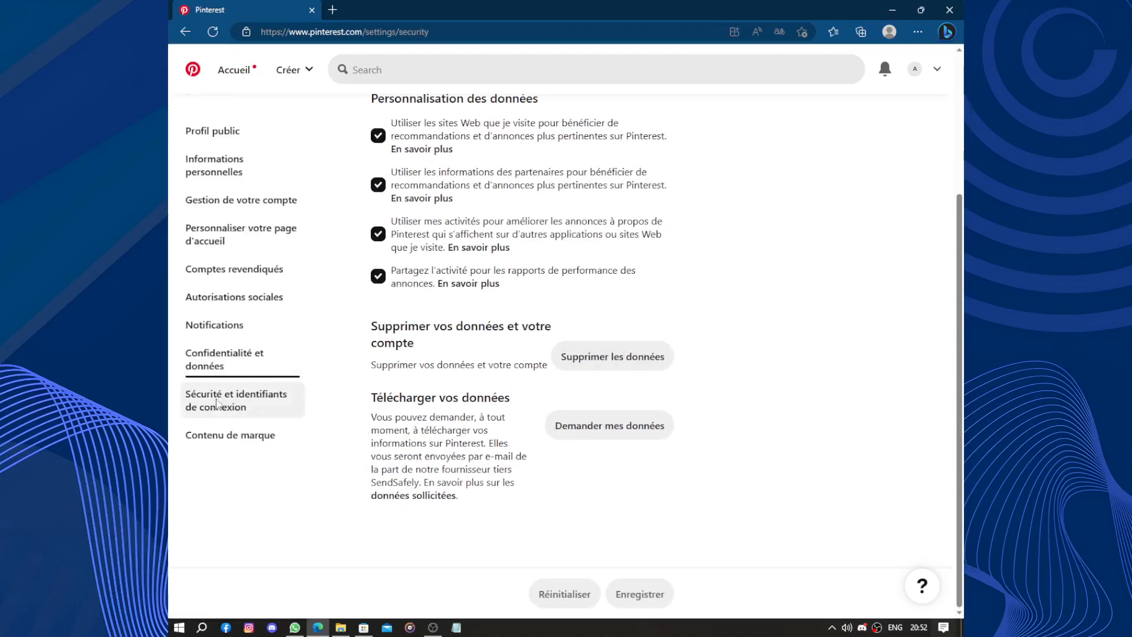
click(236, 400)
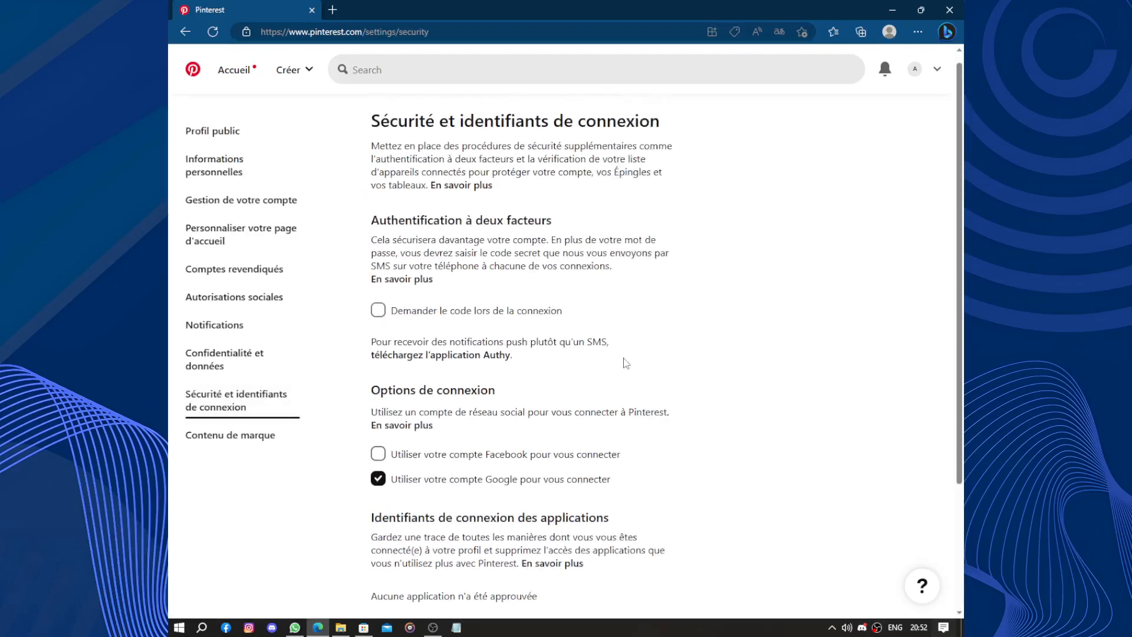
click(213, 131)
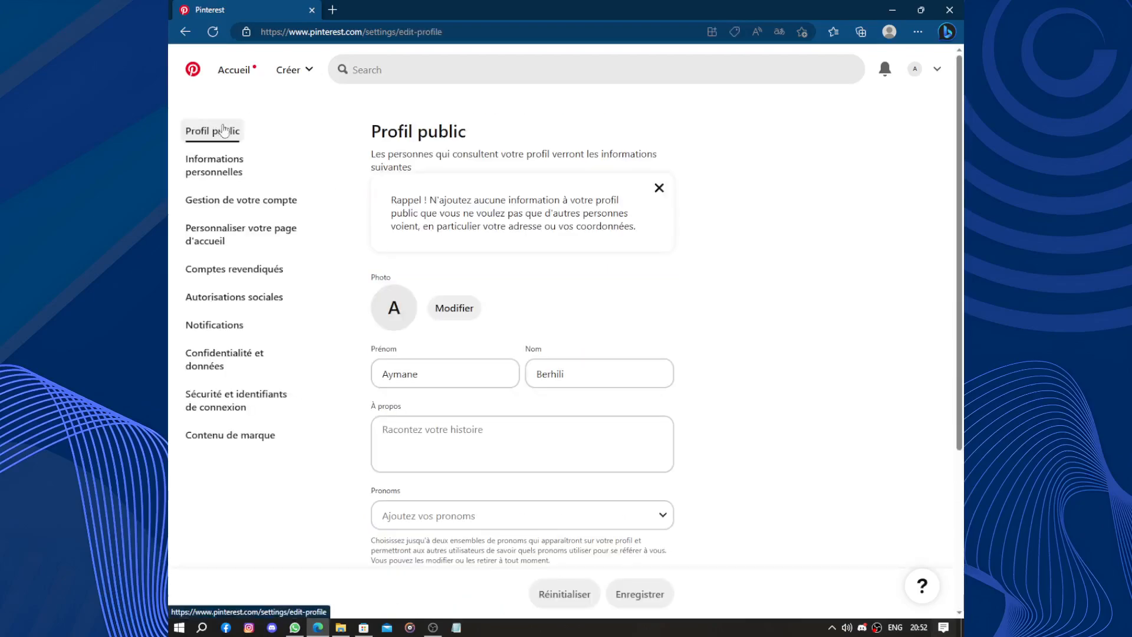
mouse_move(680, 259)
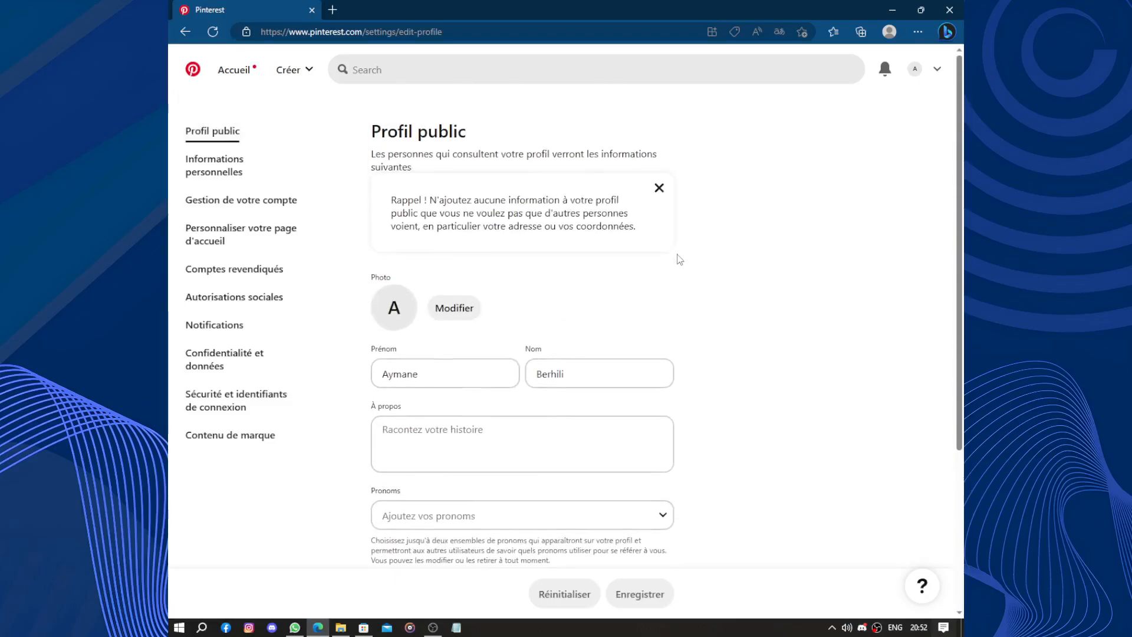
Visit your own profile page and return to the account settings
scroll(down, 3)
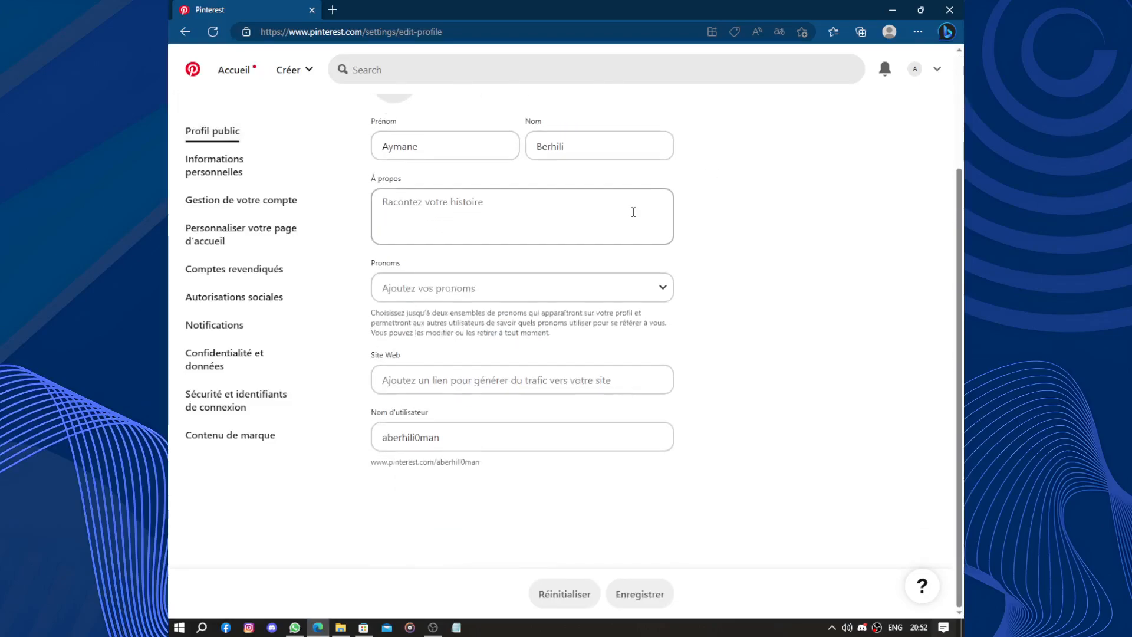
click(938, 68)
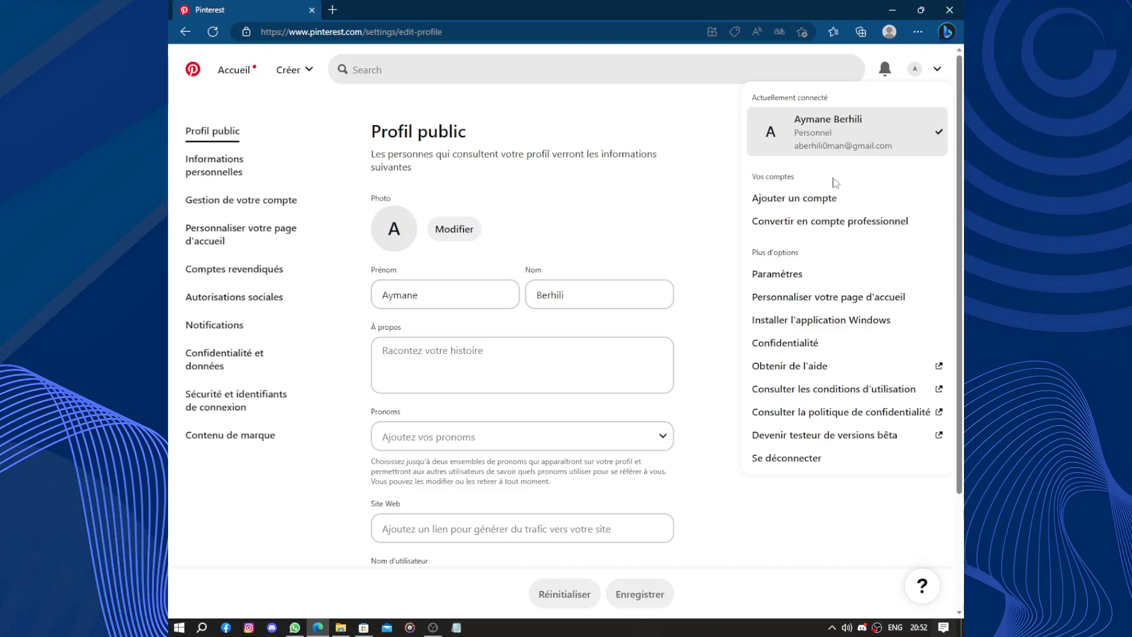
mouse_move(828, 411)
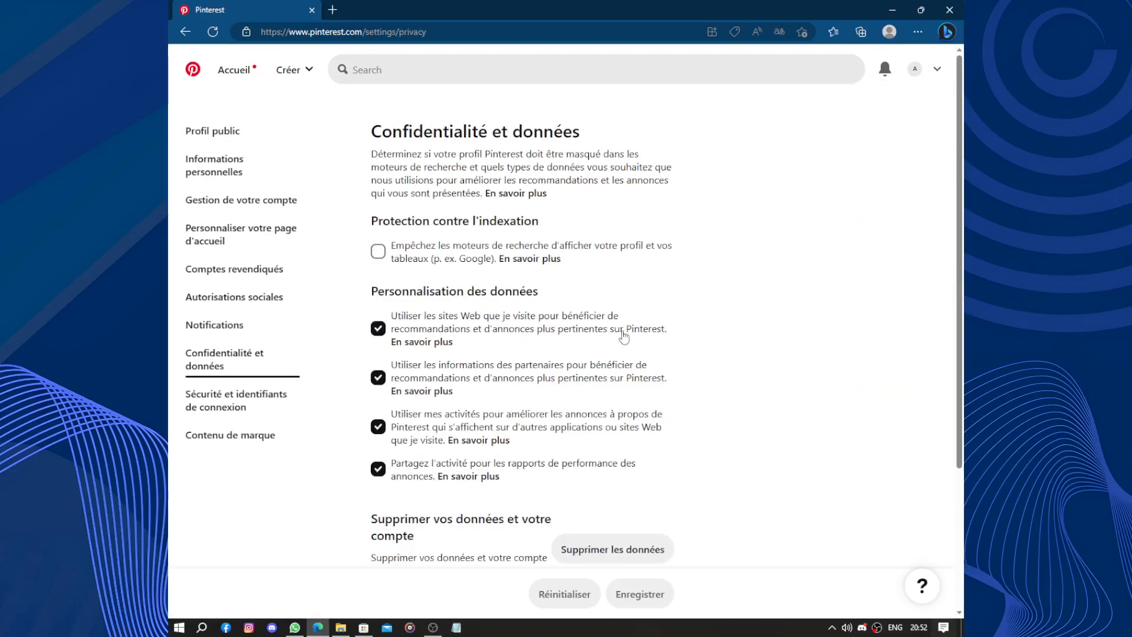
scroll(down, 3)
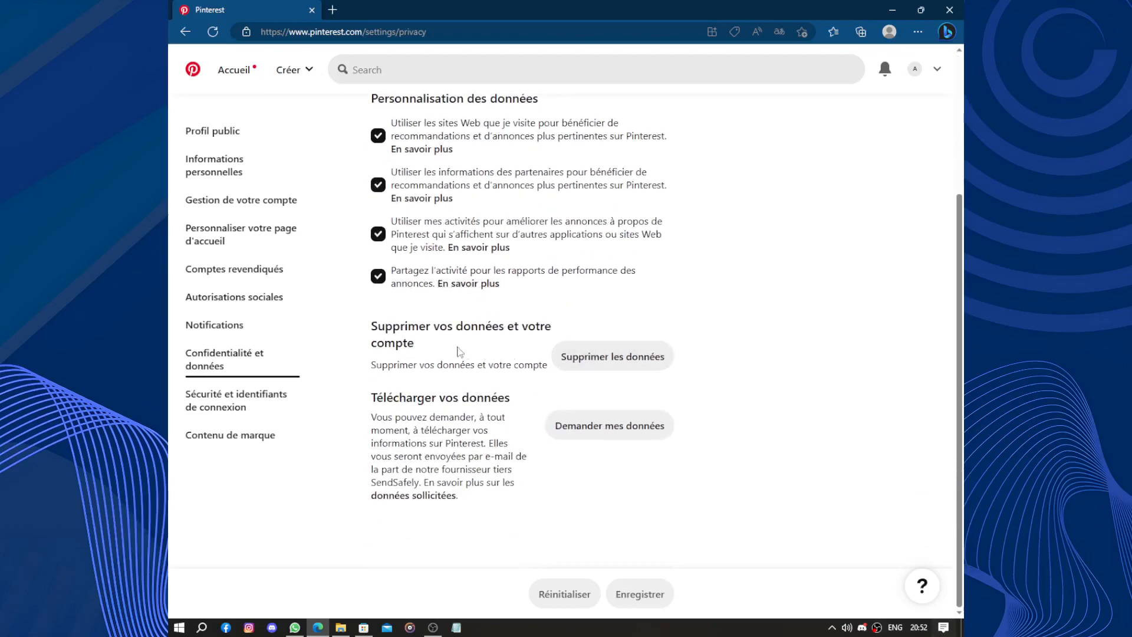
scroll(up, 3)
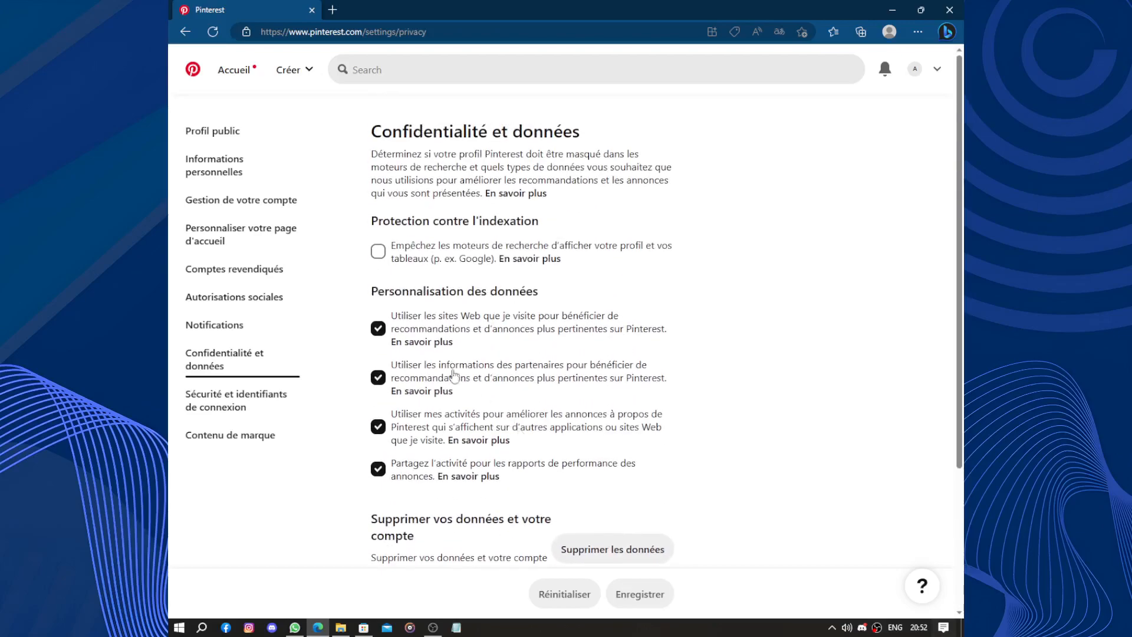
mouse_move(936, 68)
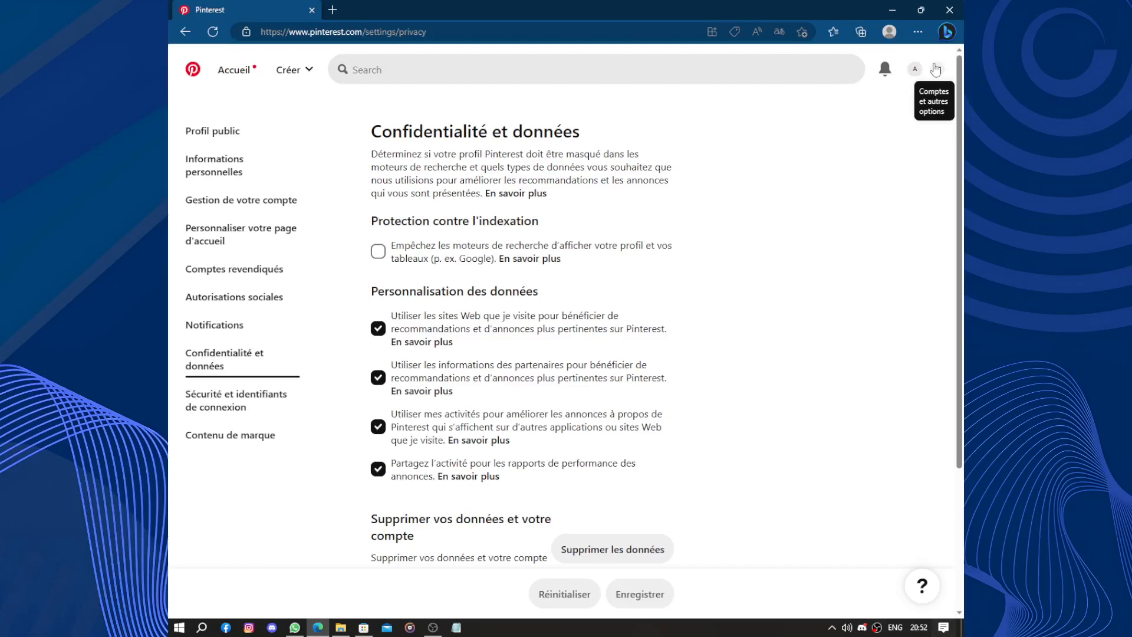
click(937, 70)
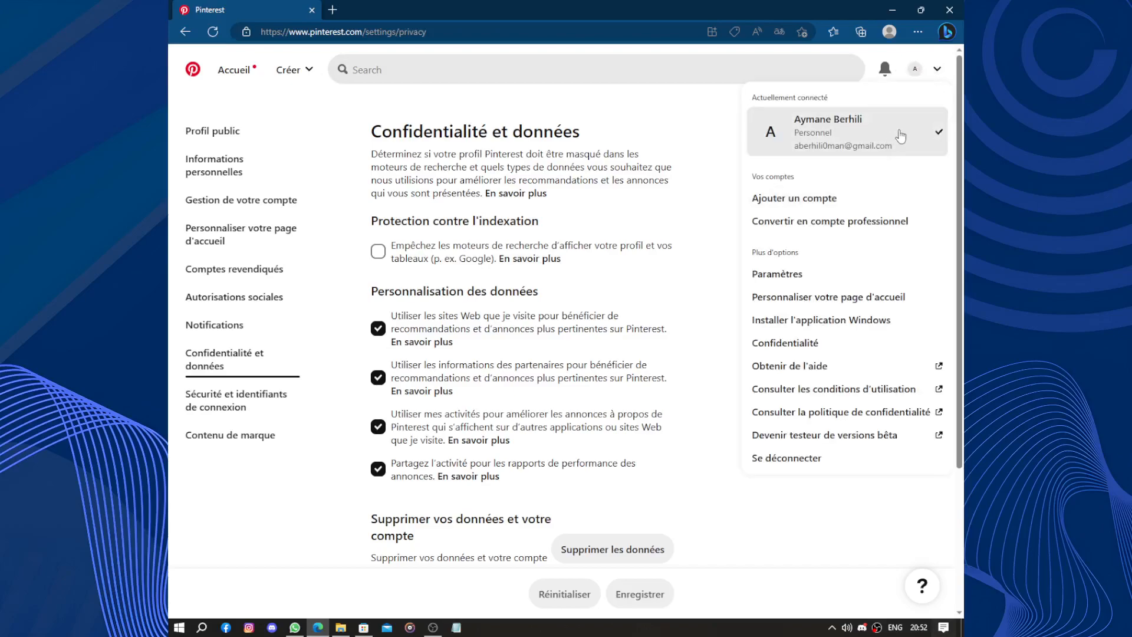
click(828, 131)
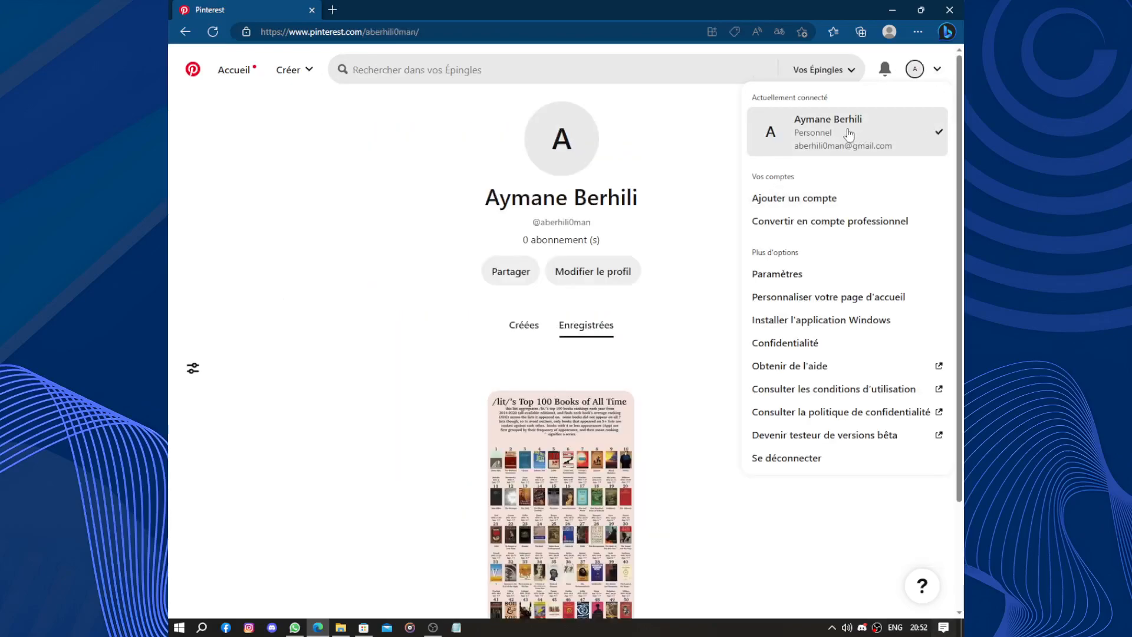
mouse_move(814, 462)
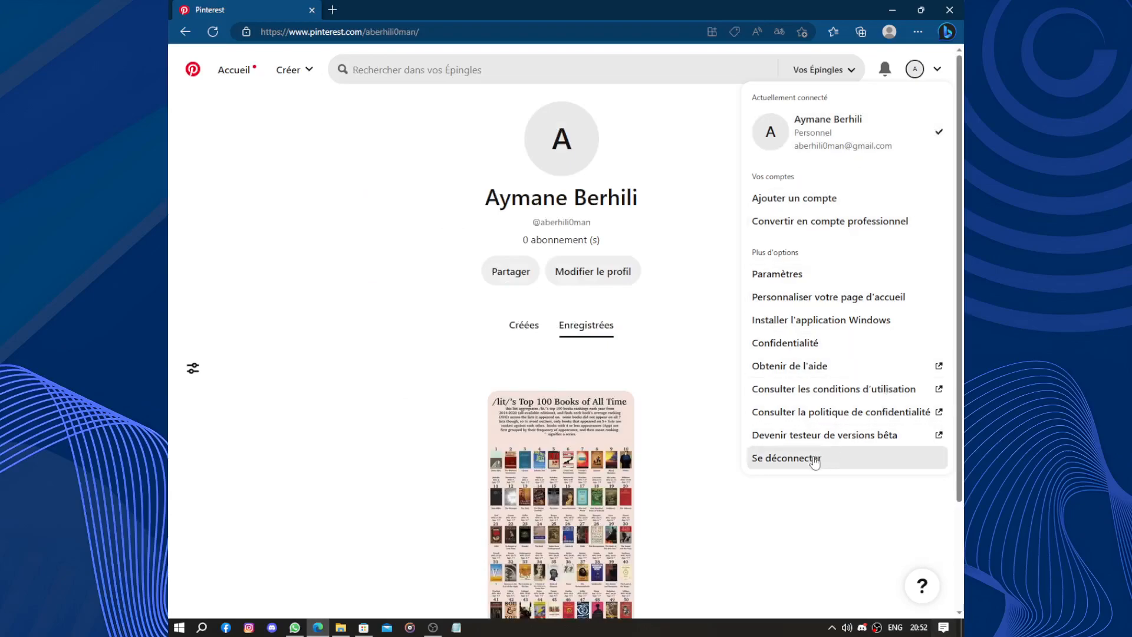
mouse_move(786, 342)
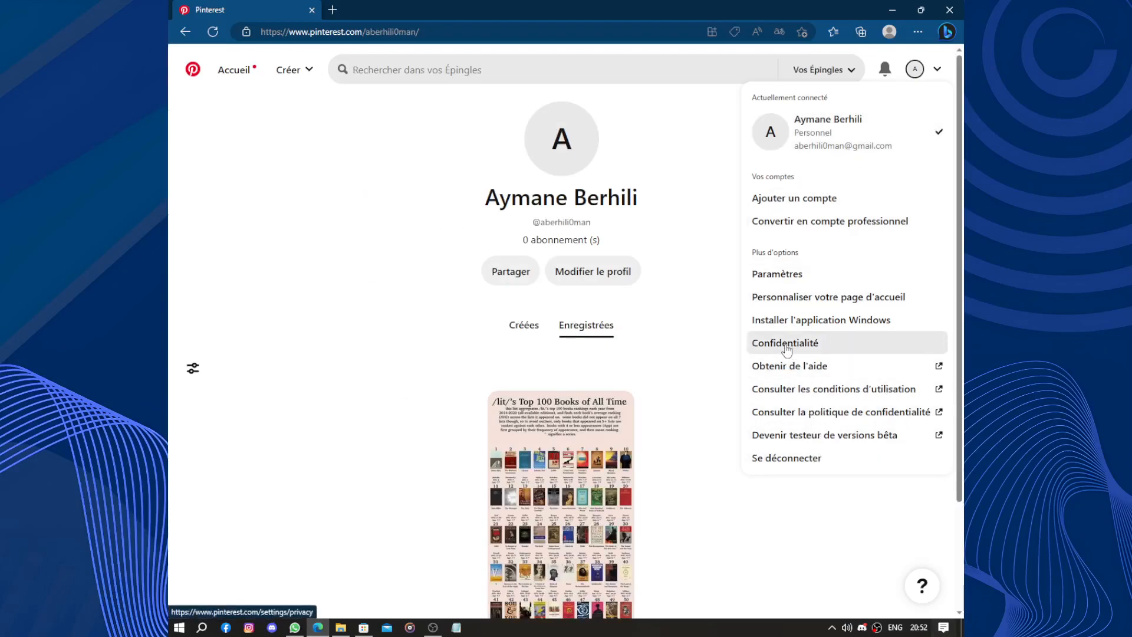
mouse_move(814, 314)
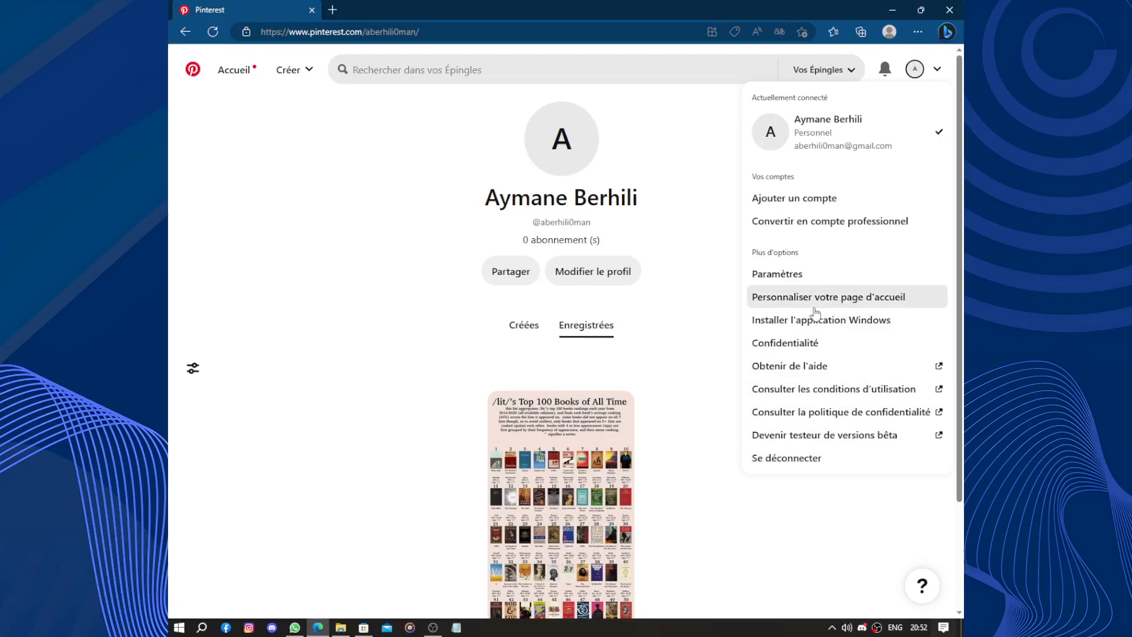
click(777, 273)
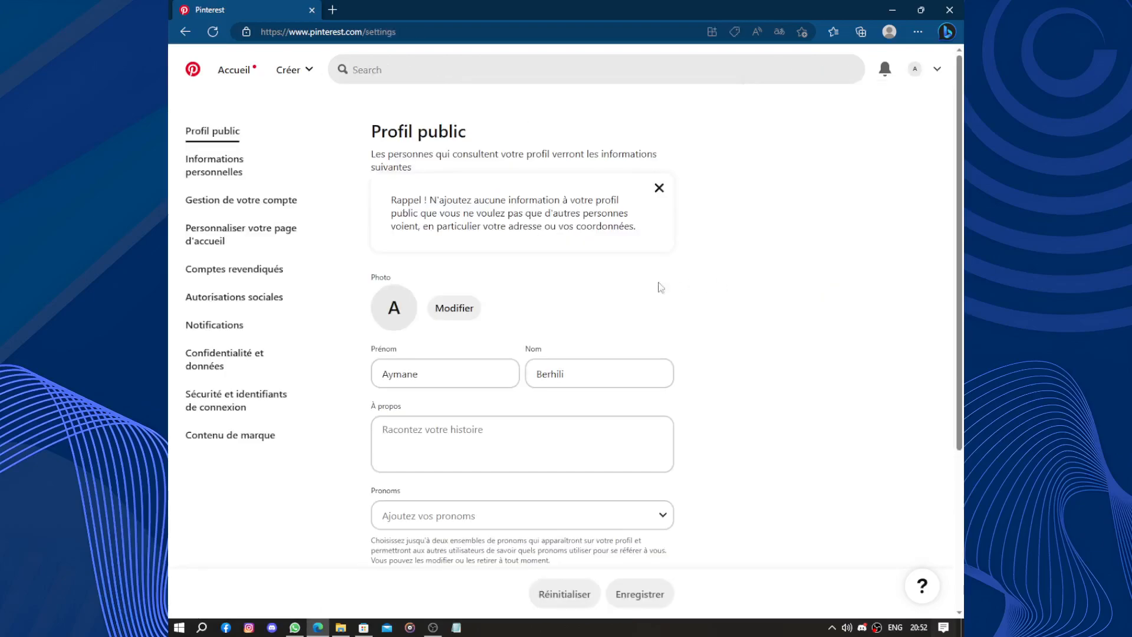
Set the account language from Français to English (US) in personal information and save
scroll(down, 3)
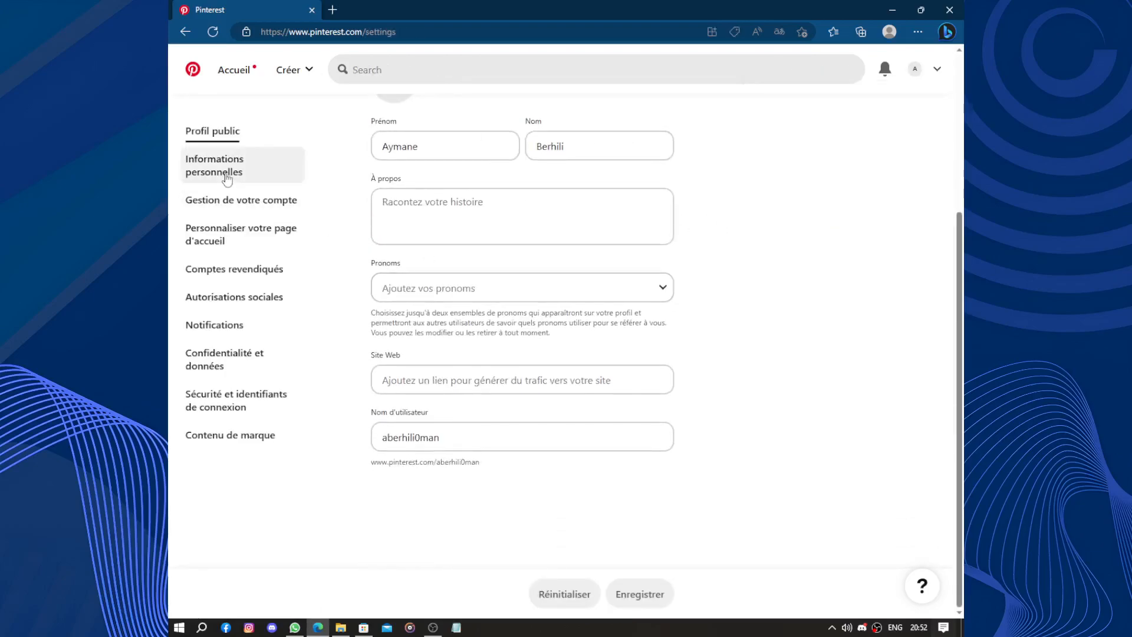
click(213, 165)
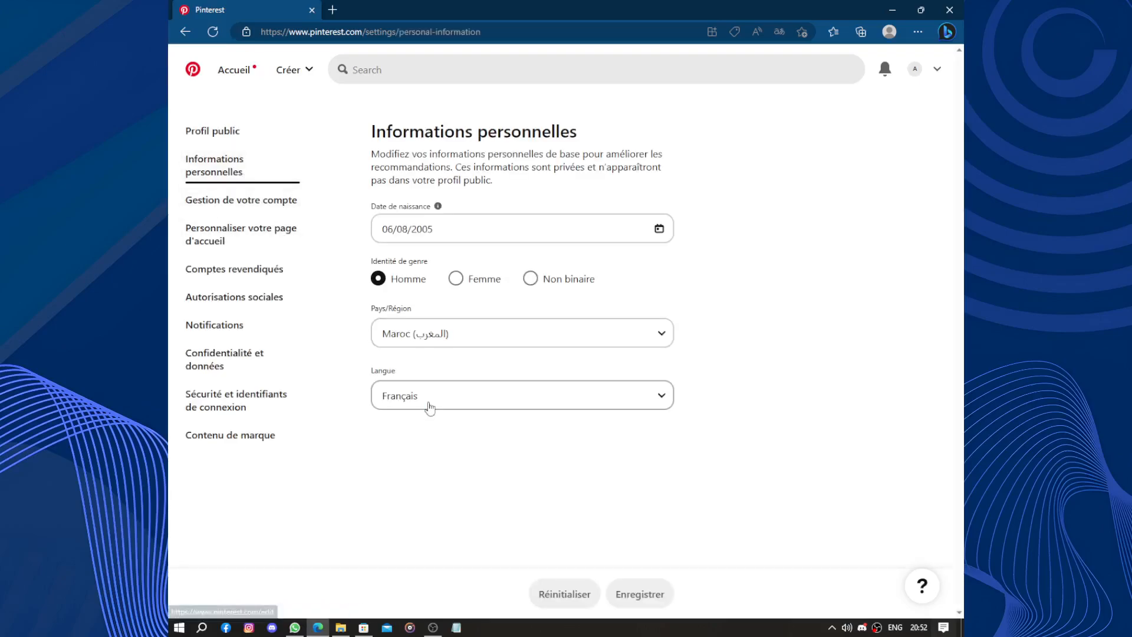
click(521, 395)
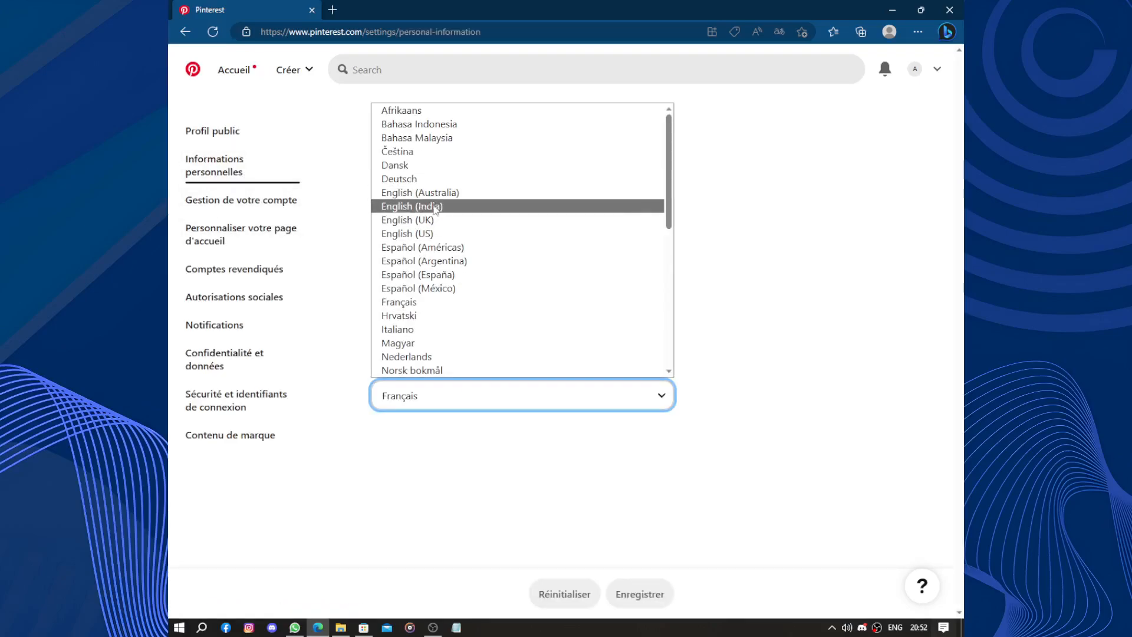
click(406, 233)
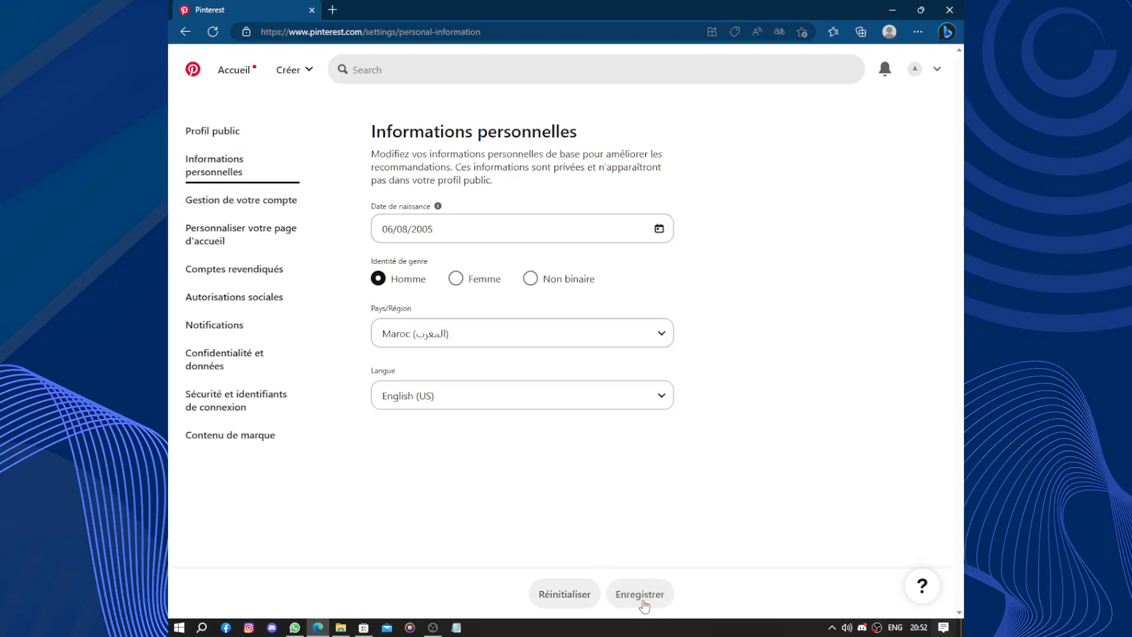
click(639, 593)
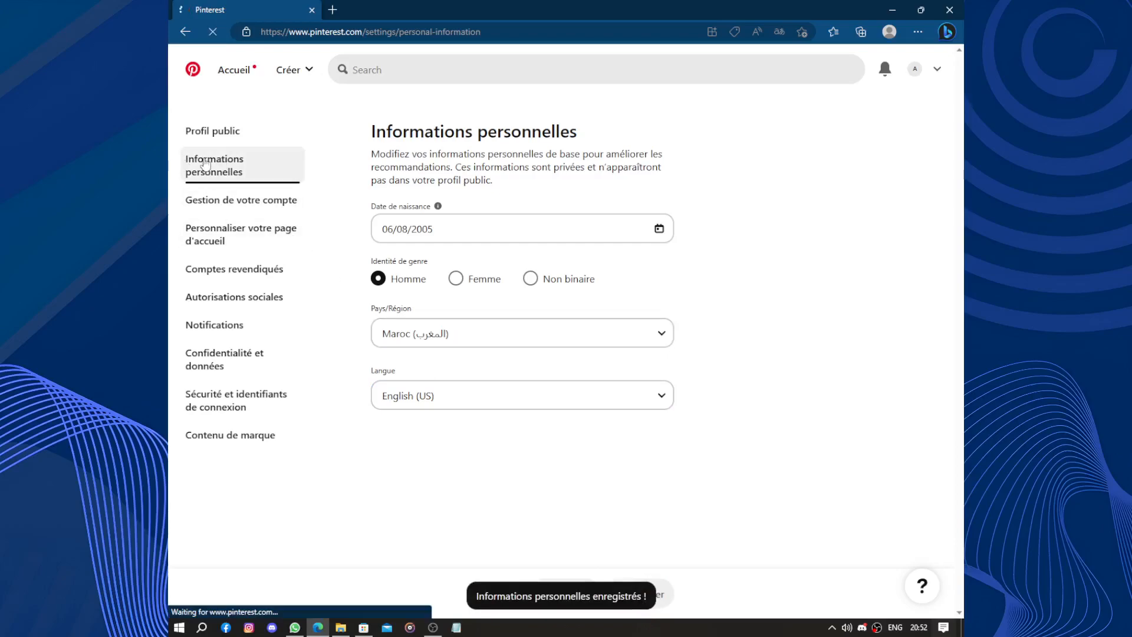
click(232, 70)
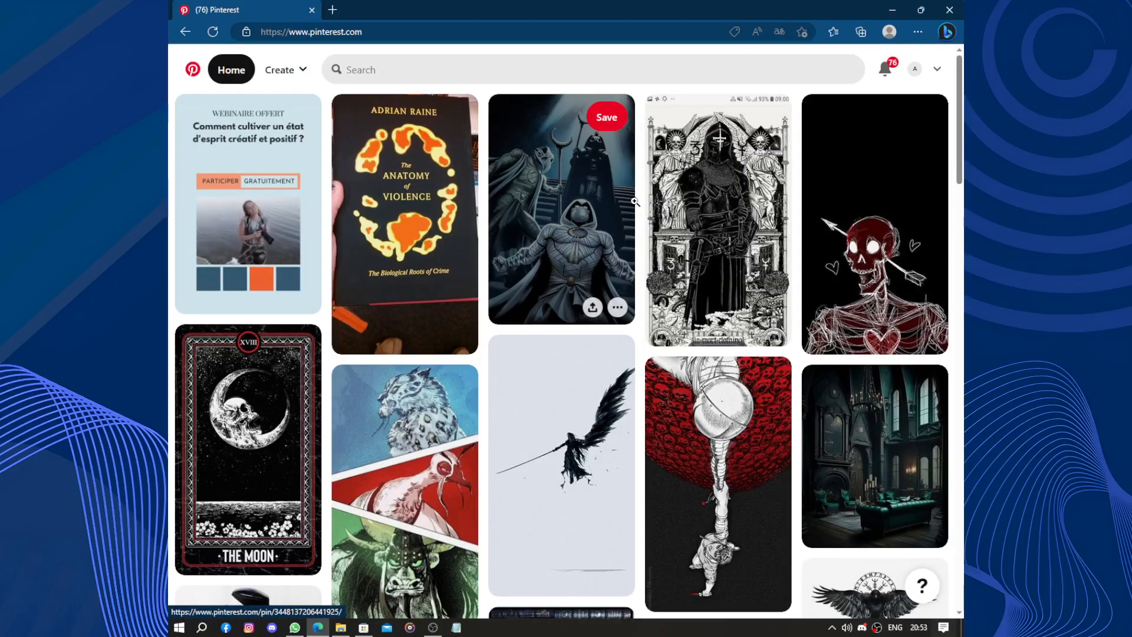
scroll(up, 3)
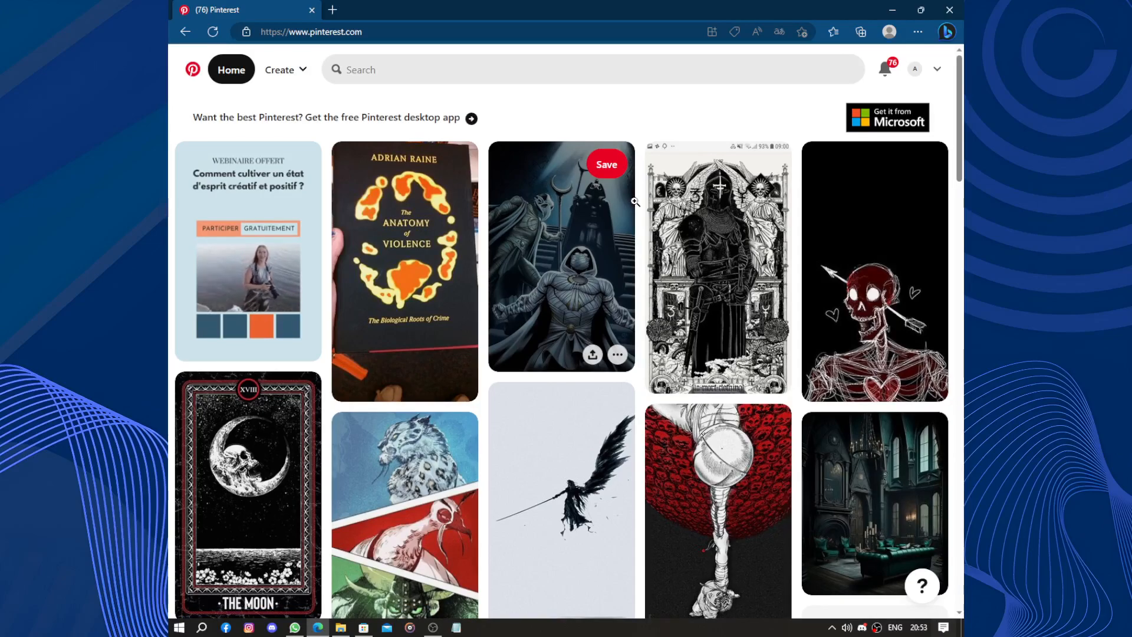
mouse_move(794, 6)
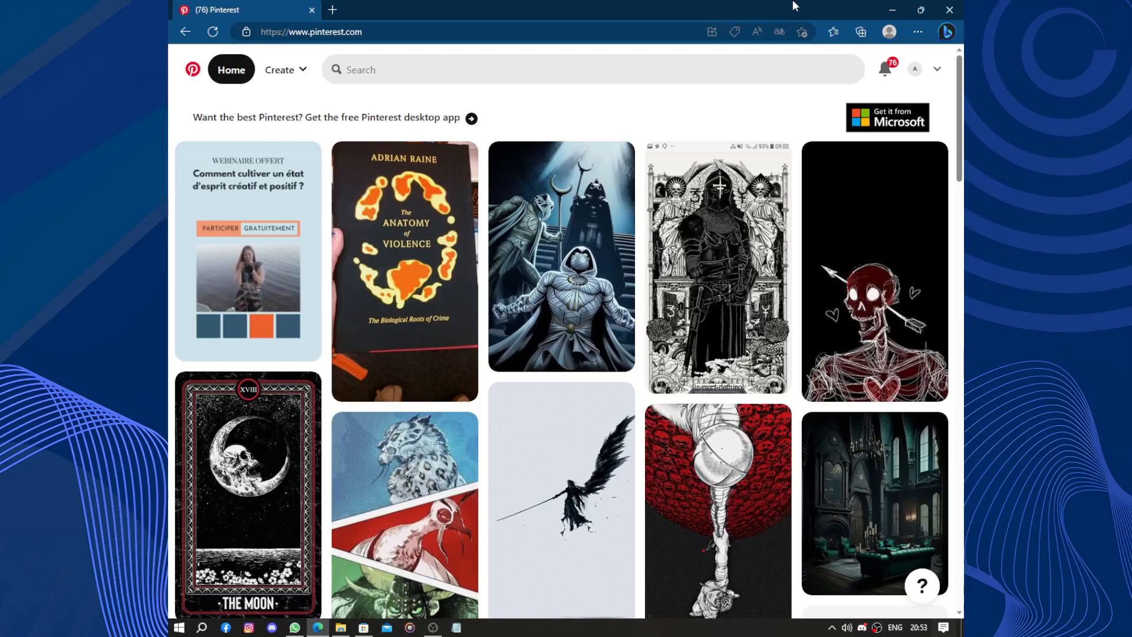
mouse_move(827, 137)
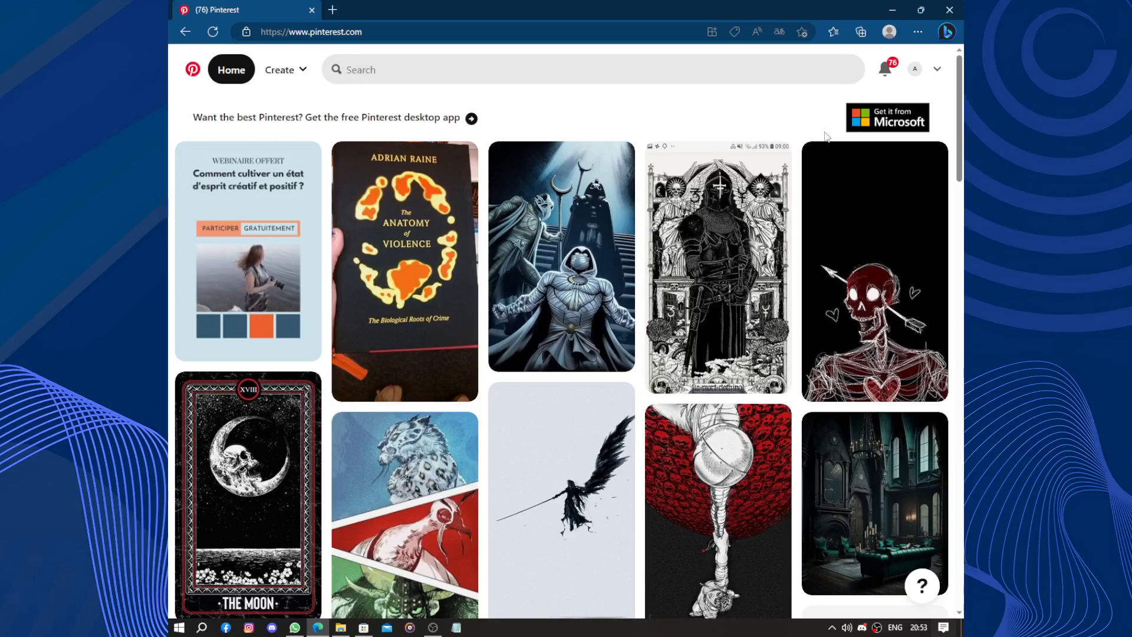
scroll(down, 3)
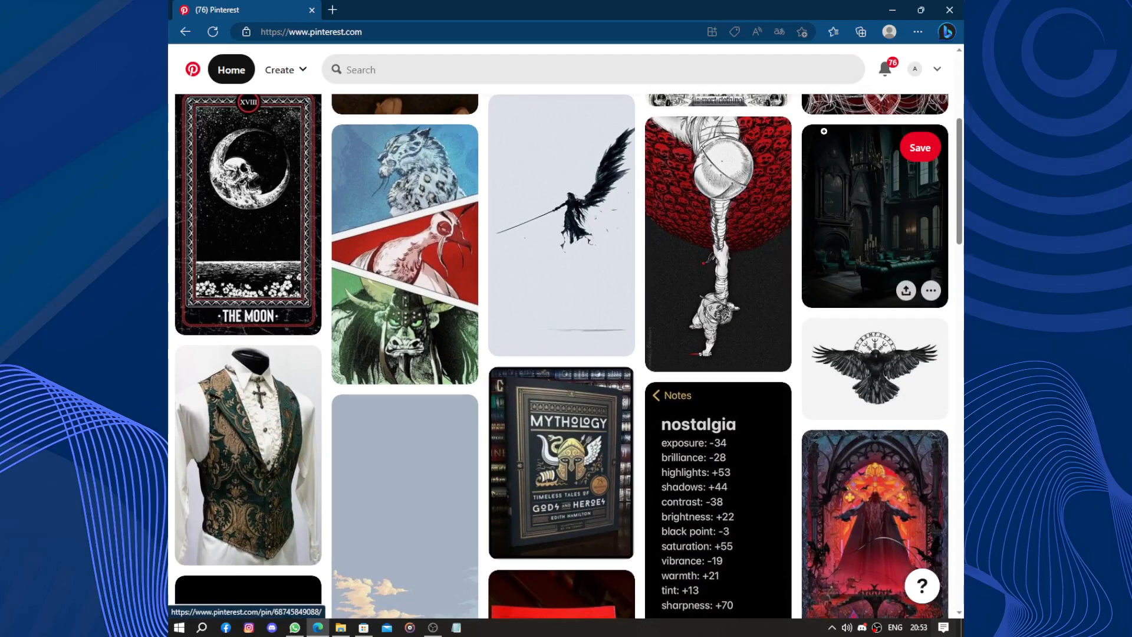
scroll(down, 3)
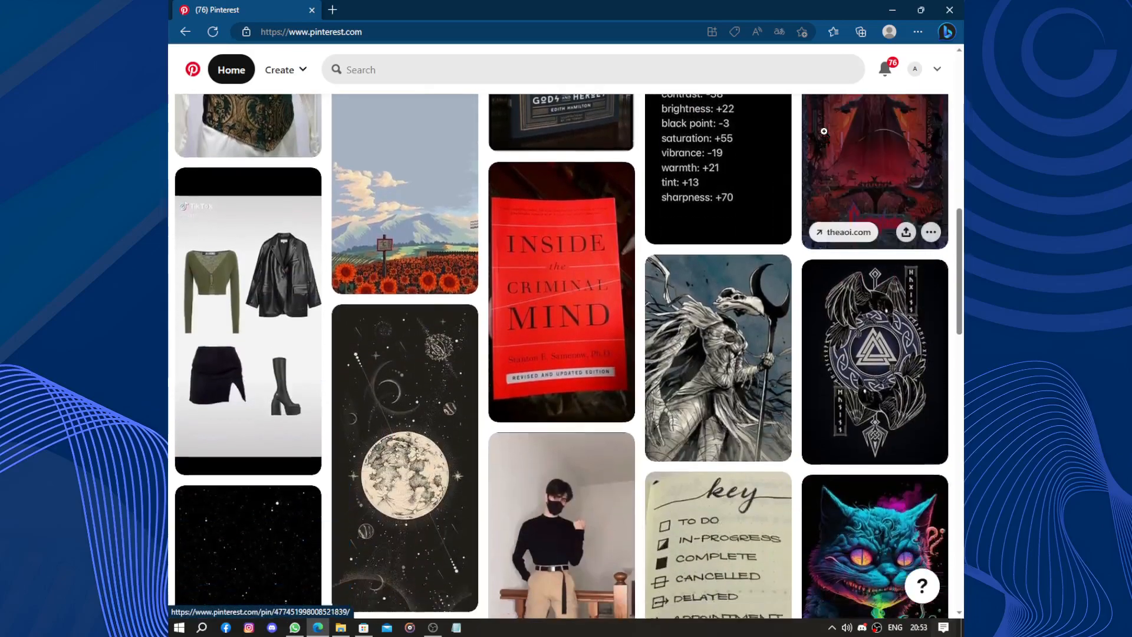
scroll(down, 3)
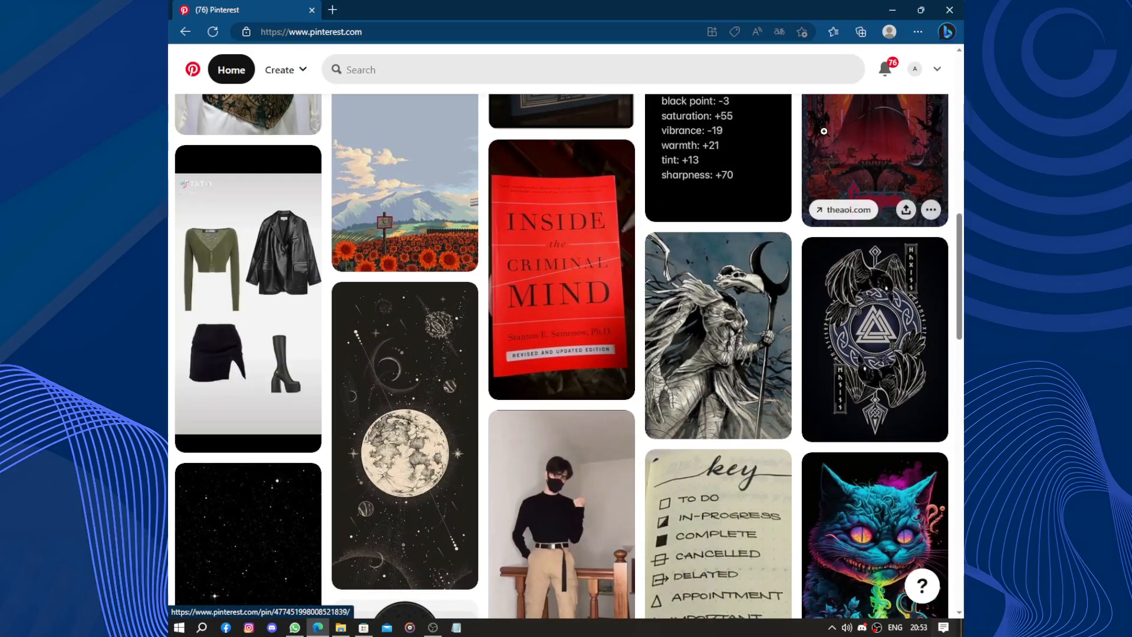
scroll(down, 3)
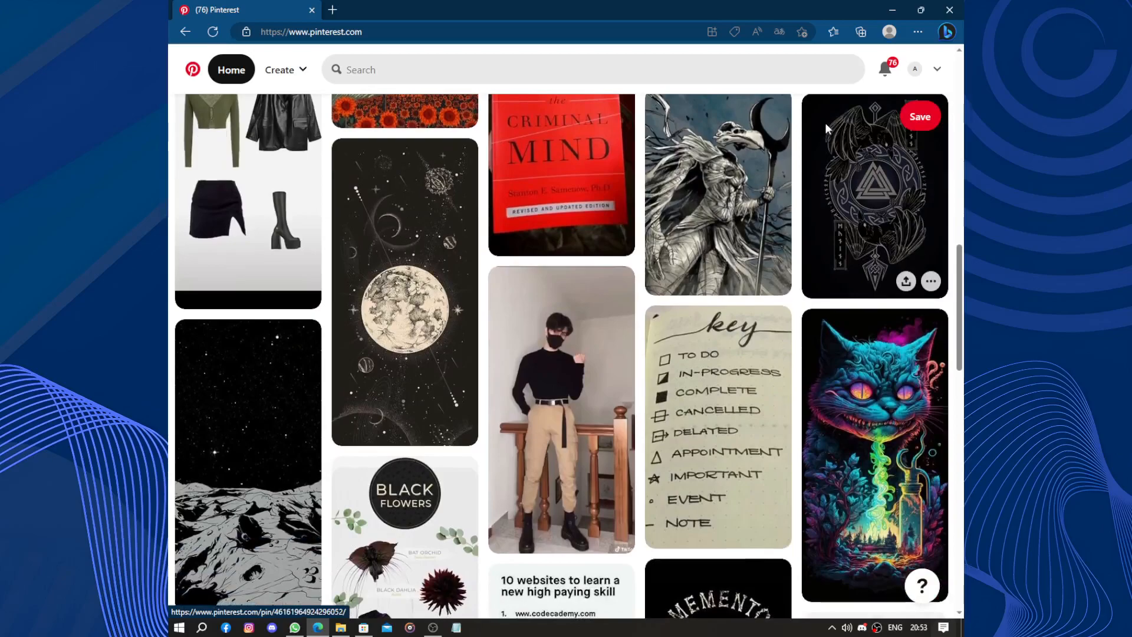
mouse_move(560, 174)
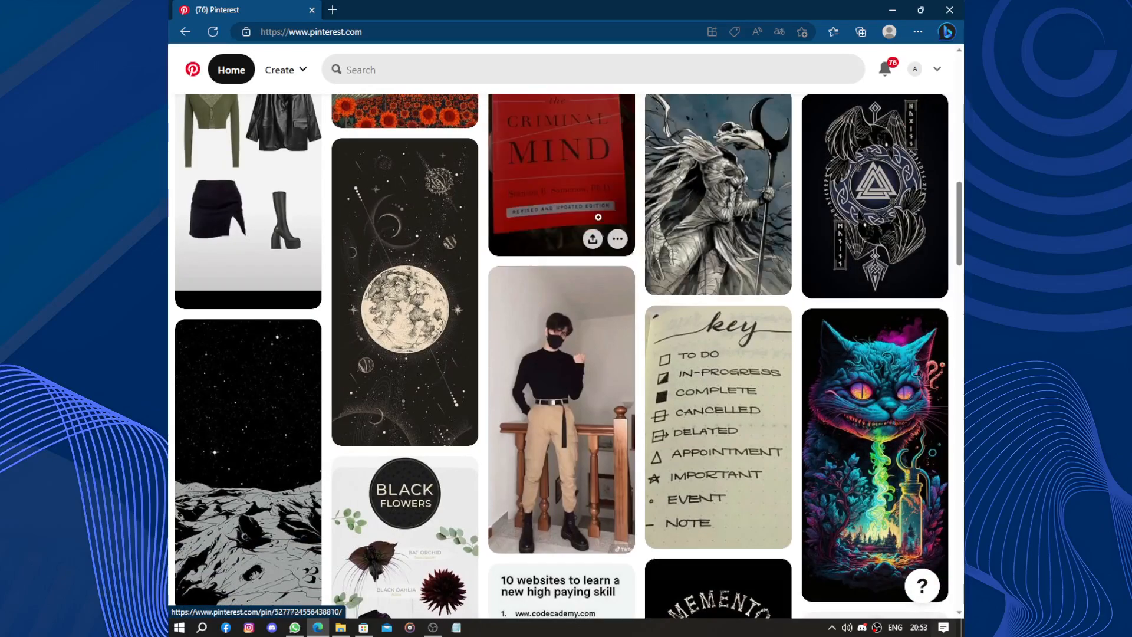
Copy the moon-and-planets illustration pin's link to the clipboard from its sharing options
click(405, 289)
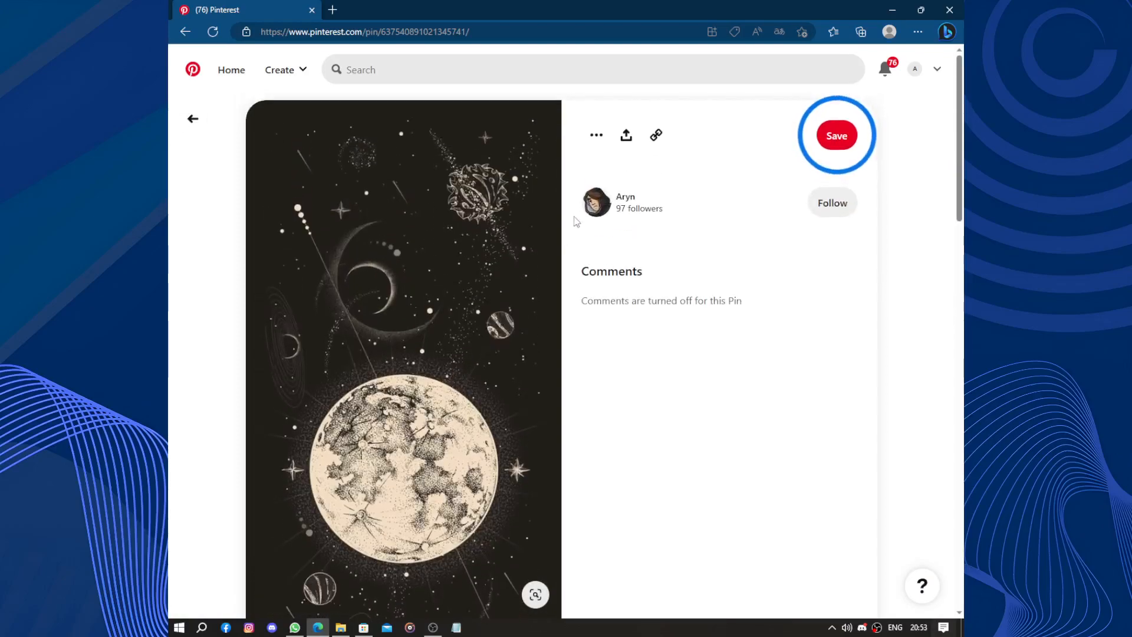
click(596, 135)
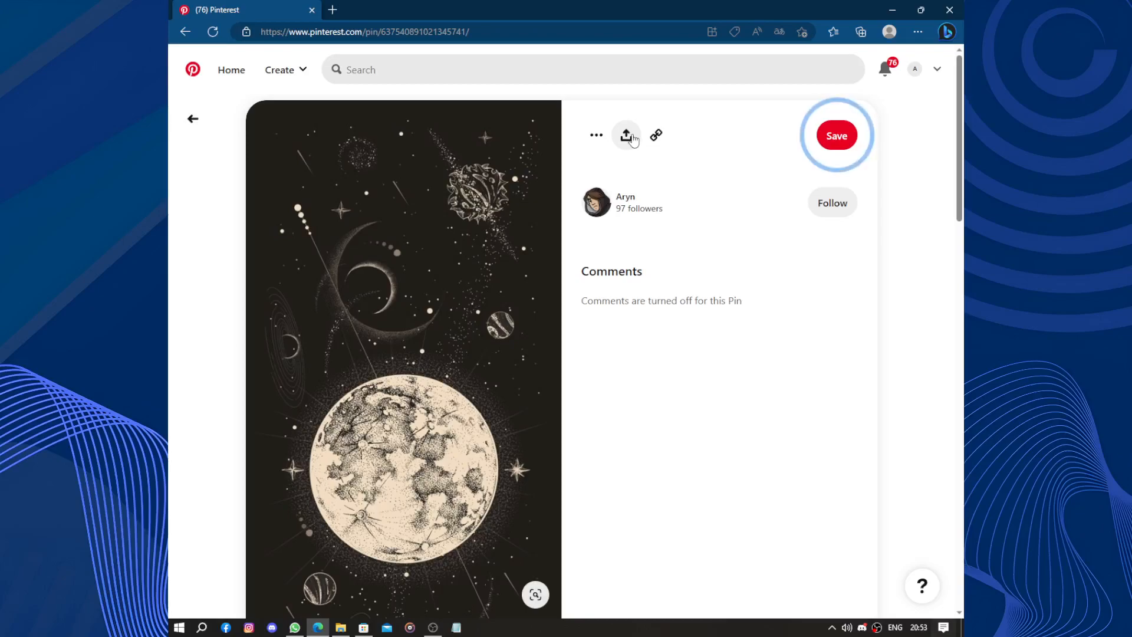
click(627, 134)
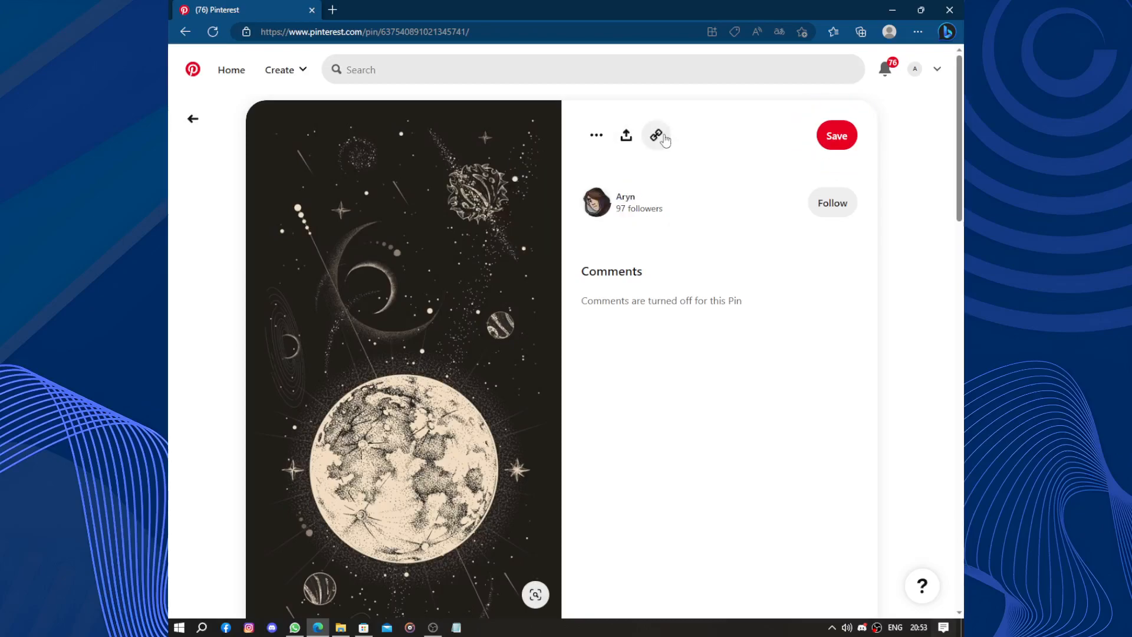
click(656, 134)
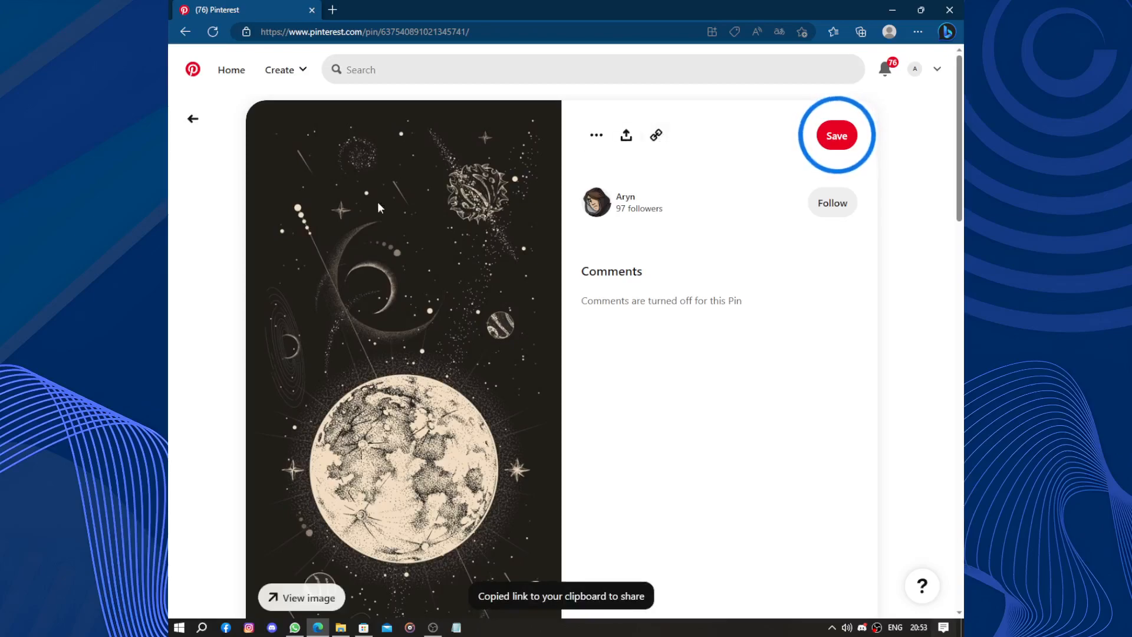
scroll(down, 3)
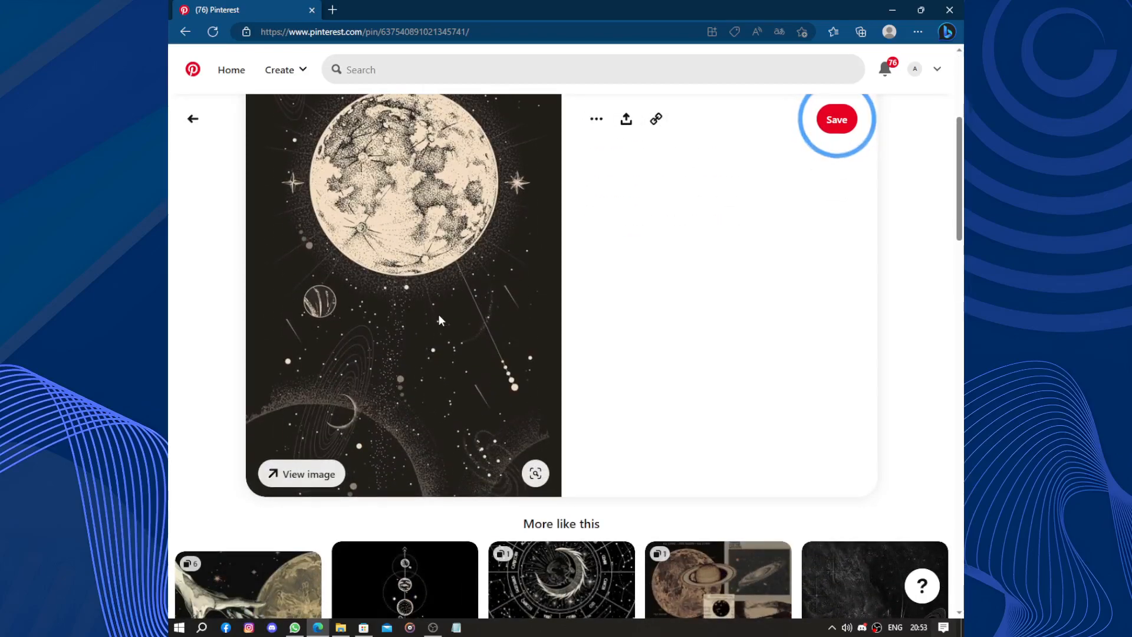
scroll(up, 3)
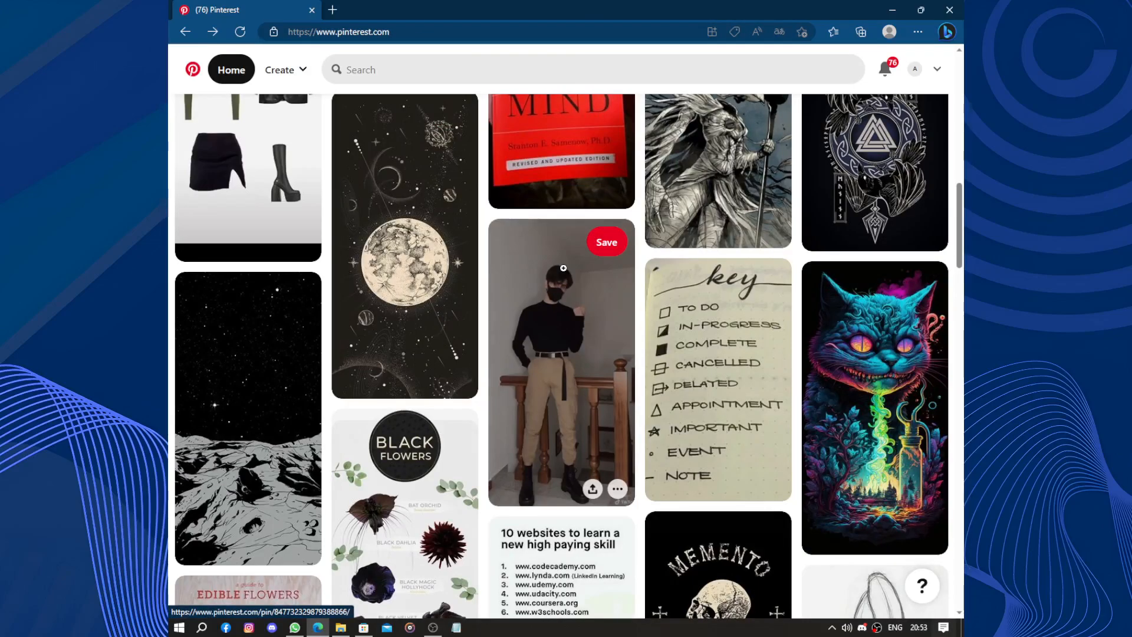
scroll(down, 3)
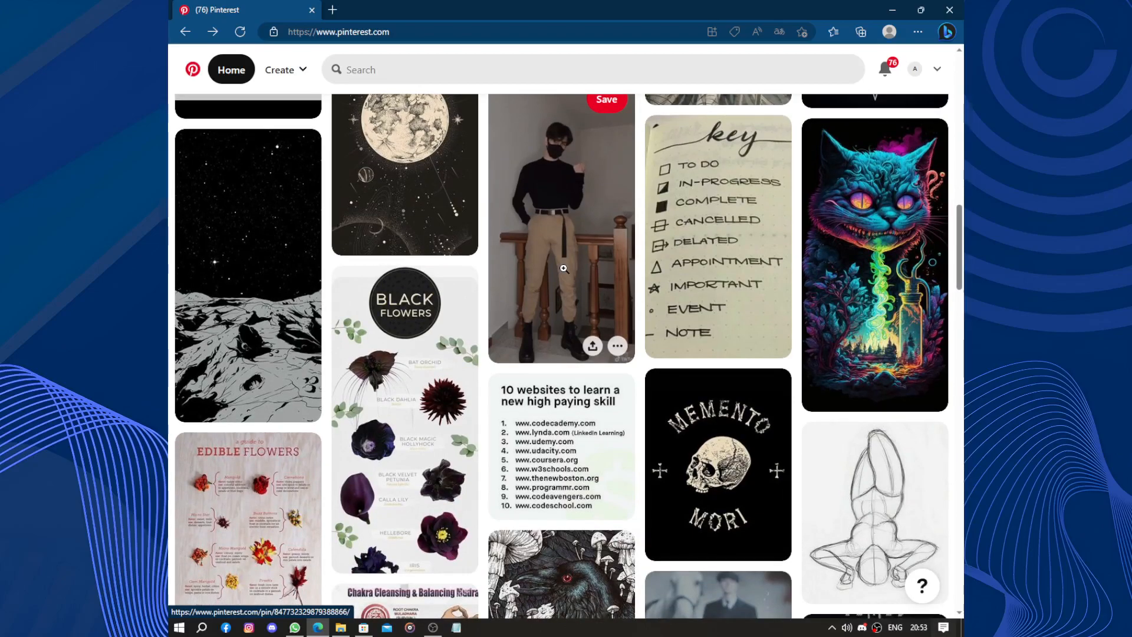
scroll(down, 3)
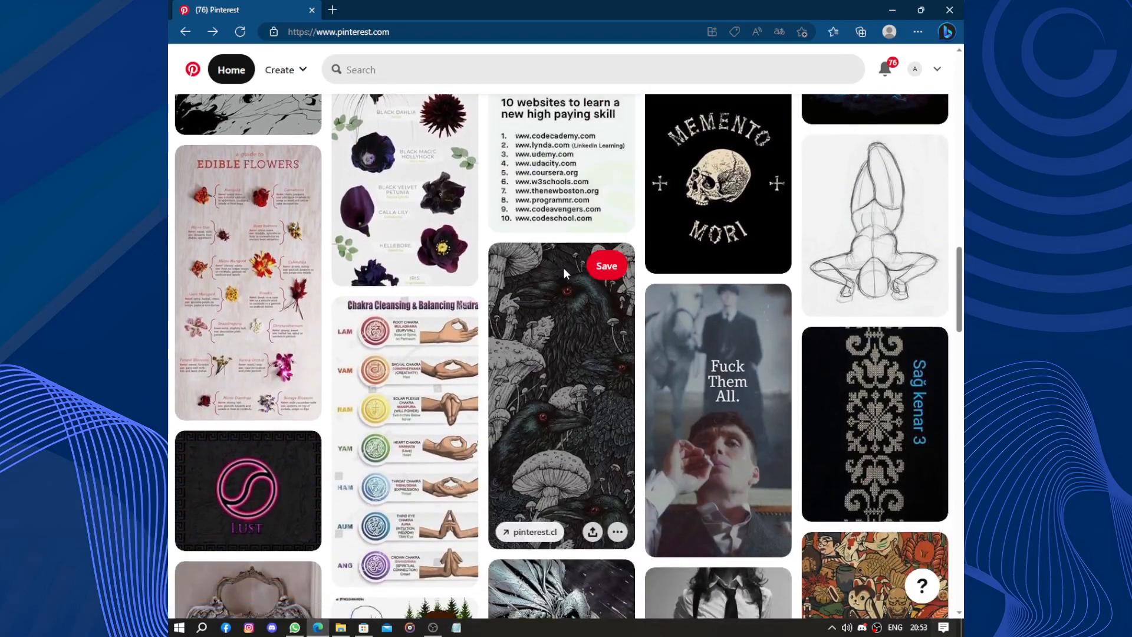
scroll(down, 3)
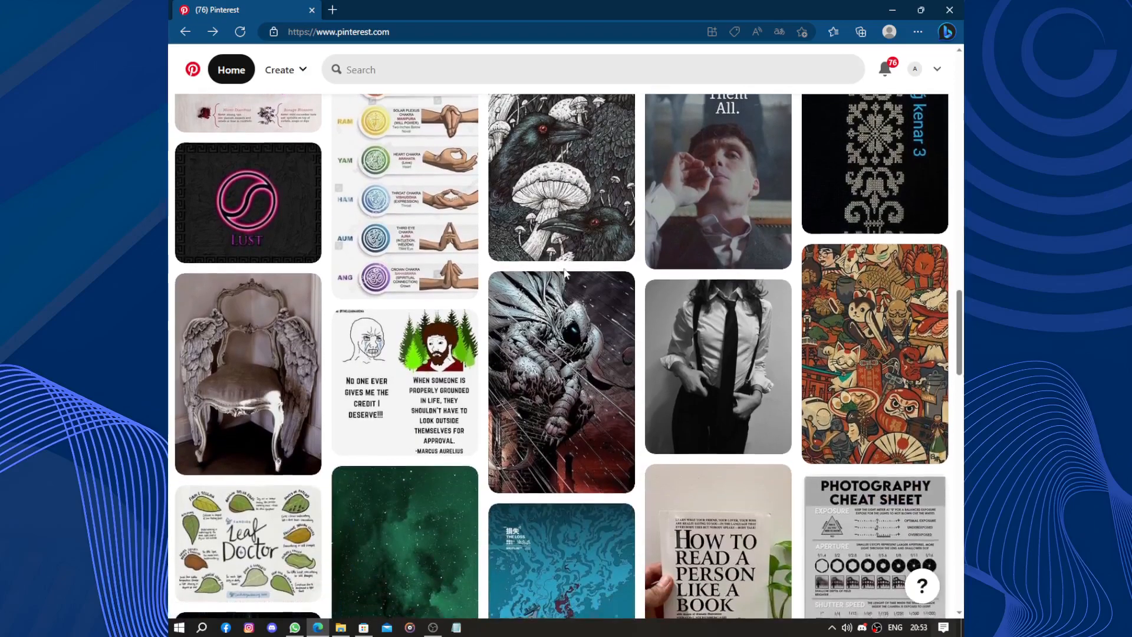
scroll(down, 3)
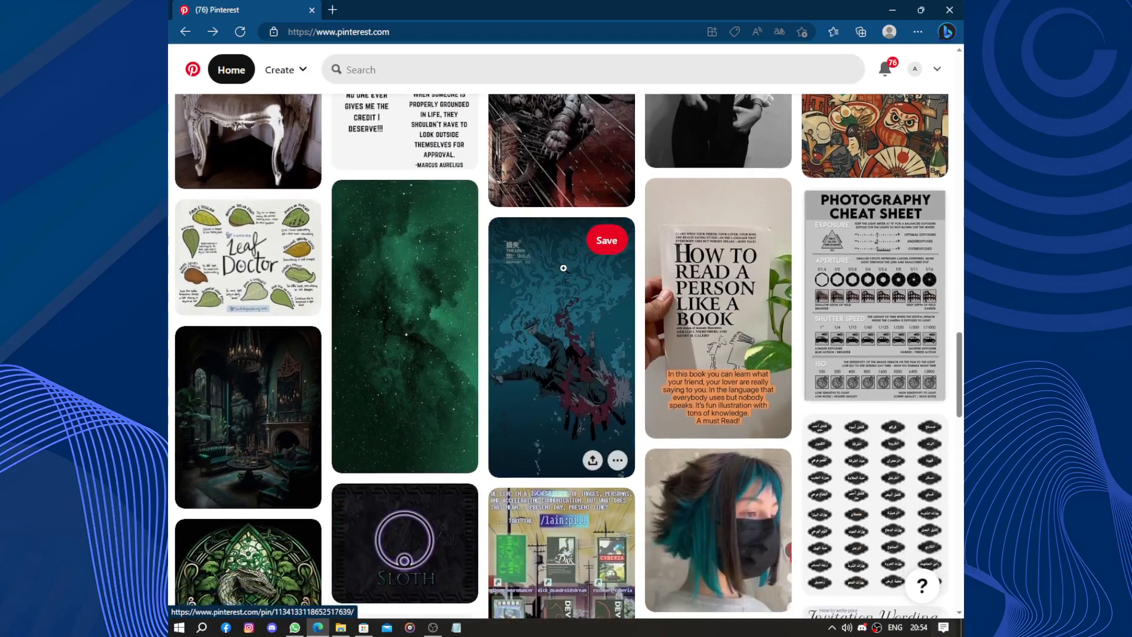
scroll(down, 3)
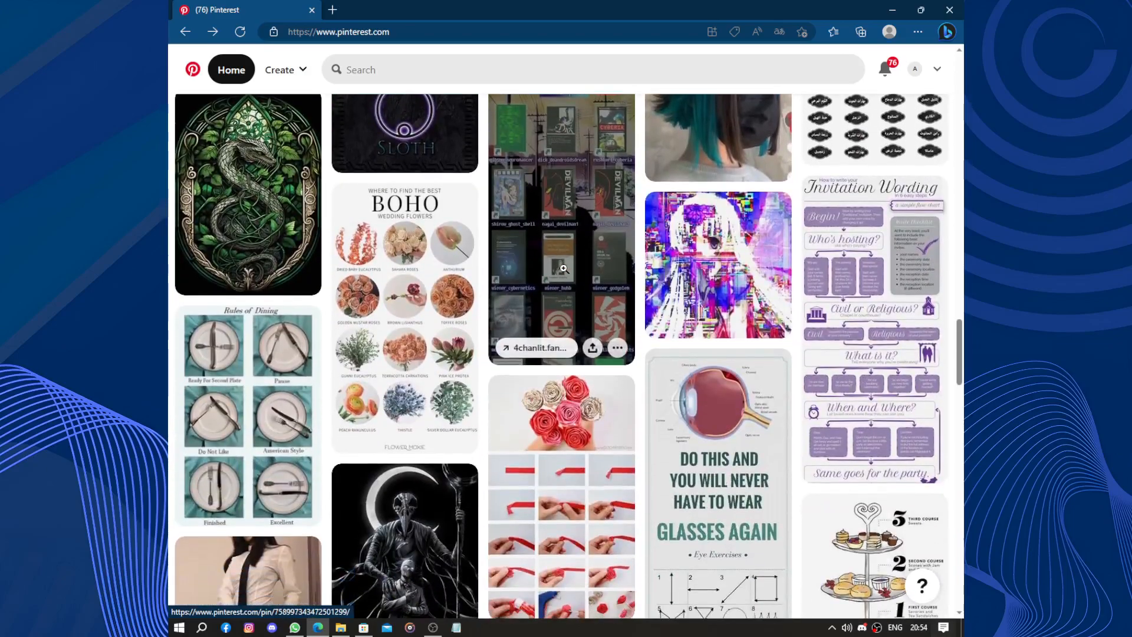
scroll(down, 3)
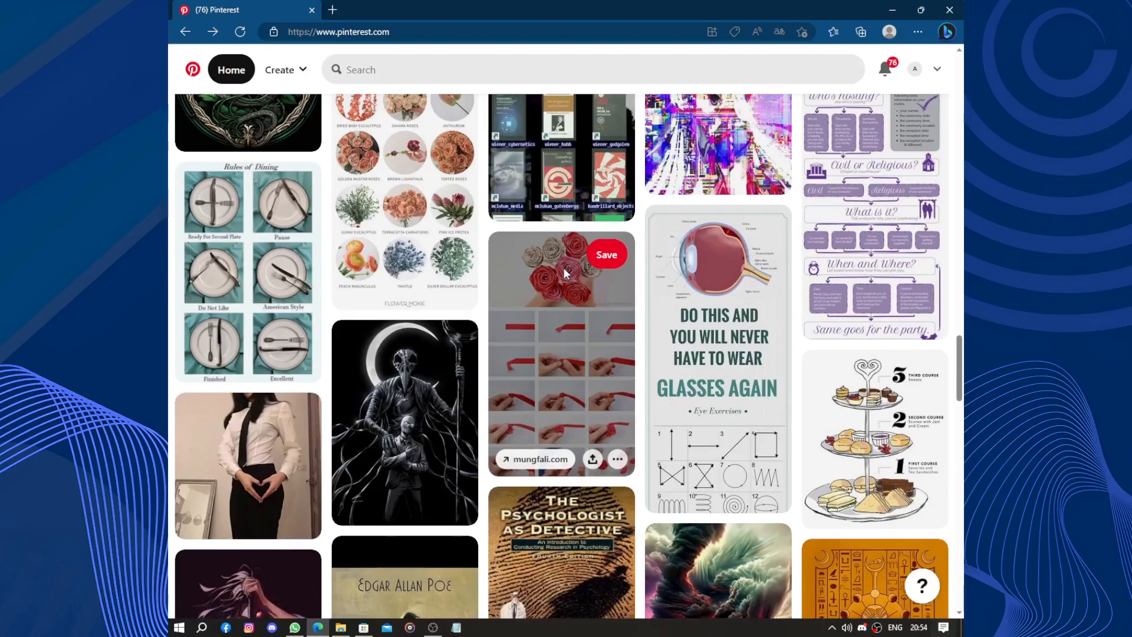
scroll(down, 3)
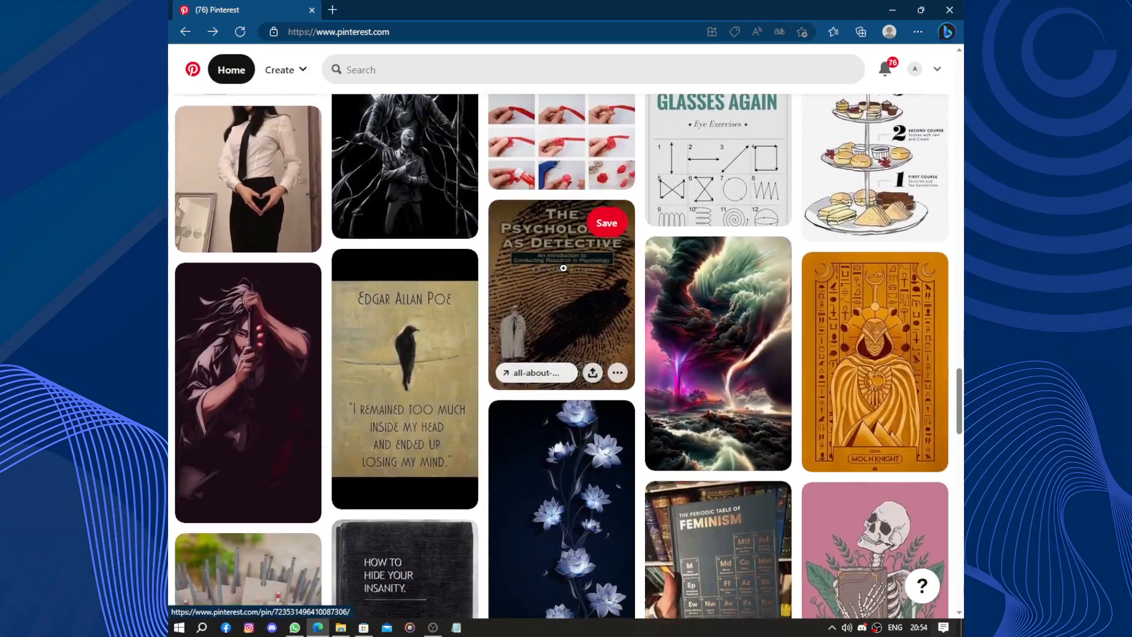
click(248, 178)
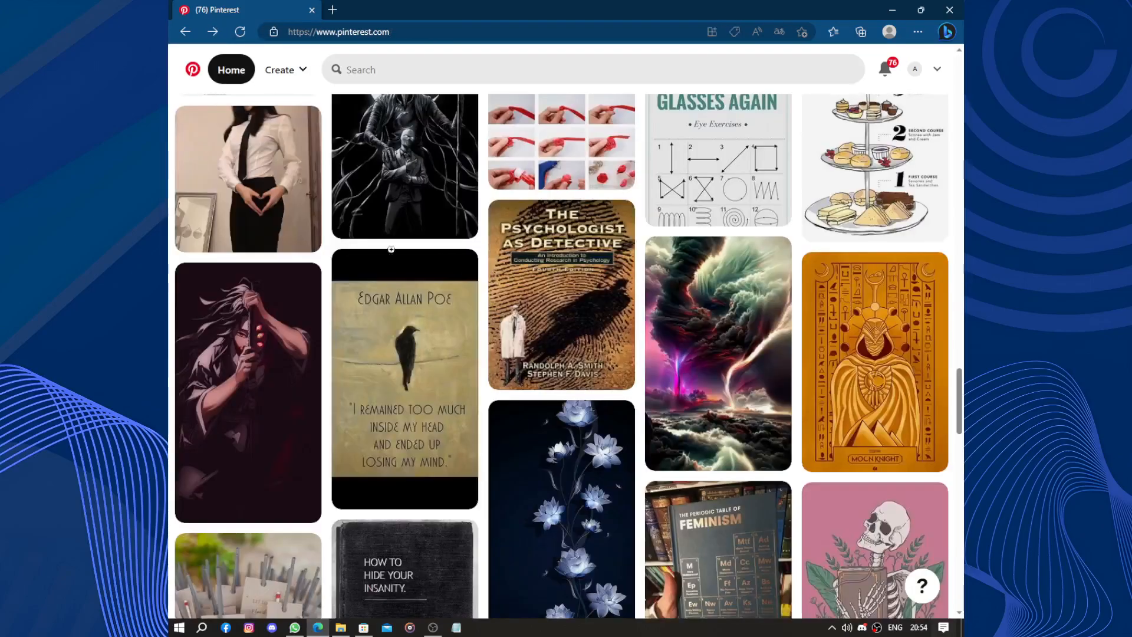
scroll(down, 3)
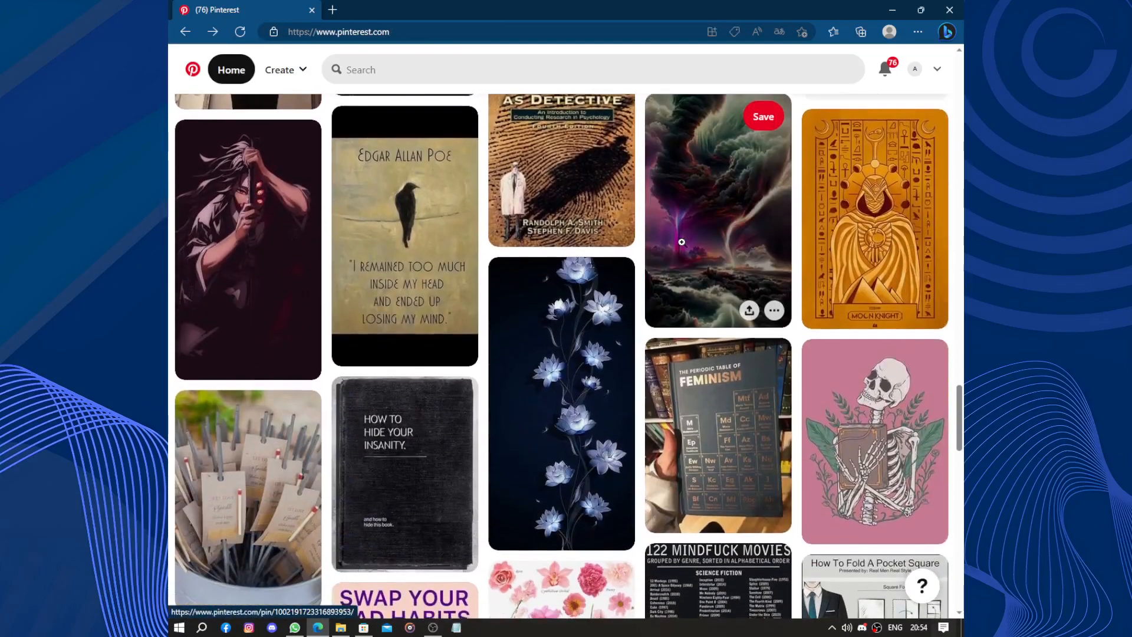
scroll(down, 3)
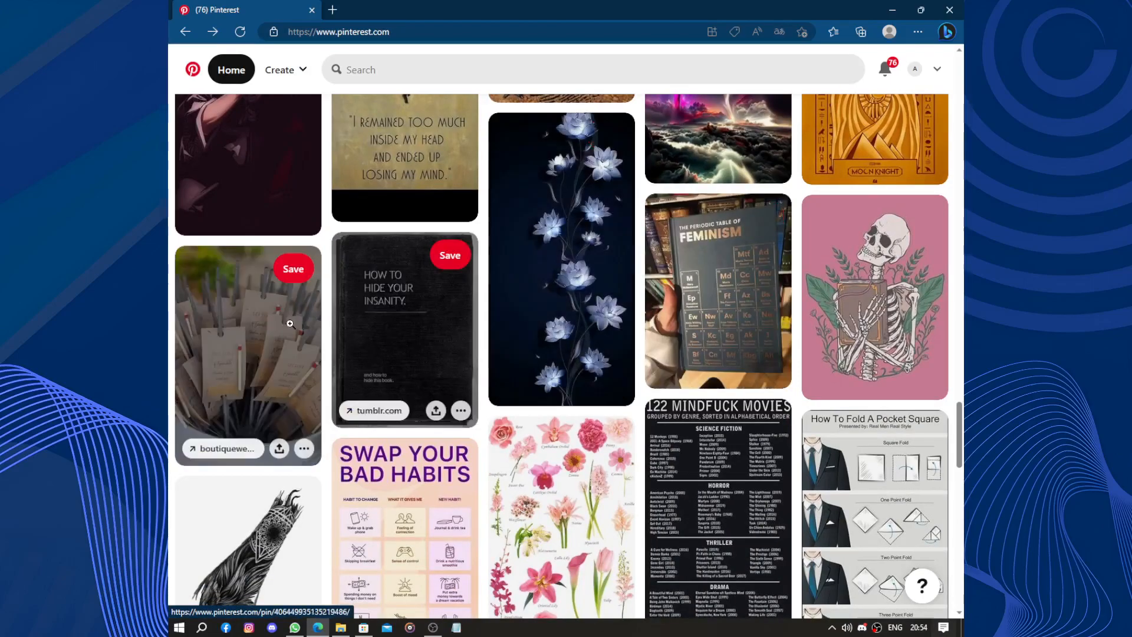
scroll(down, 3)
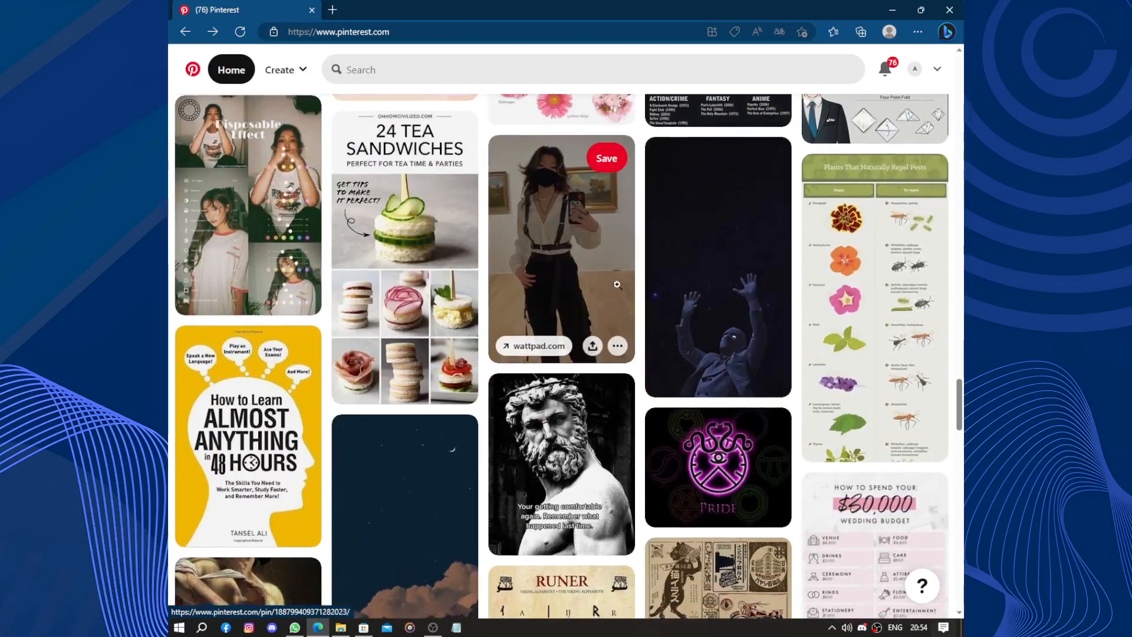
scroll(down, 3)
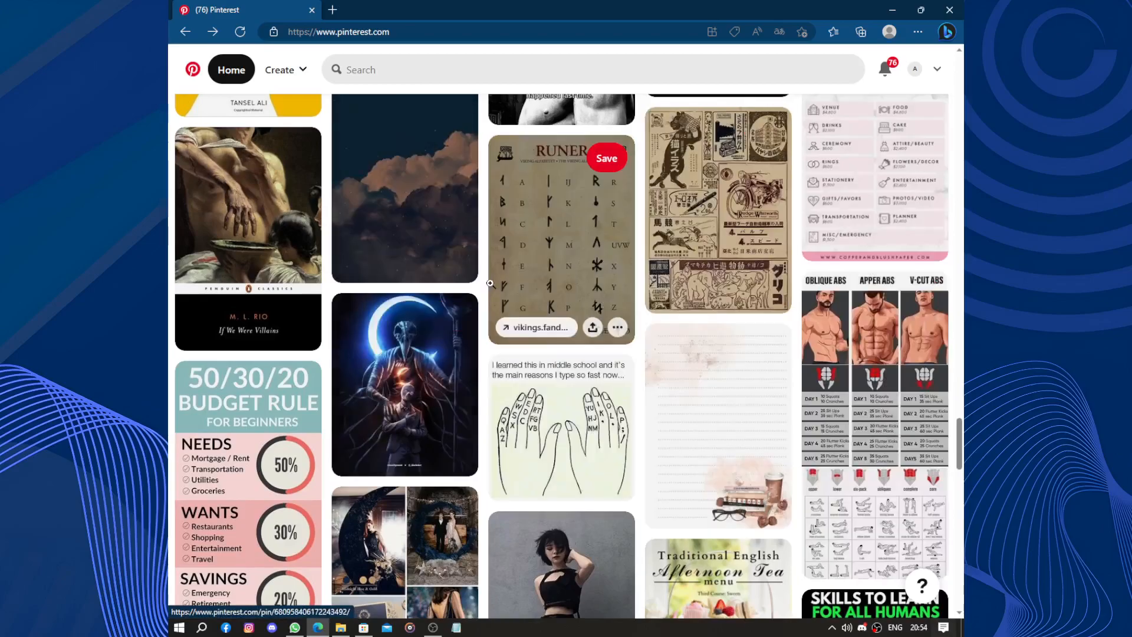
scroll(down, 3)
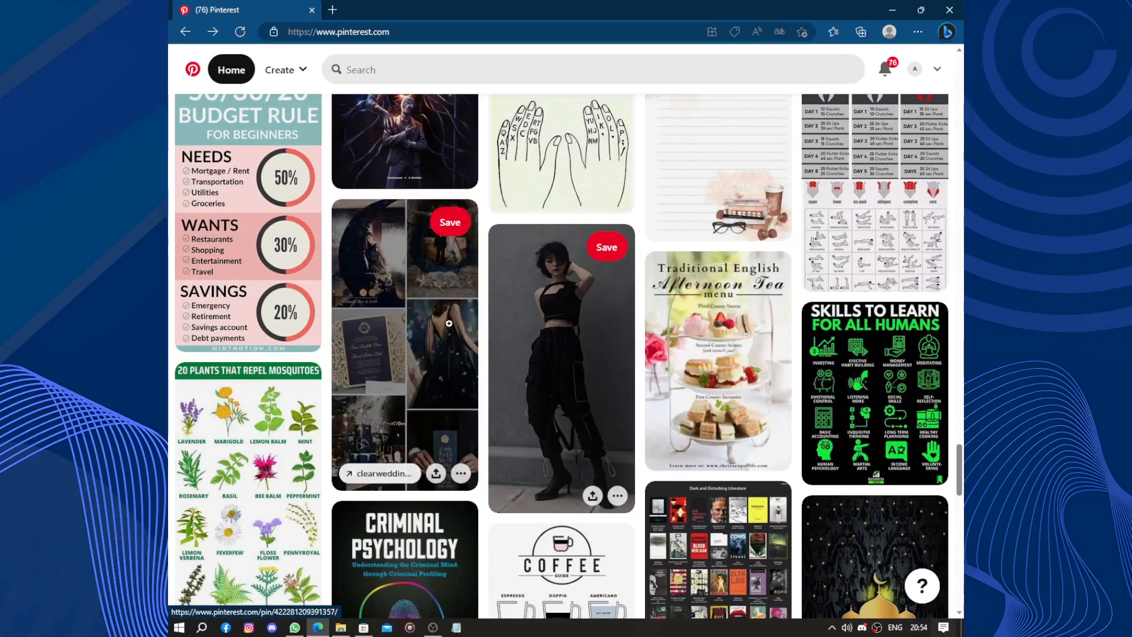
click(404, 137)
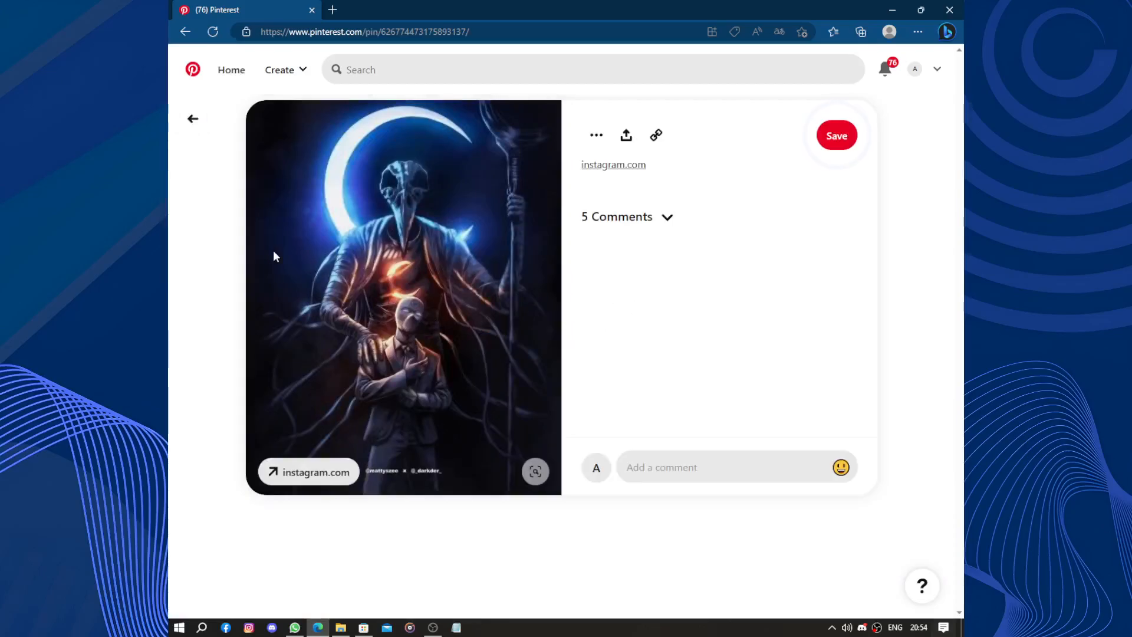
click(185, 31)
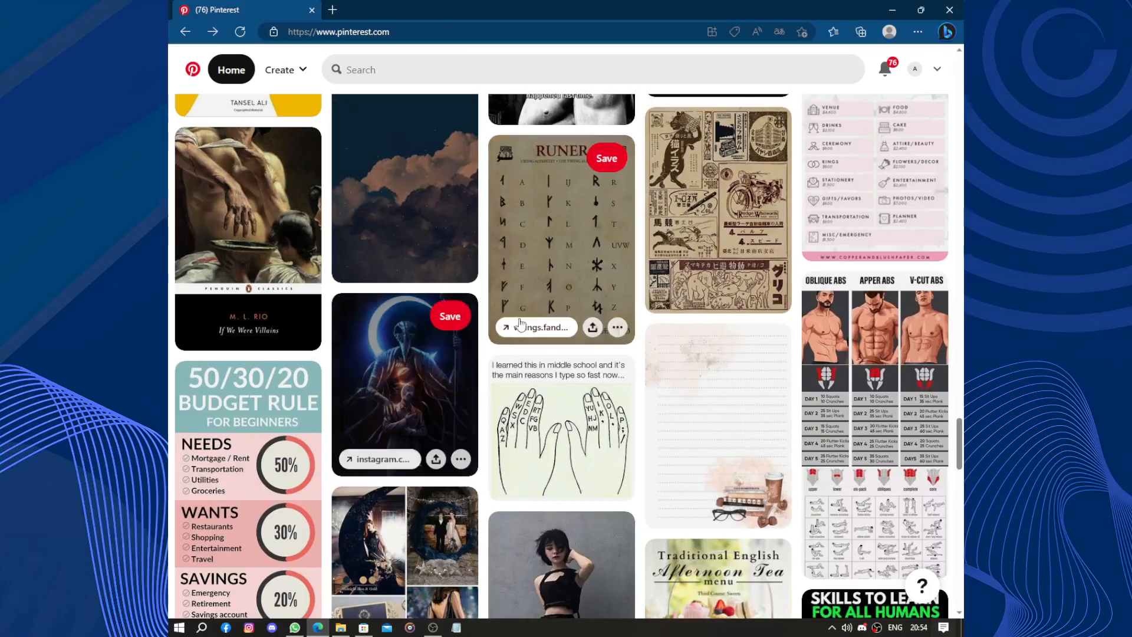
scroll(down, 3)
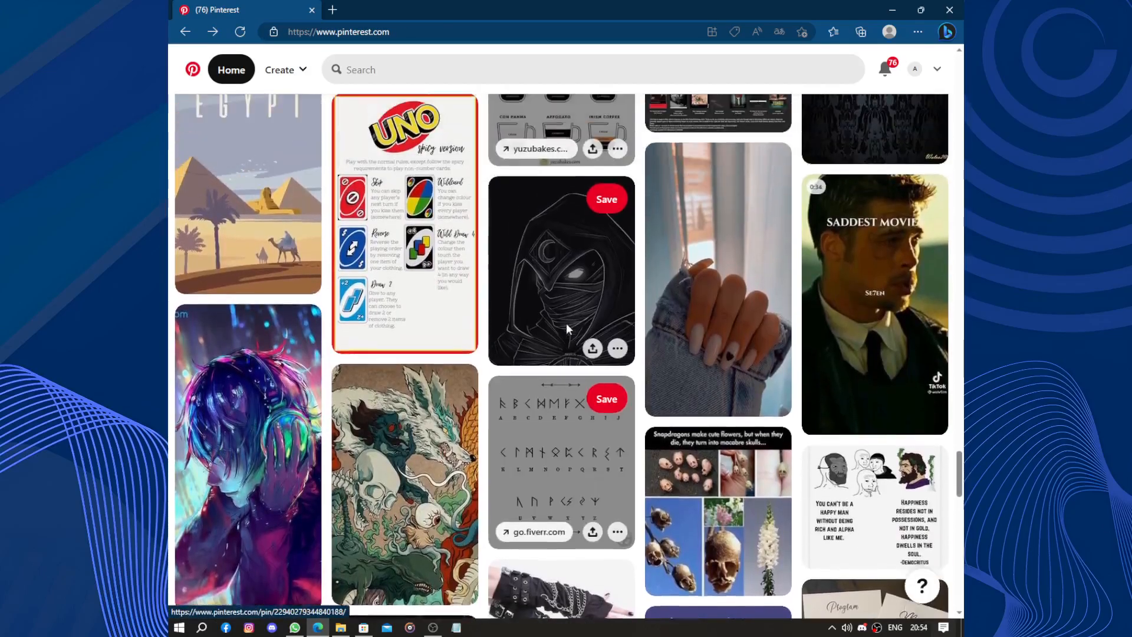
scroll(down, 3)
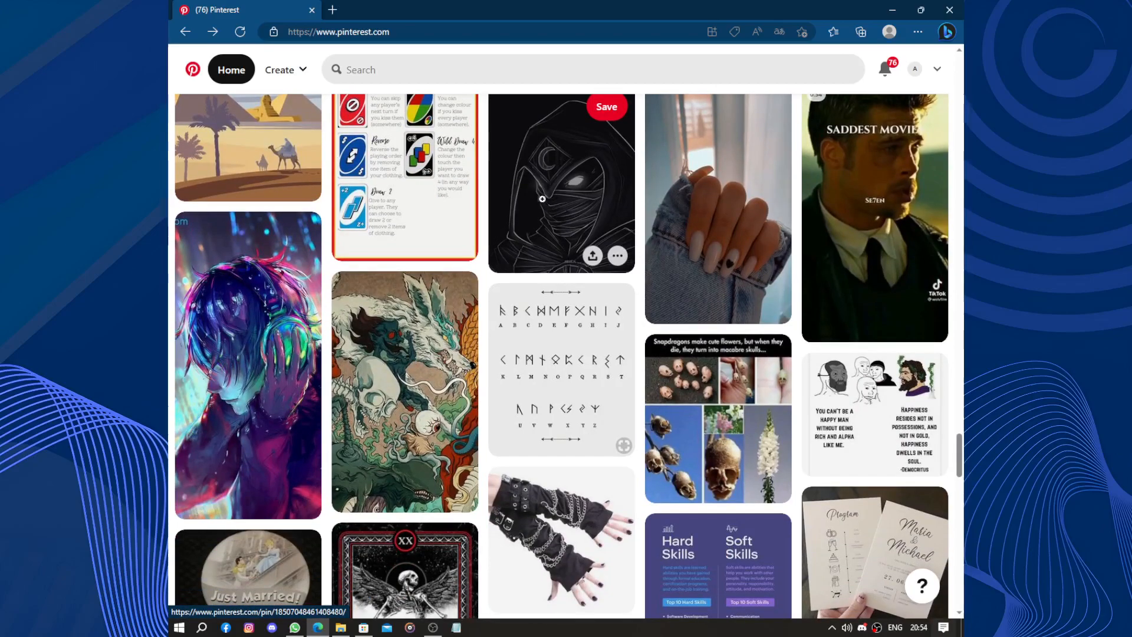
scroll(down, 3)
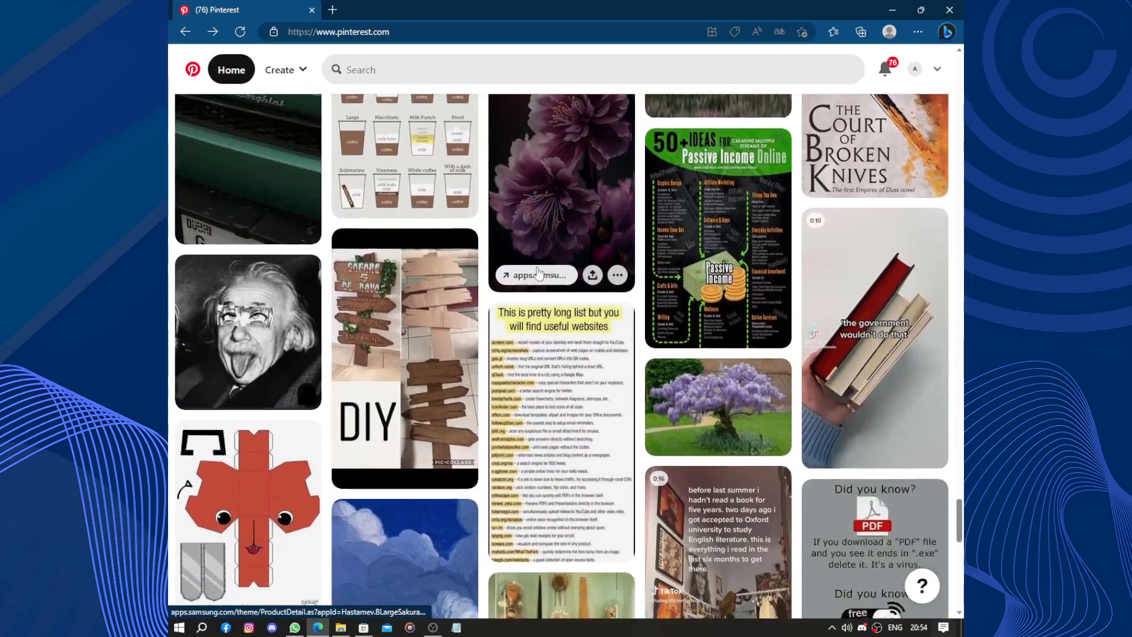
mouse_move(247, 331)
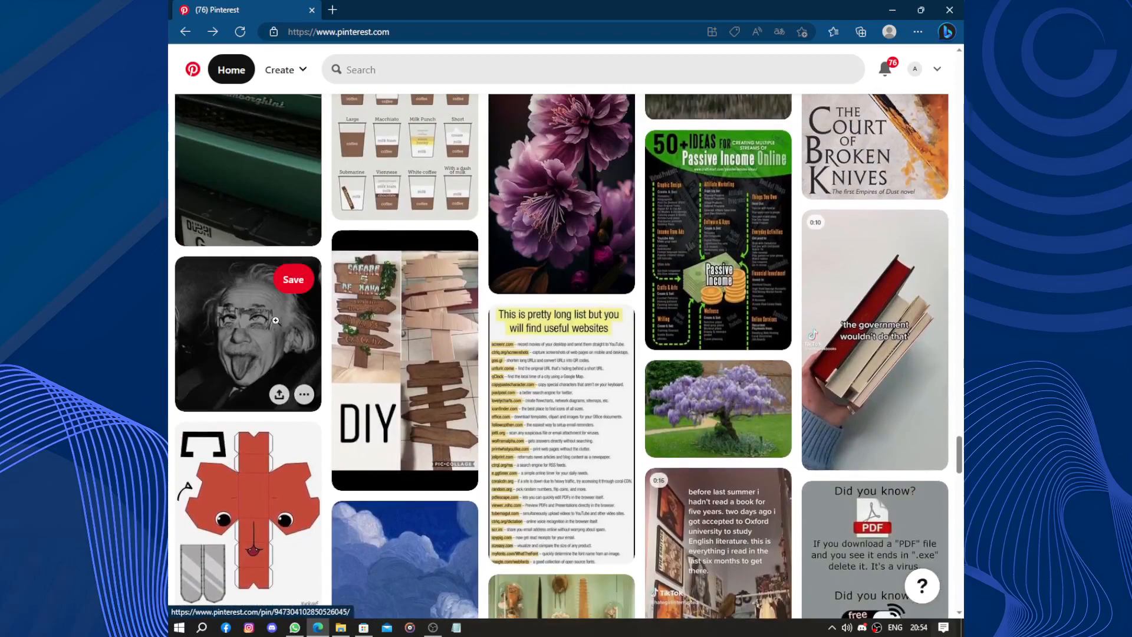
mouse_move(285, 378)
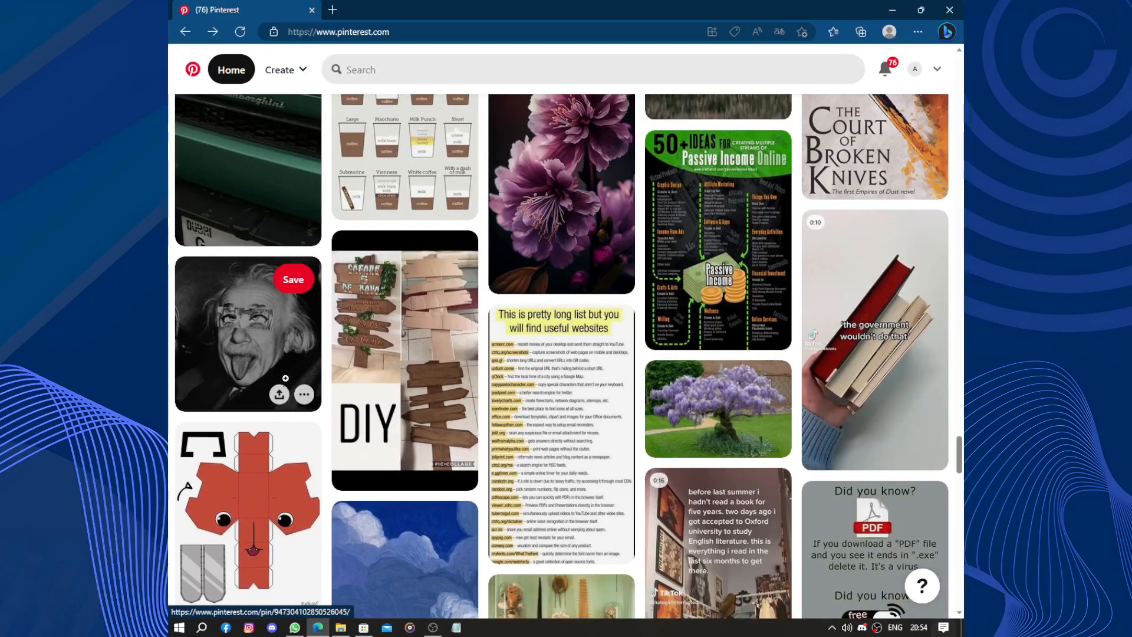
Download the Einstein tongue-out photo via the pin's more-options menu
click(304, 394)
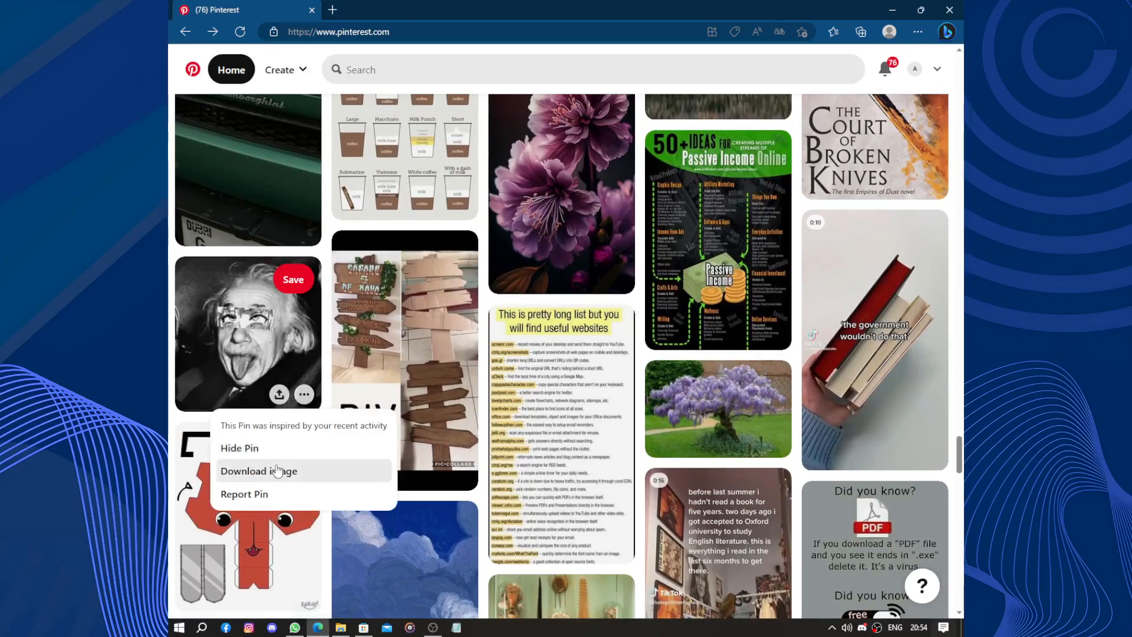
click(258, 471)
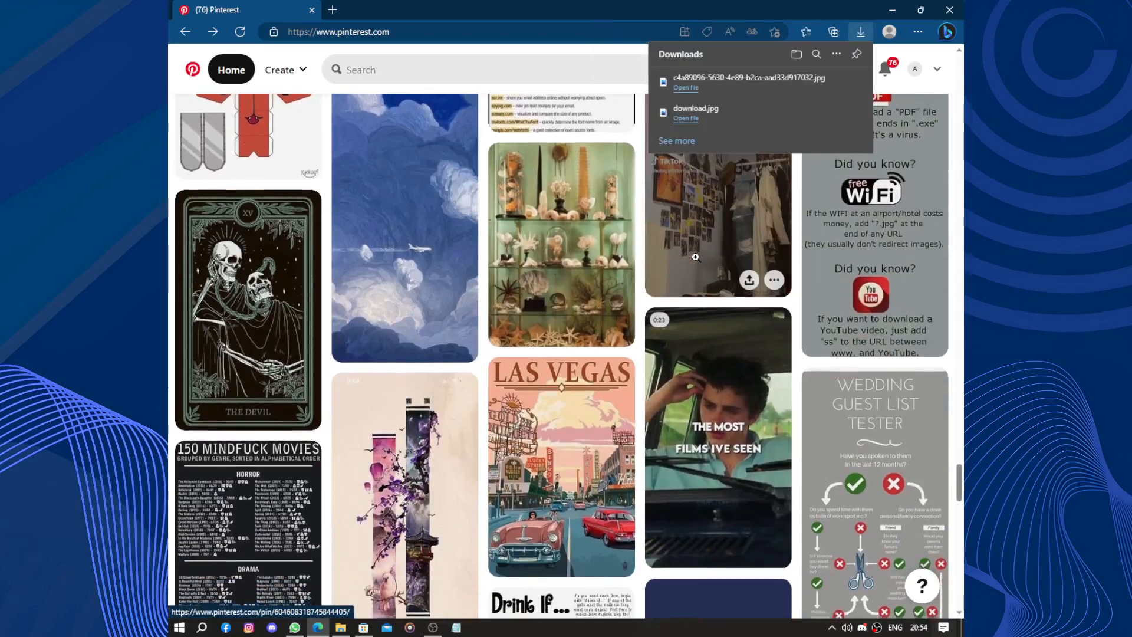
scroll(down, 3)
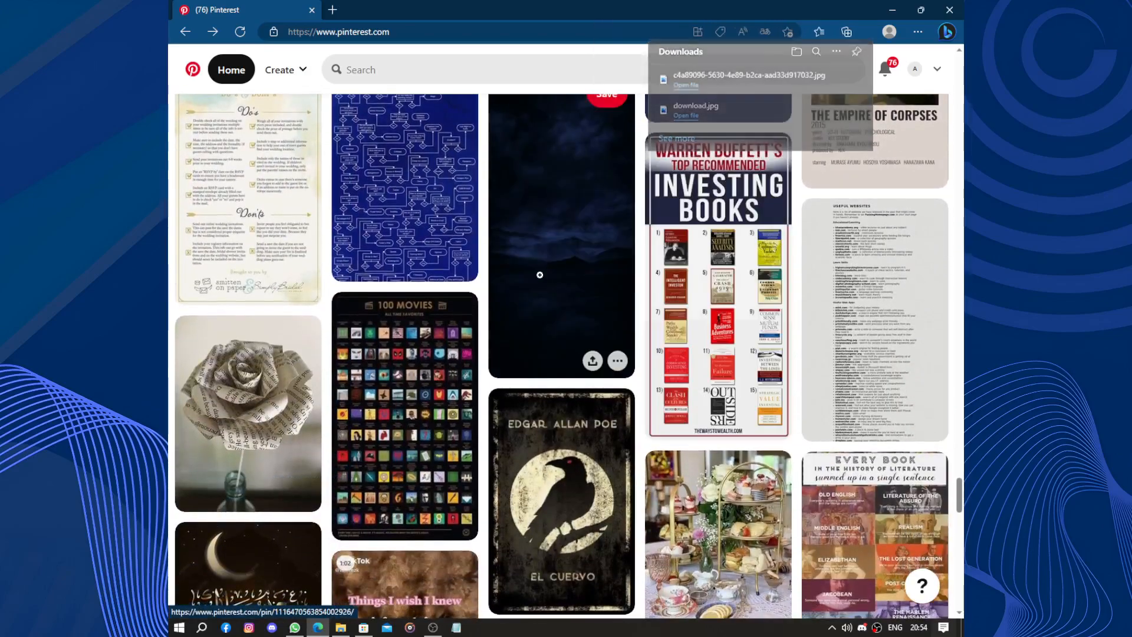
View the dark night-sky pin and return to the home feed
click(561, 231)
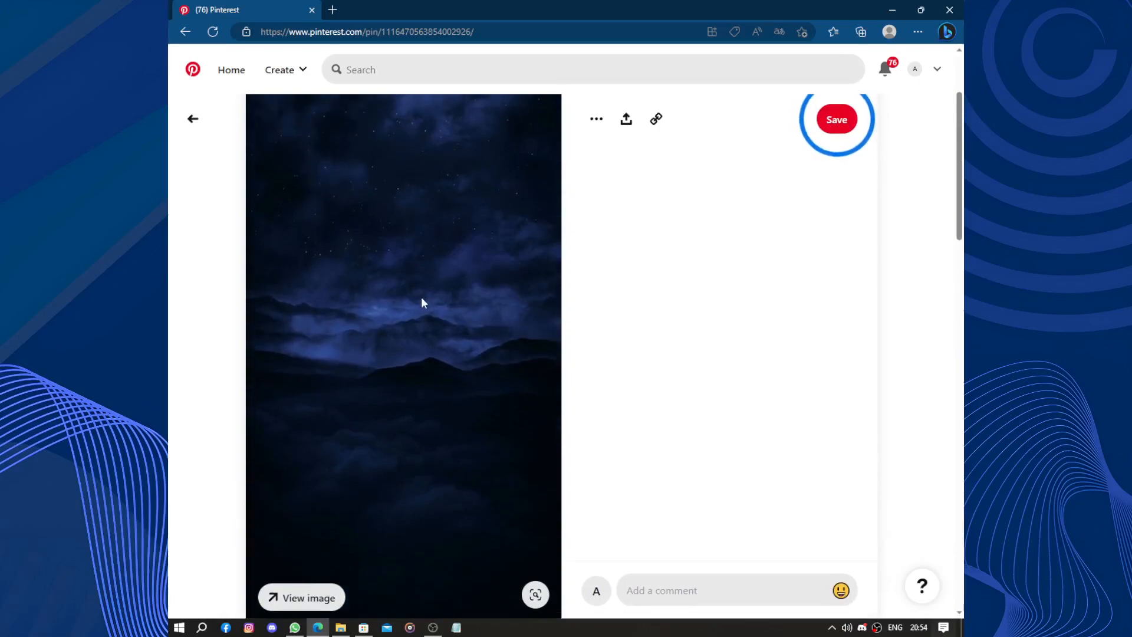
mouse_move(408, 310)
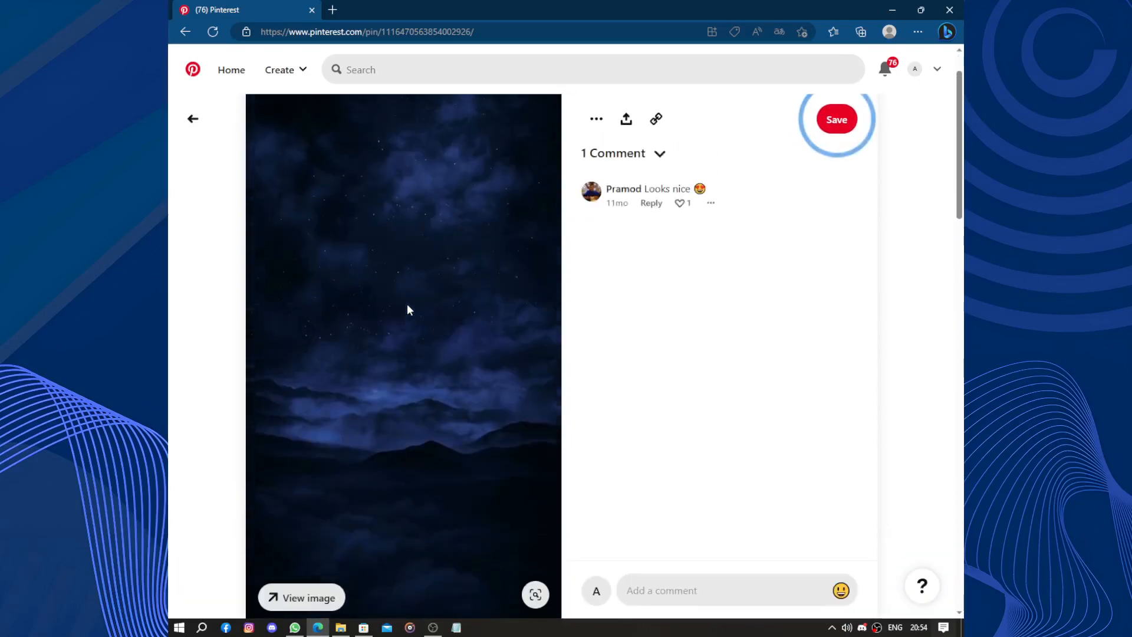
click(185, 30)
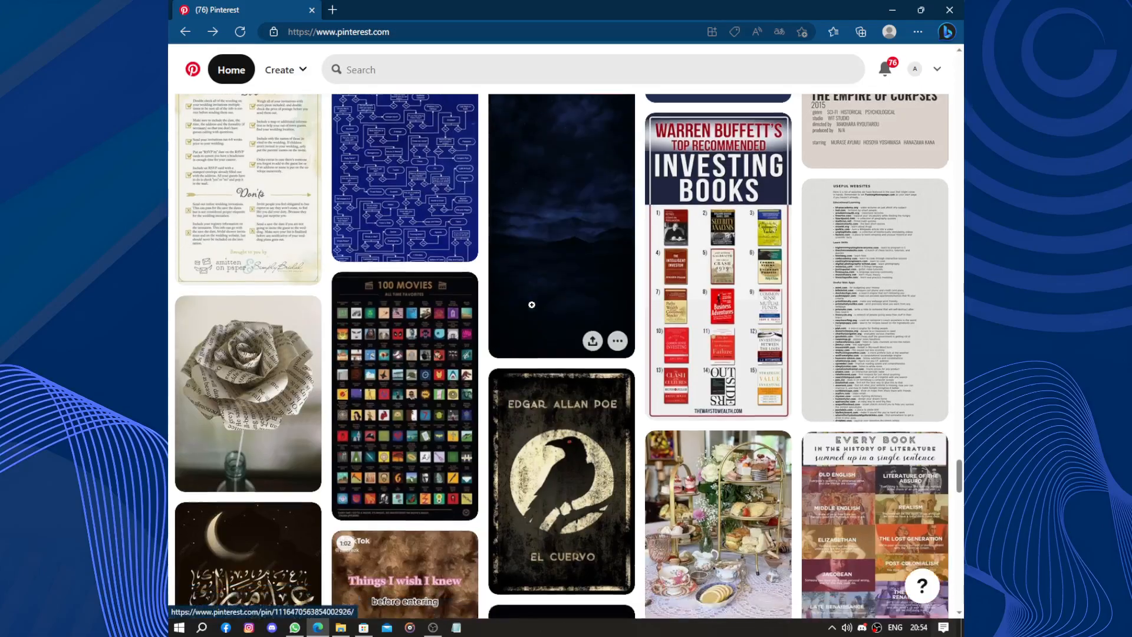
scroll(down, 3)
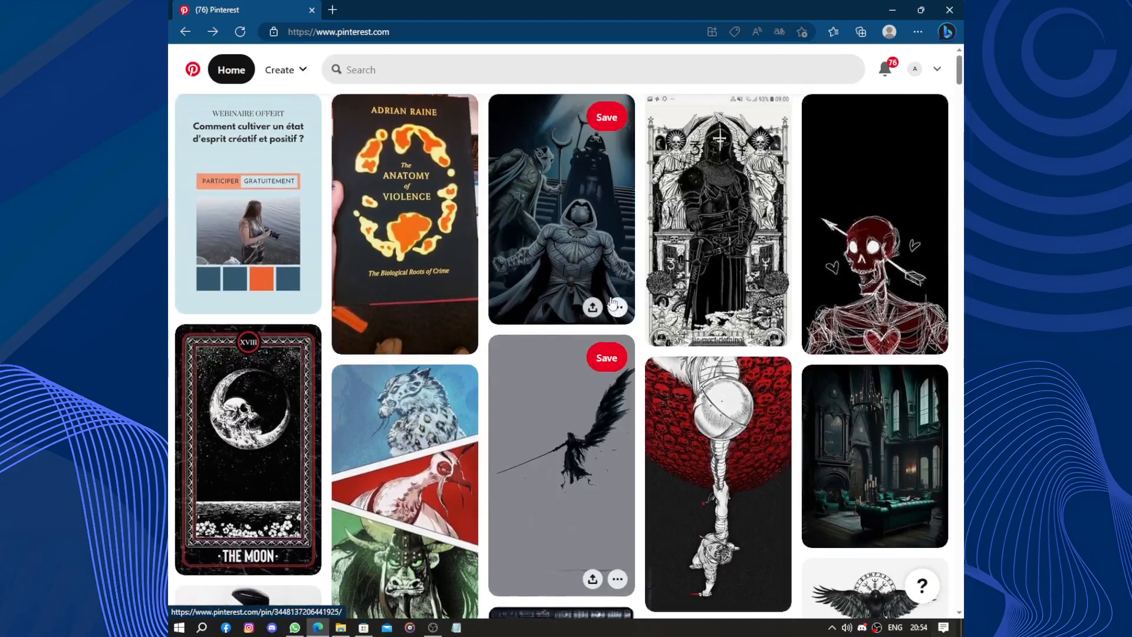
Scroll through the notification updates, then go to the account profile with saved pins
click(883, 68)
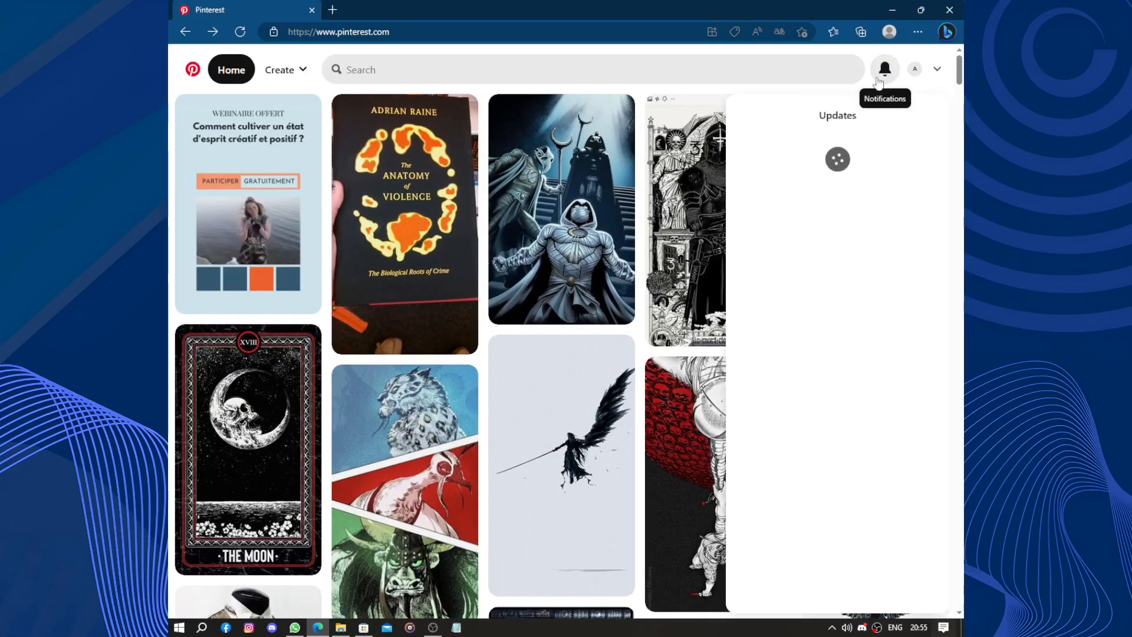
click(884, 69)
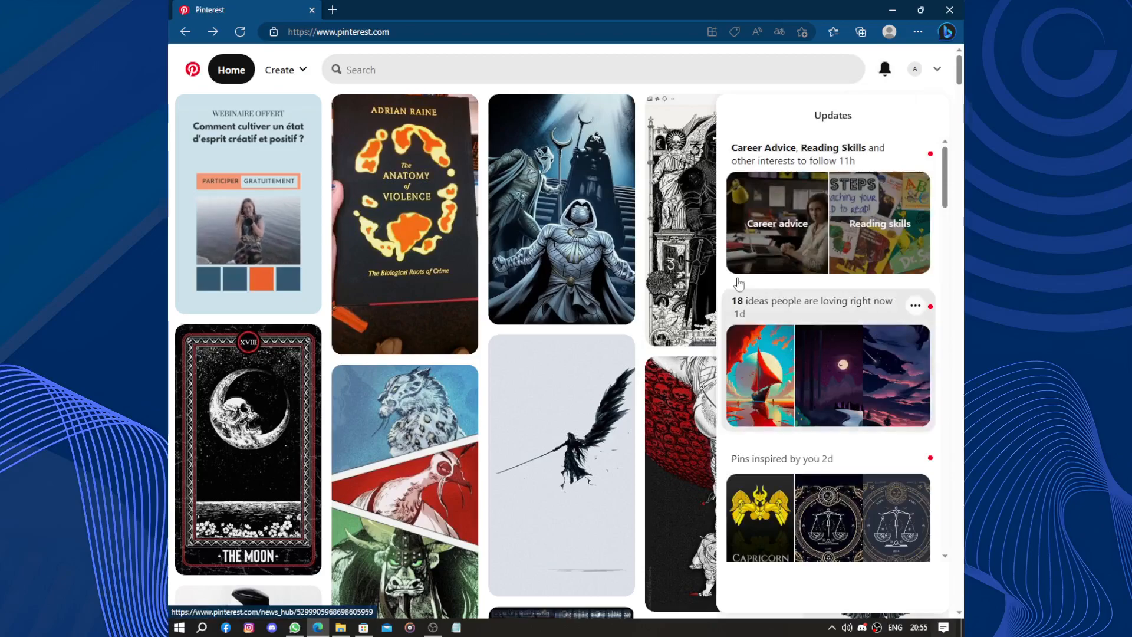
scroll(down, 3)
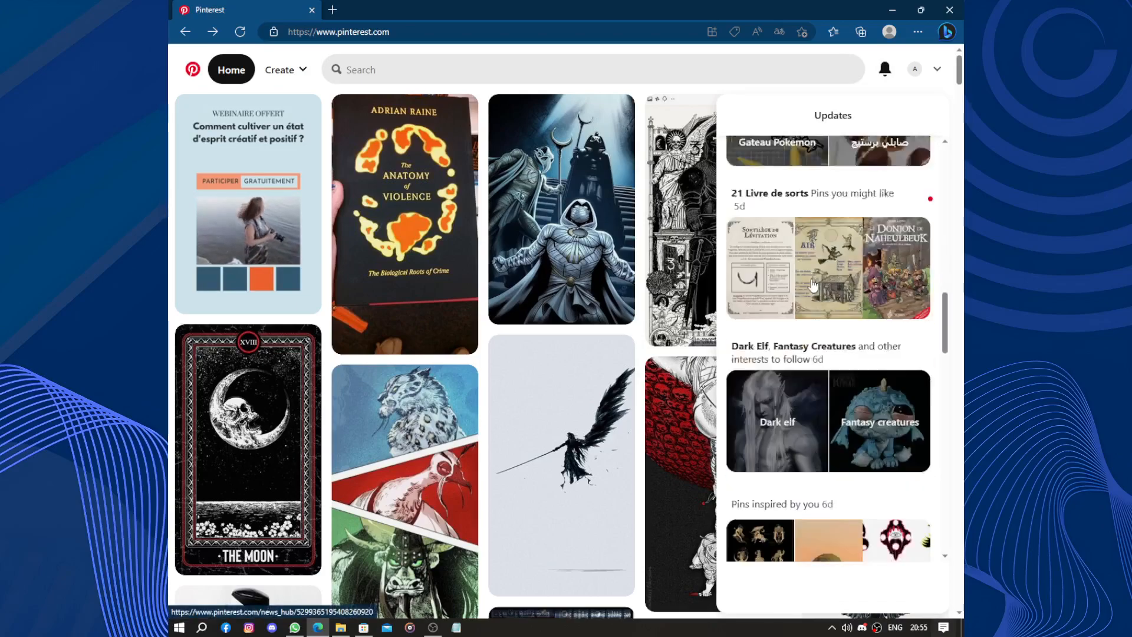
scroll(down, 3)
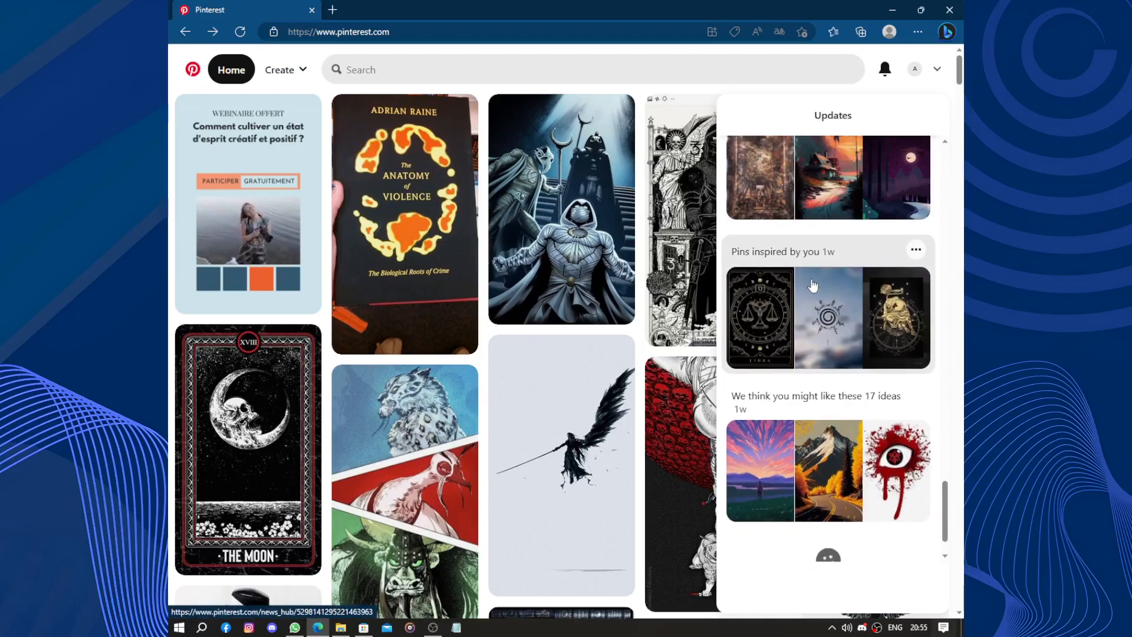
scroll(down, 3)
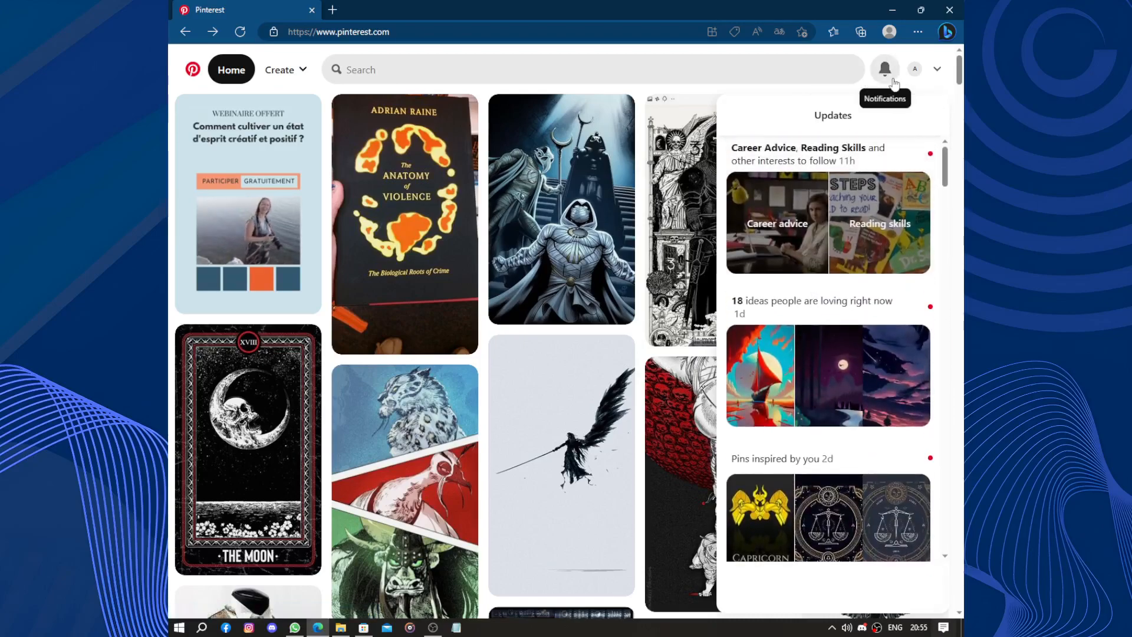
click(916, 69)
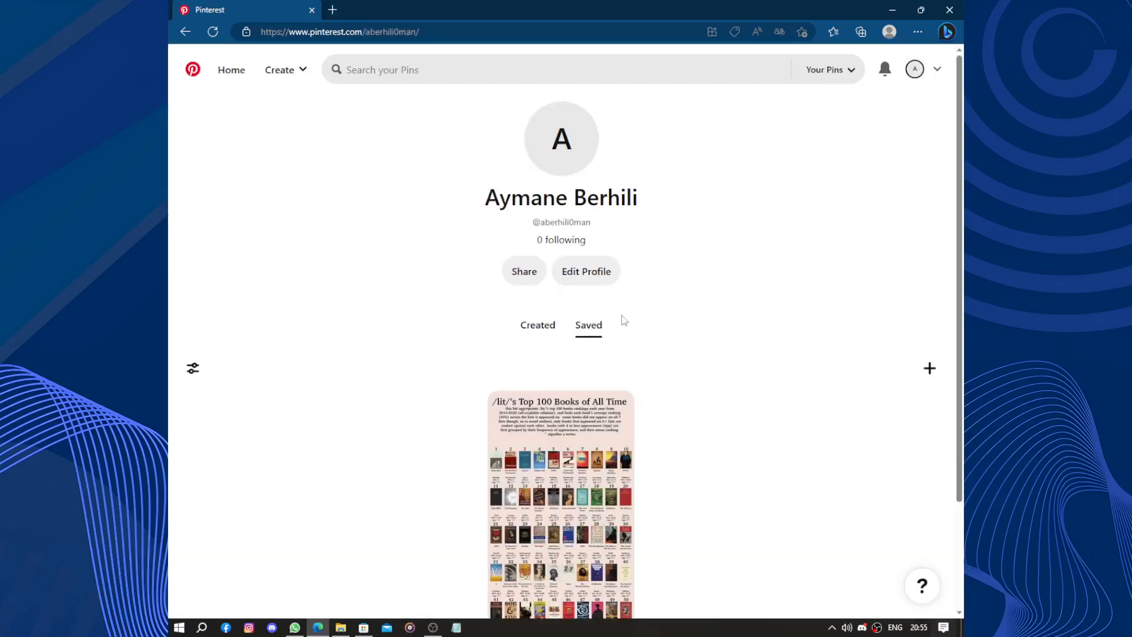
View the saved Top 100 Books of All Time pin and browse its comments
click(561, 498)
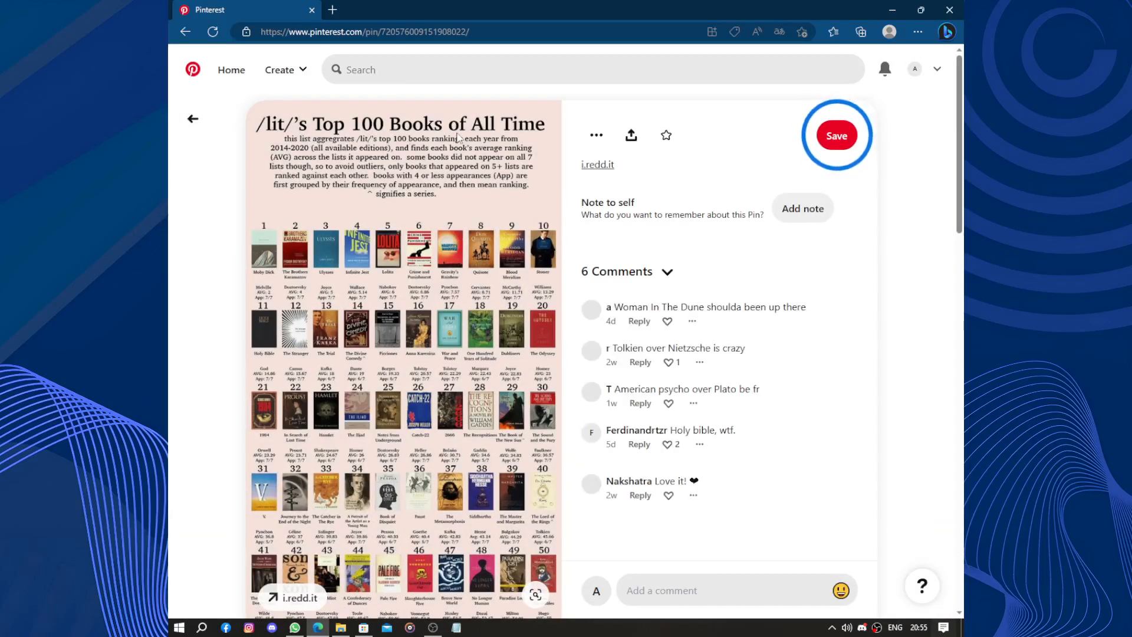
scroll(down, 3)
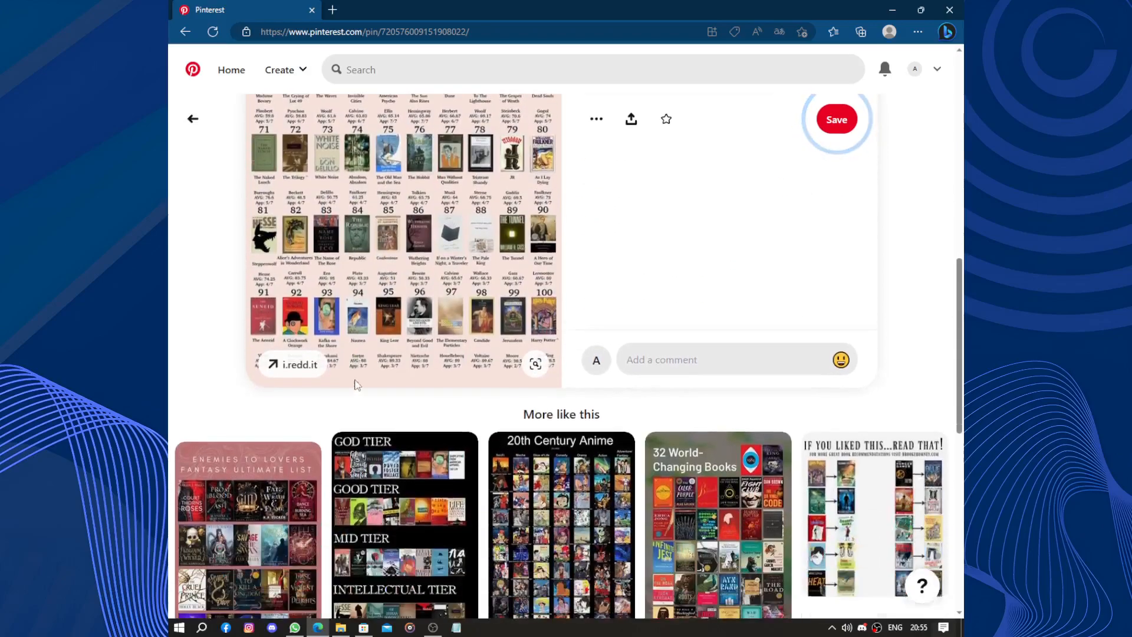
scroll(up, 3)
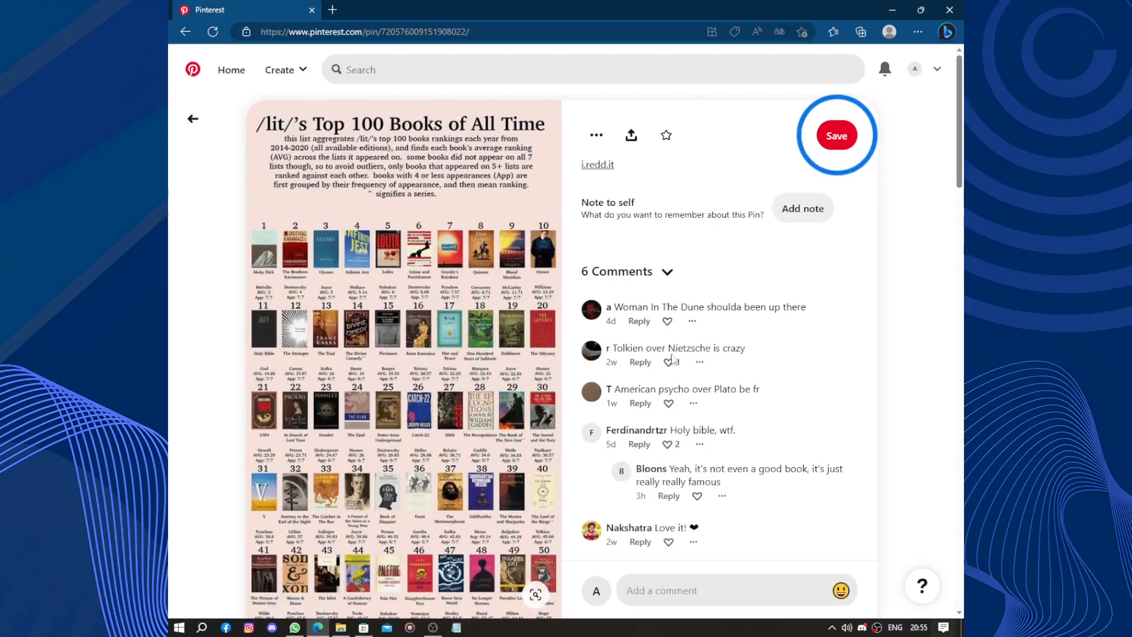
scroll(down, 3)
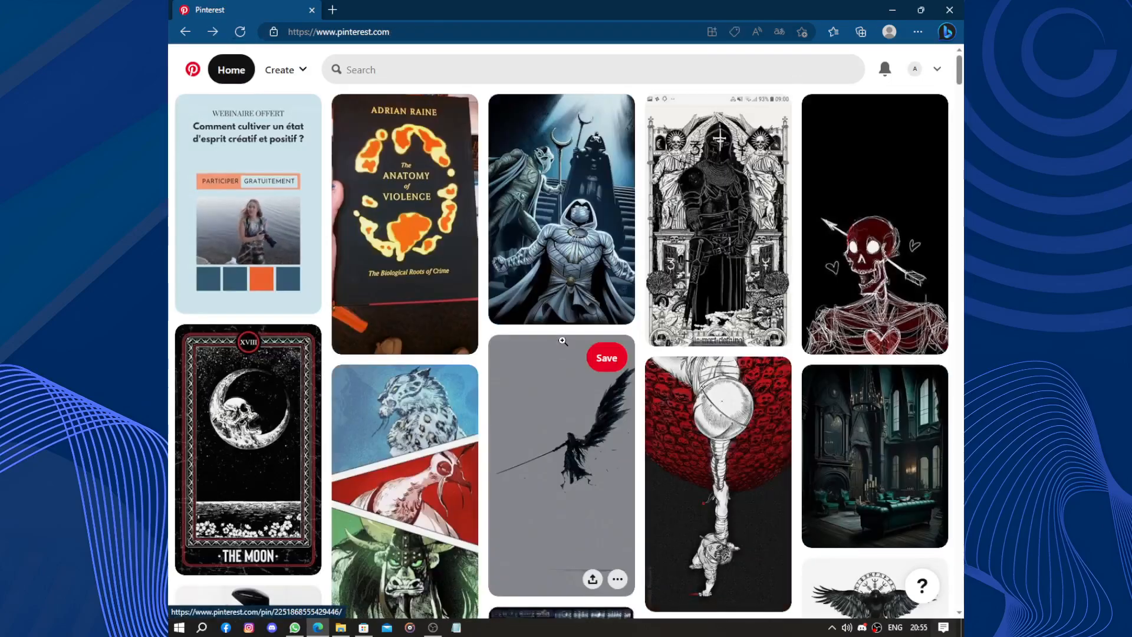
scroll(down, 3)
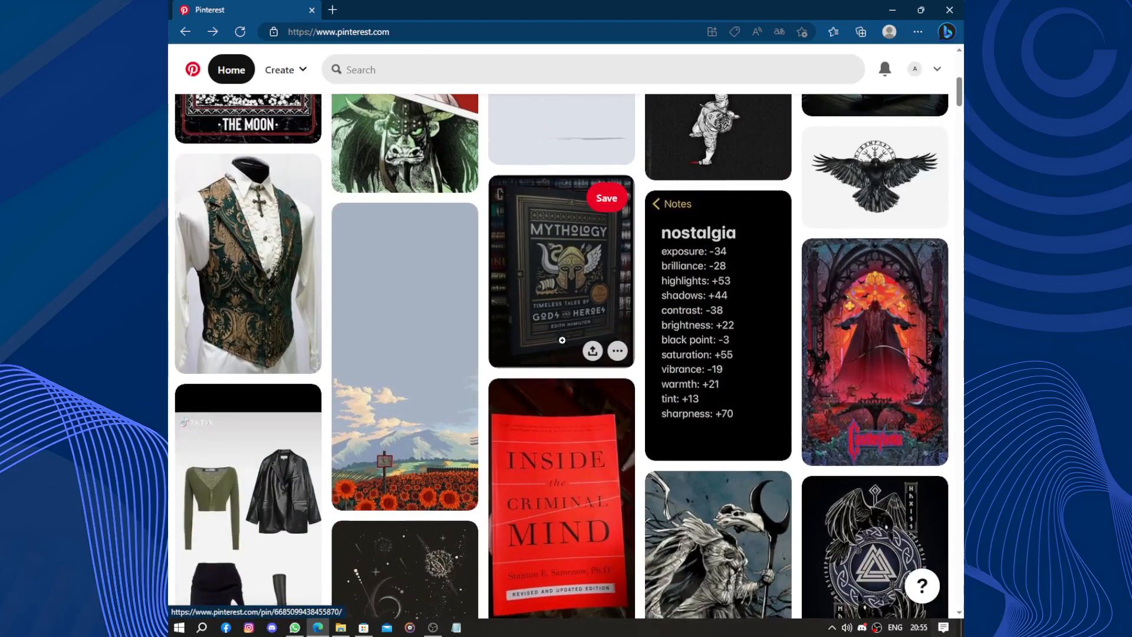
scroll(down, 3)
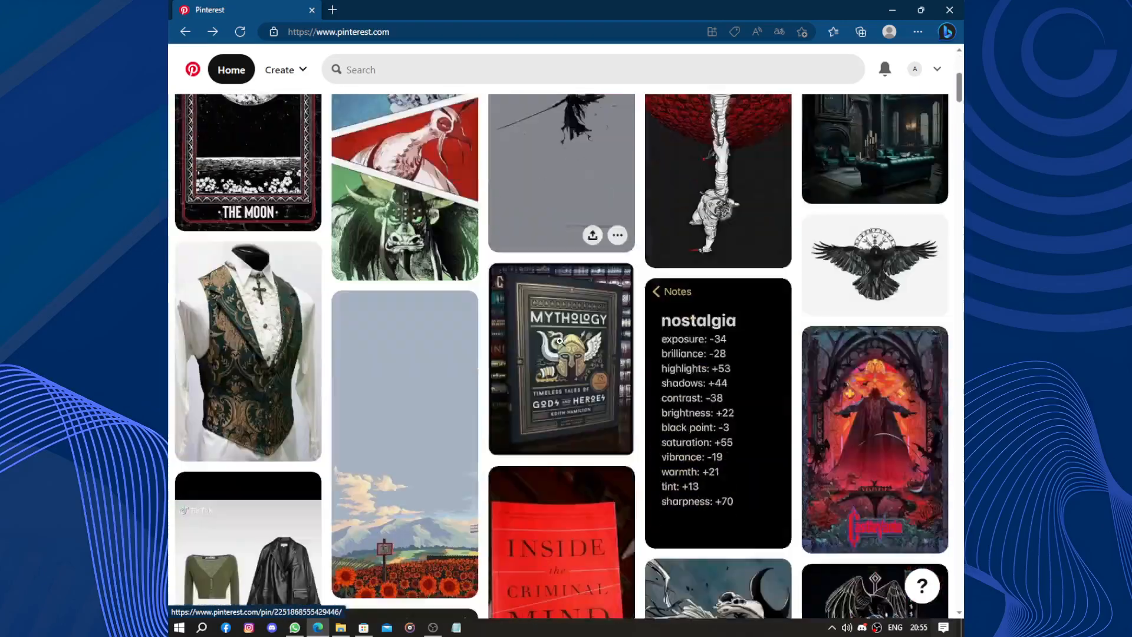
scroll(up, 3)
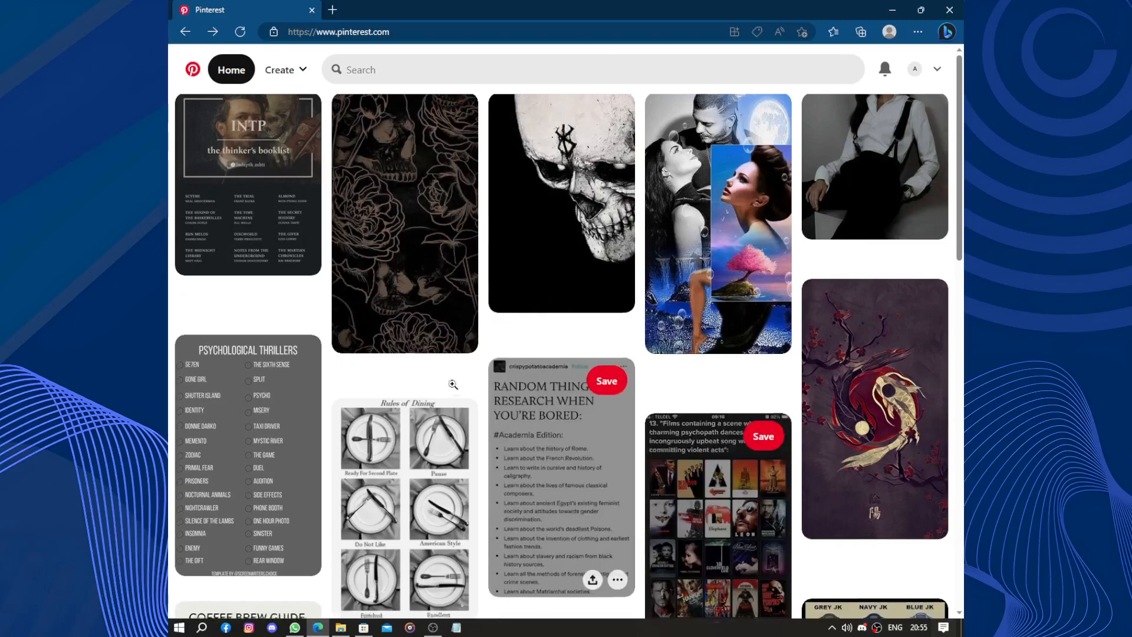
scroll(down, 3)
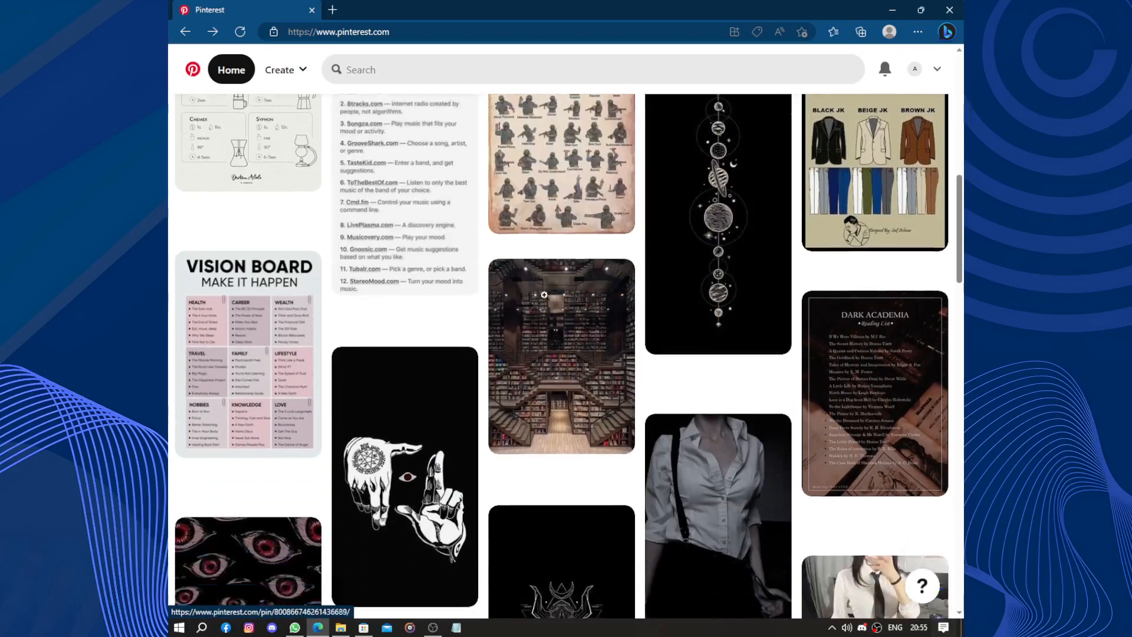
scroll(down, 3)
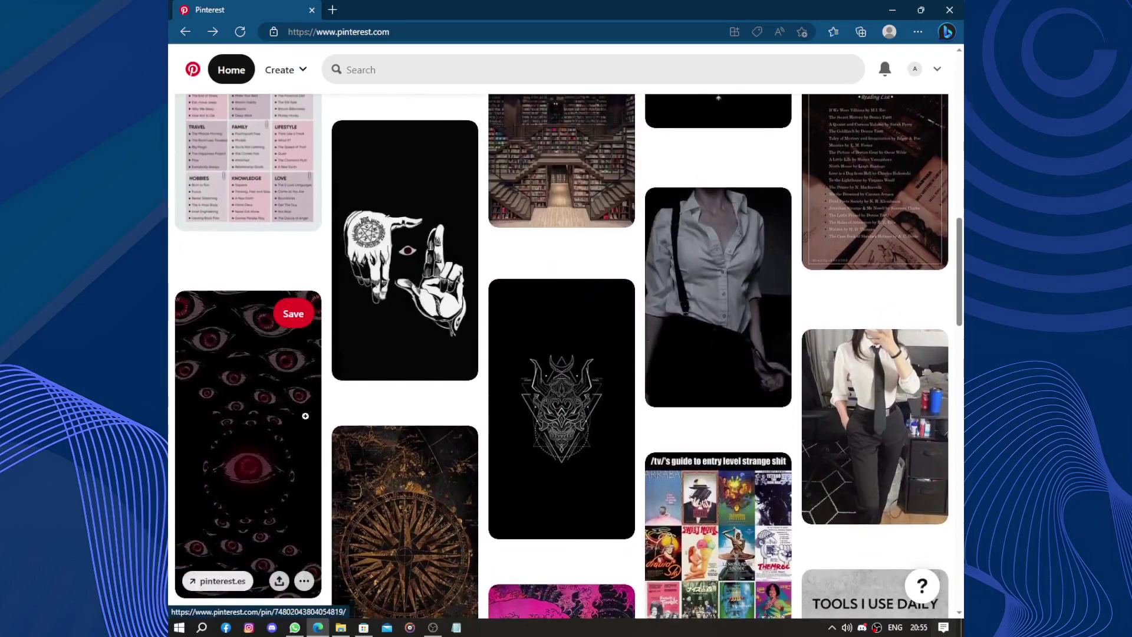
scroll(down, 3)
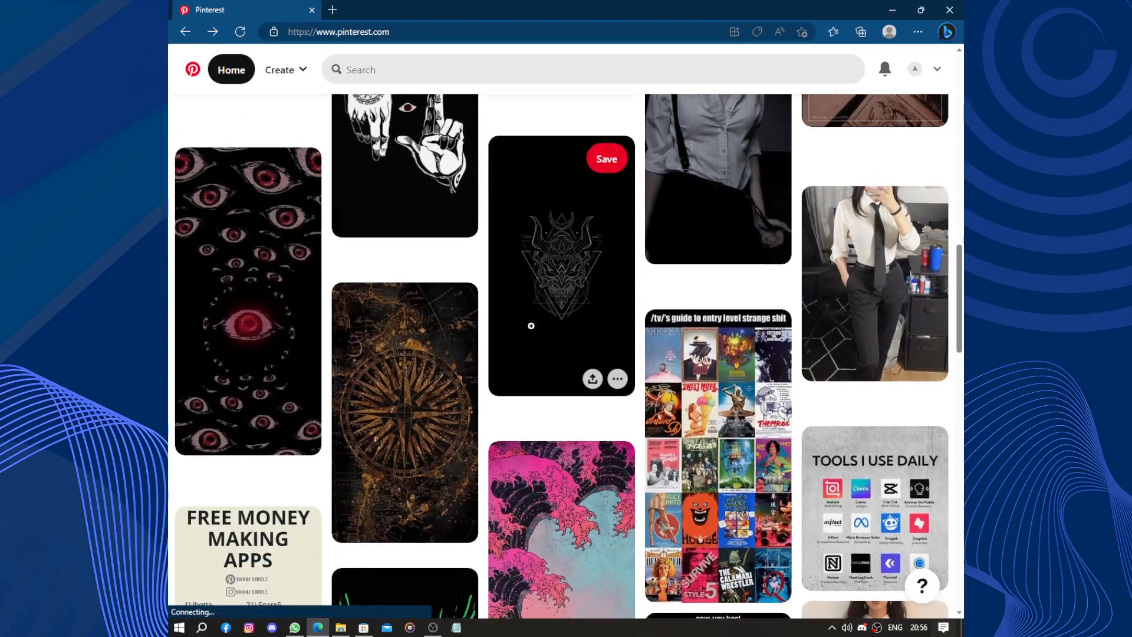
scroll(down, 3)
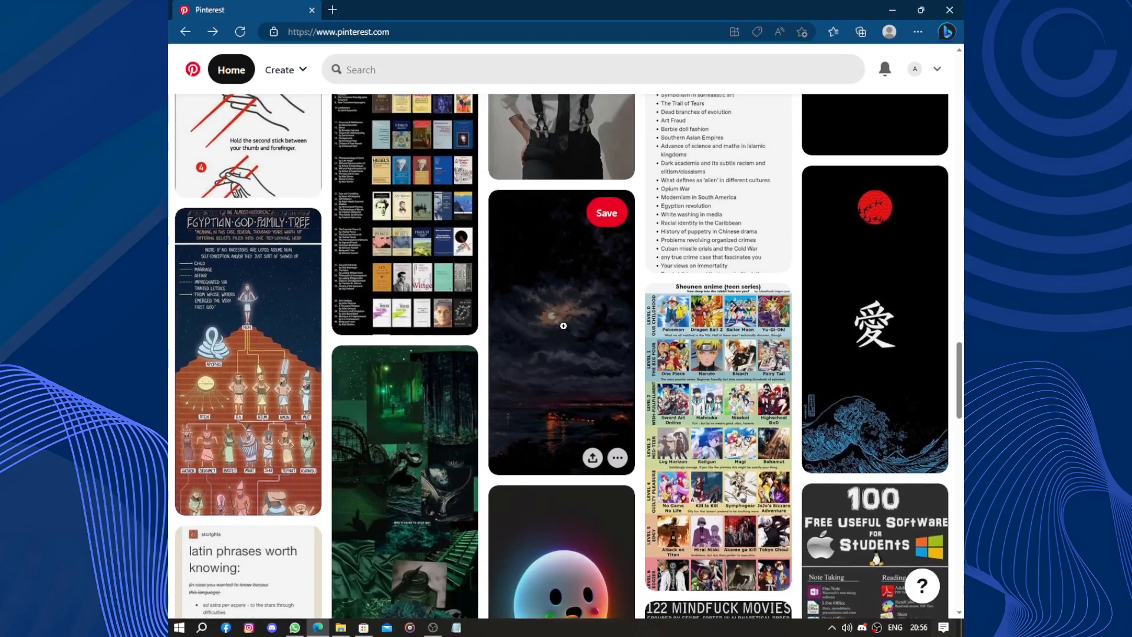
scroll(down, 3)
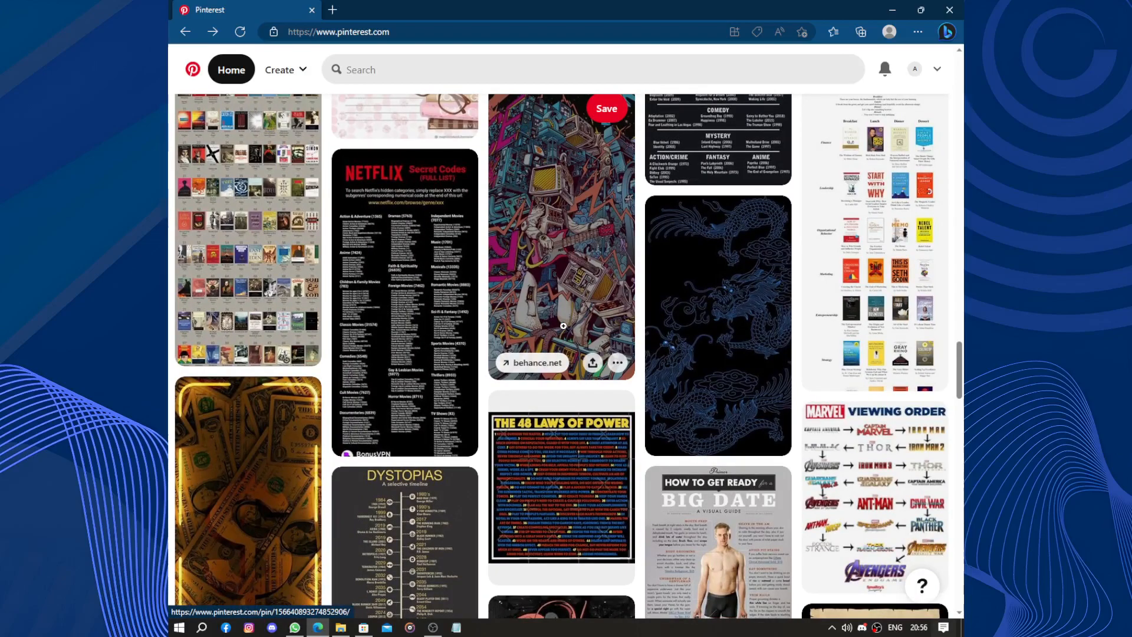
scroll(down, 3)
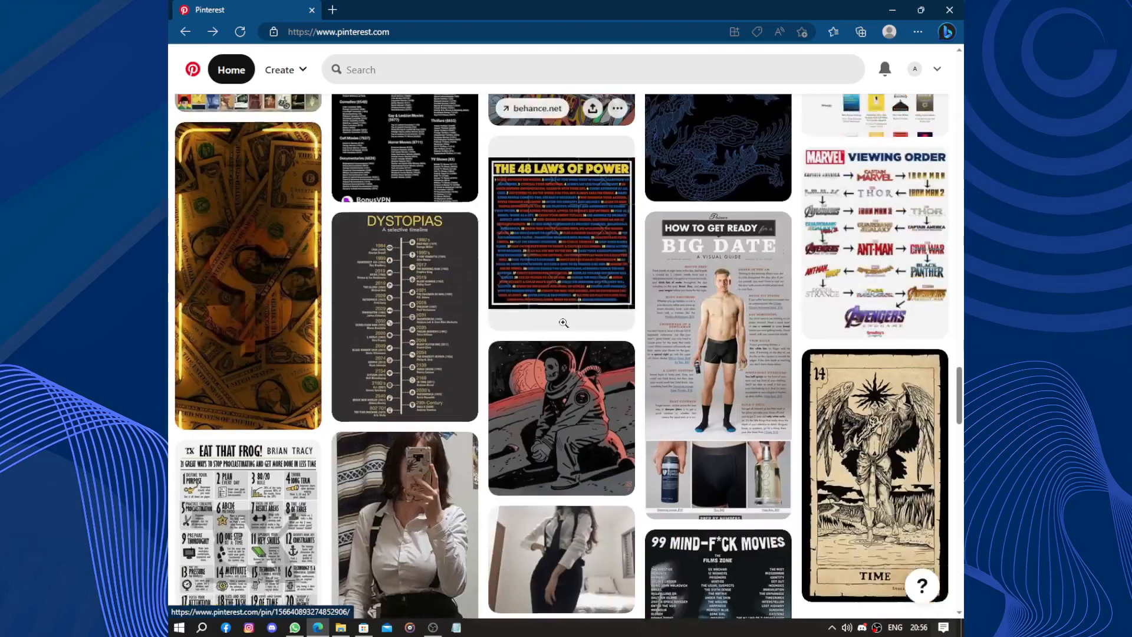
scroll(down, 3)
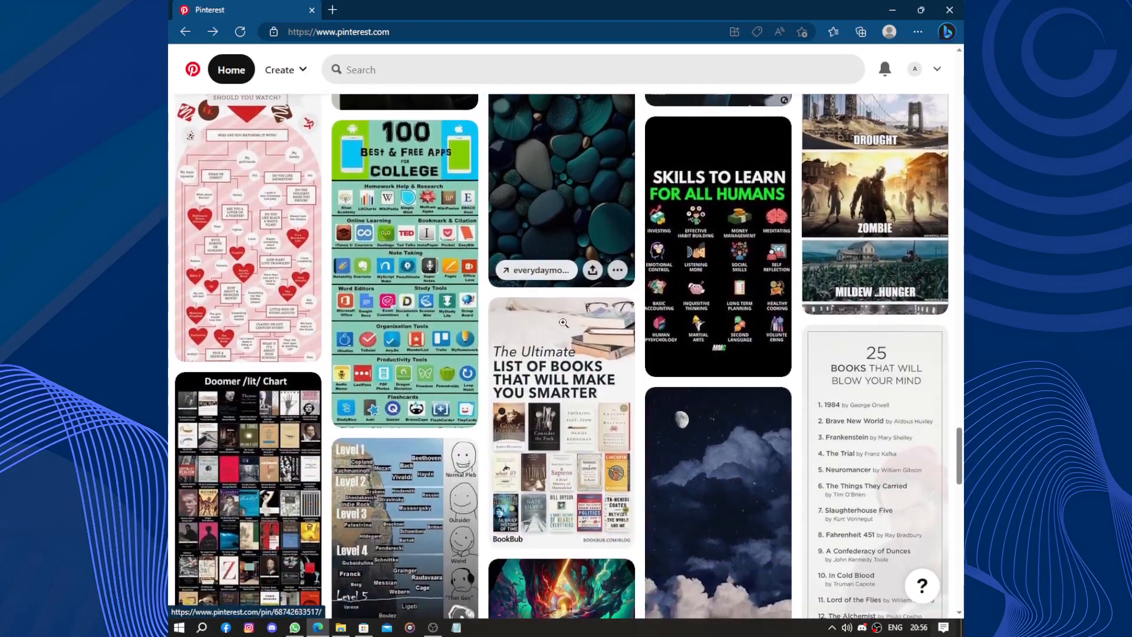
scroll(down, 3)
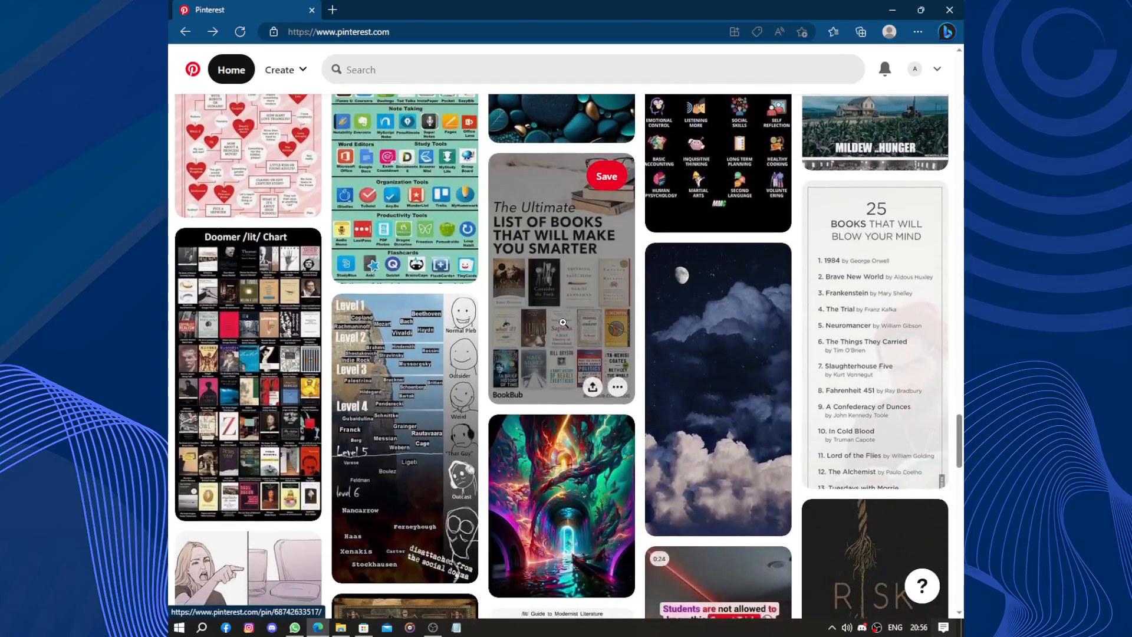
scroll(down, 3)
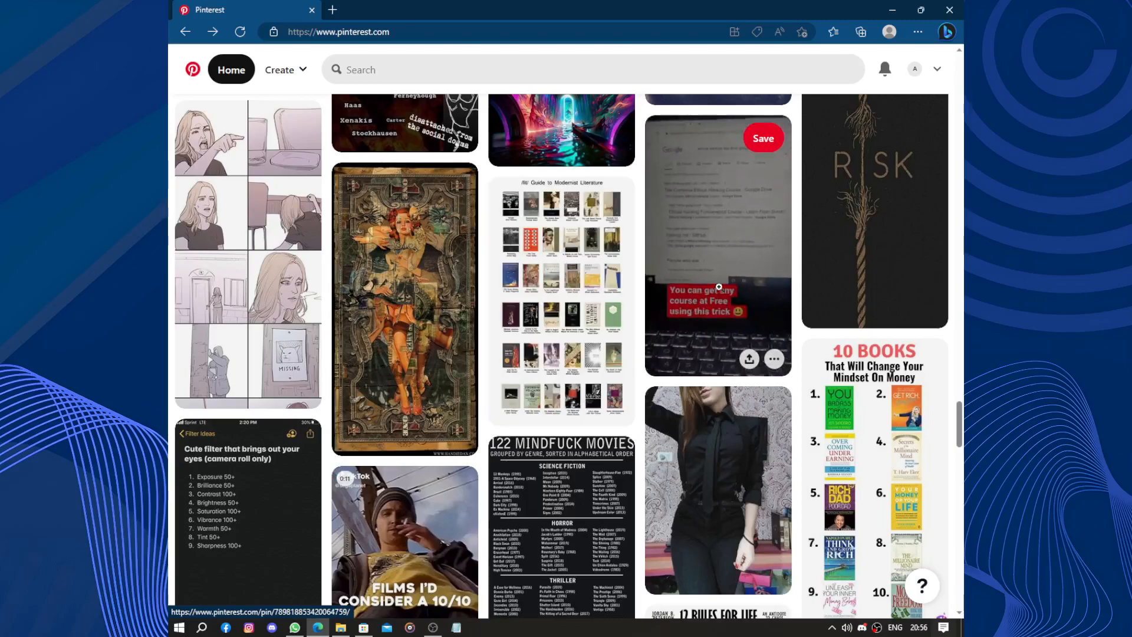
scroll(down, 3)
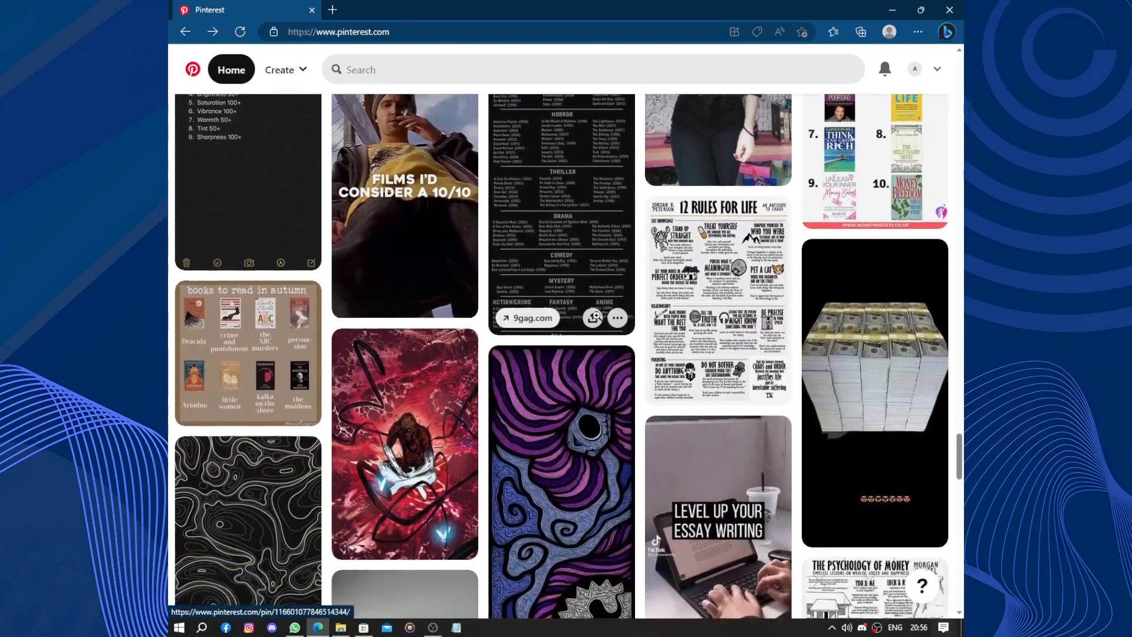
scroll(down, 3)
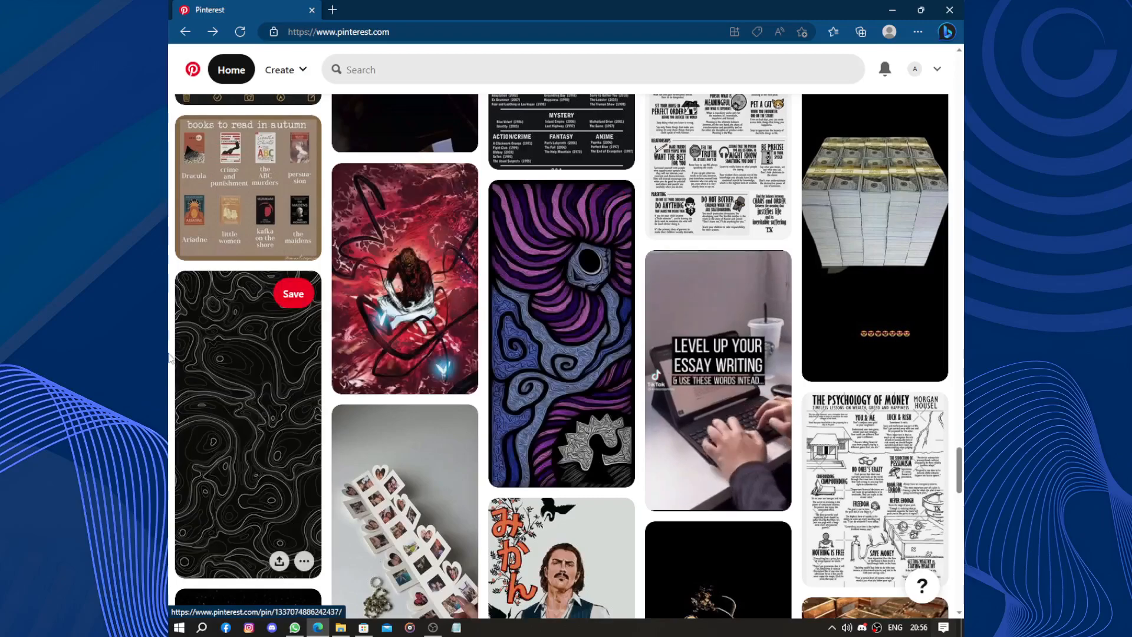
scroll(down, 3)
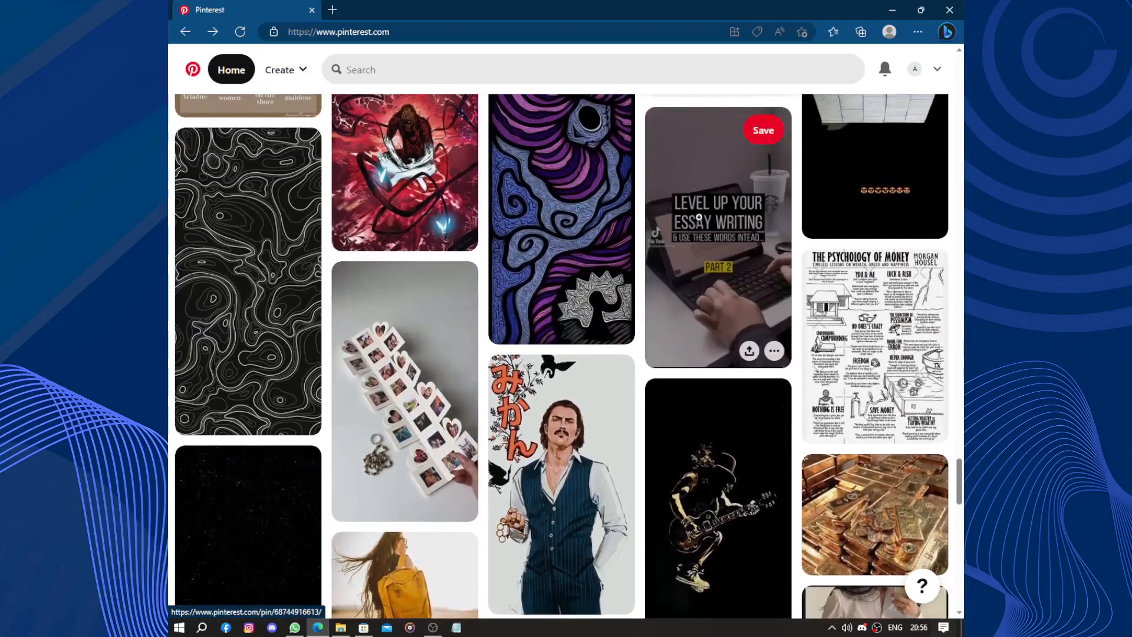
scroll(down, 3)
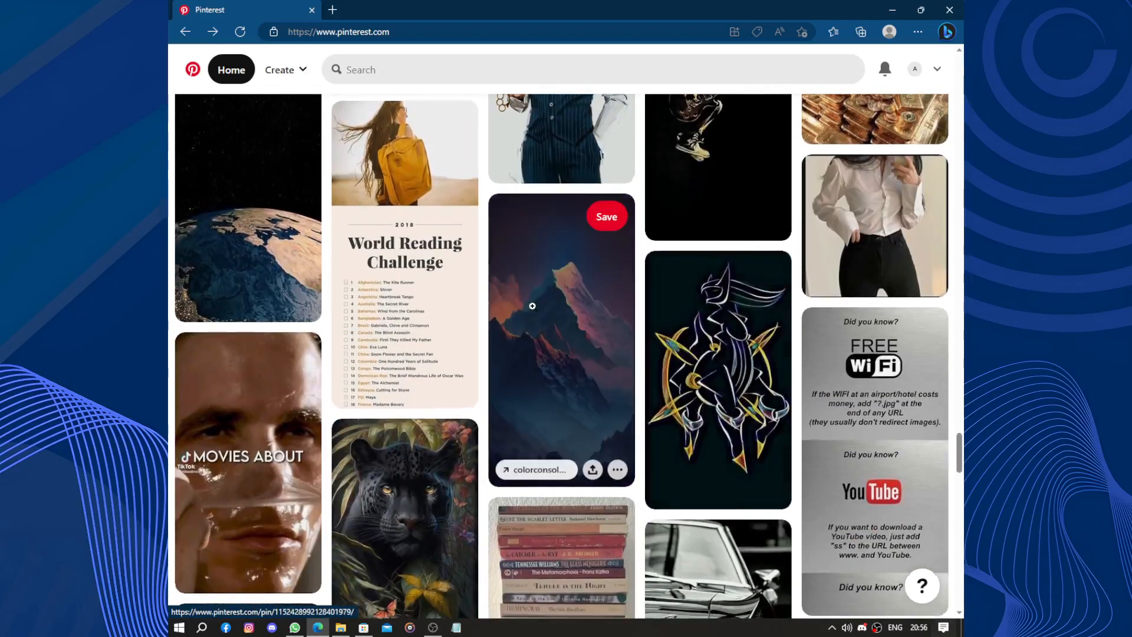
scroll(down, 3)
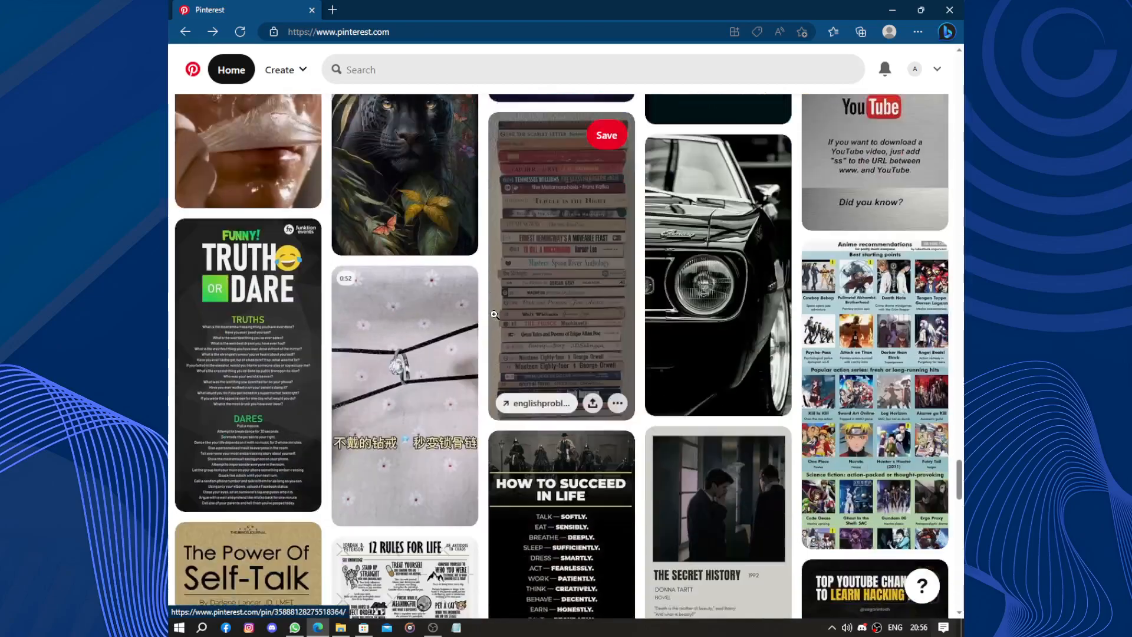
scroll(down, 3)
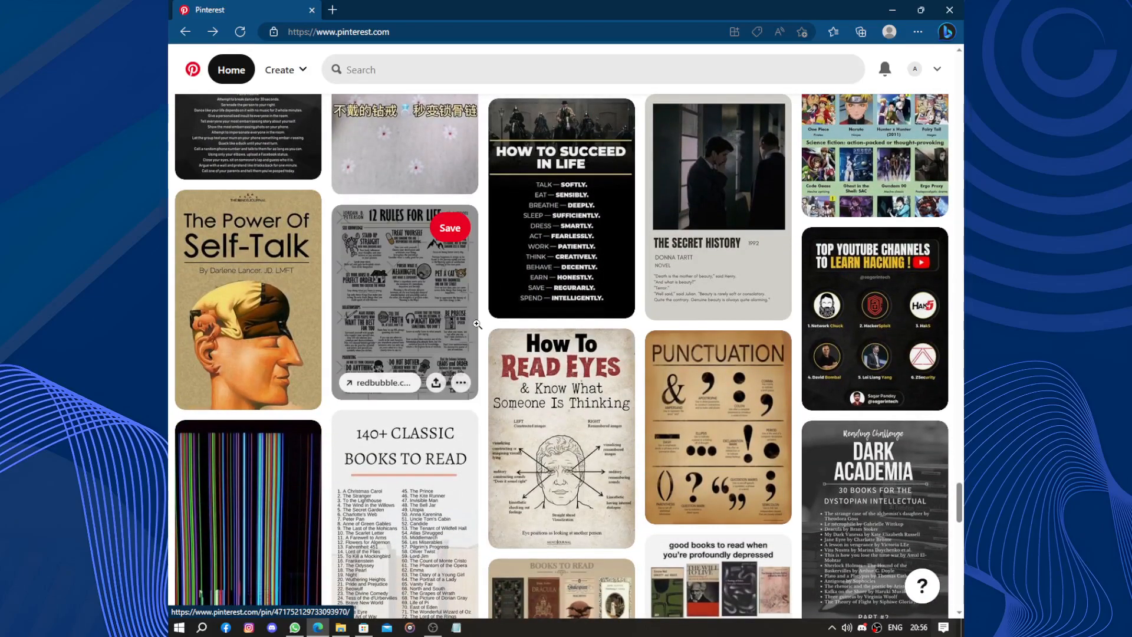
scroll(down, 3)
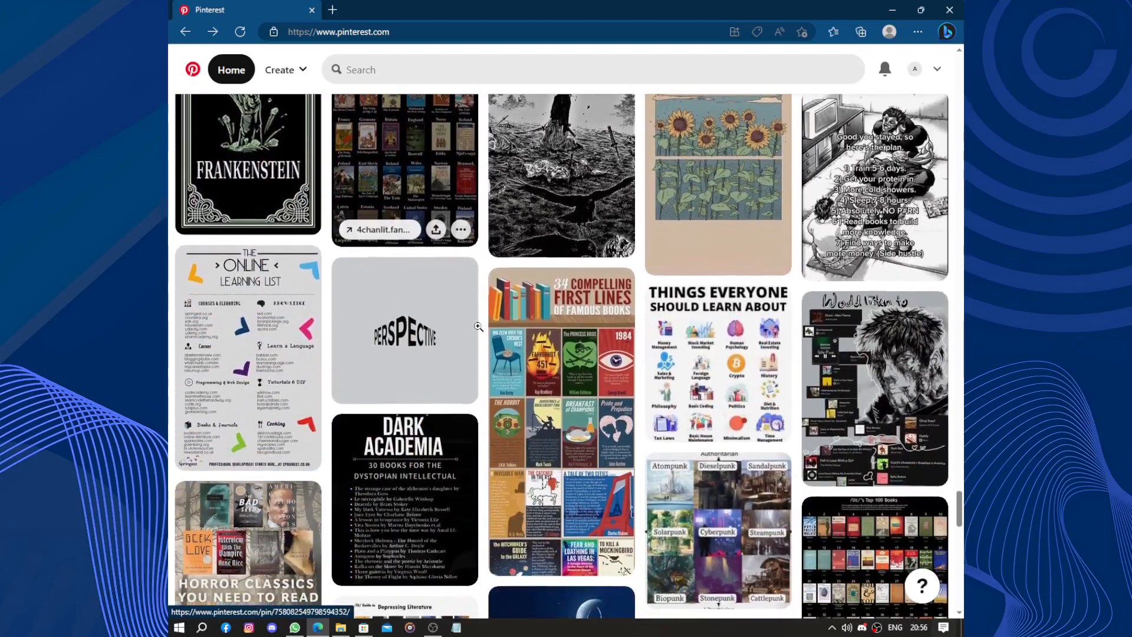
scroll(down, 3)
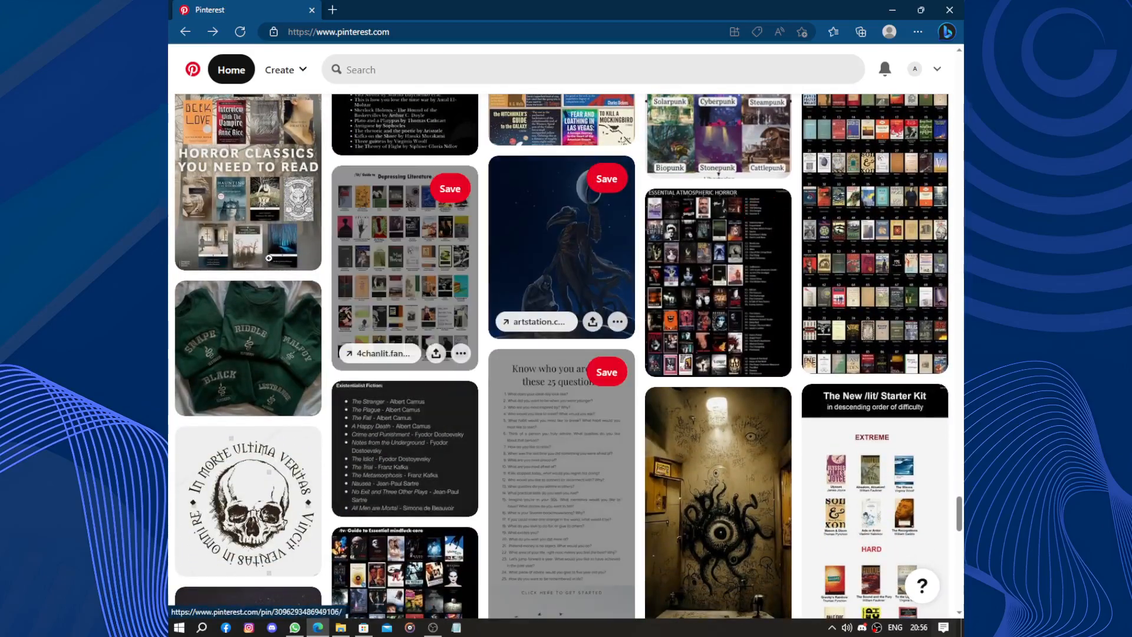
scroll(down, 3)
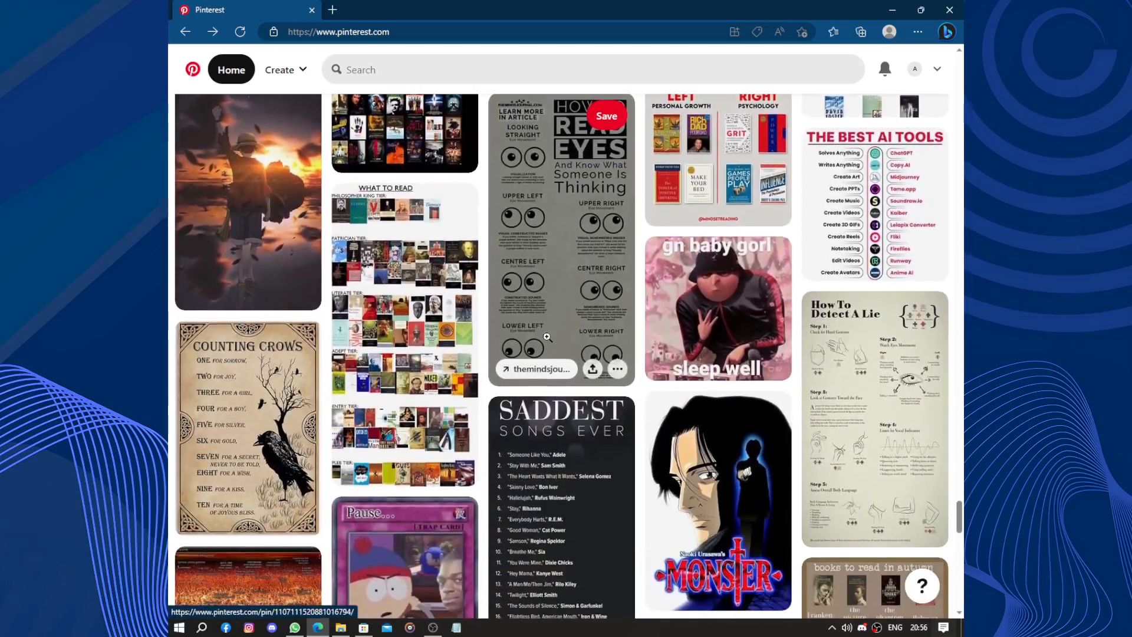
scroll(down, 3)
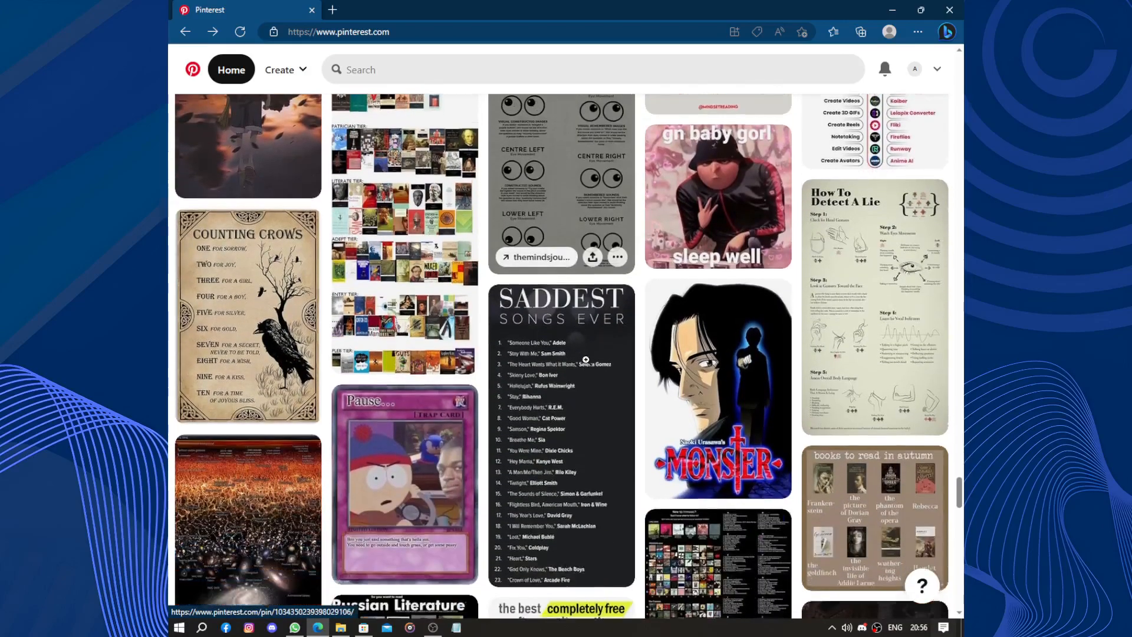
scroll(down, 3)
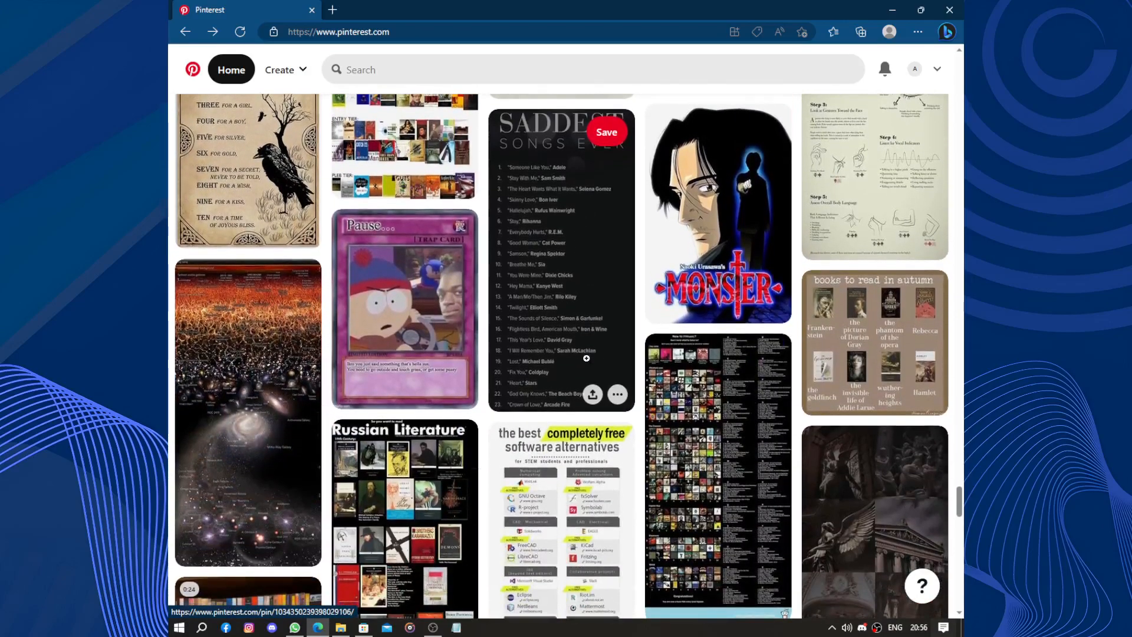
scroll(down, 3)
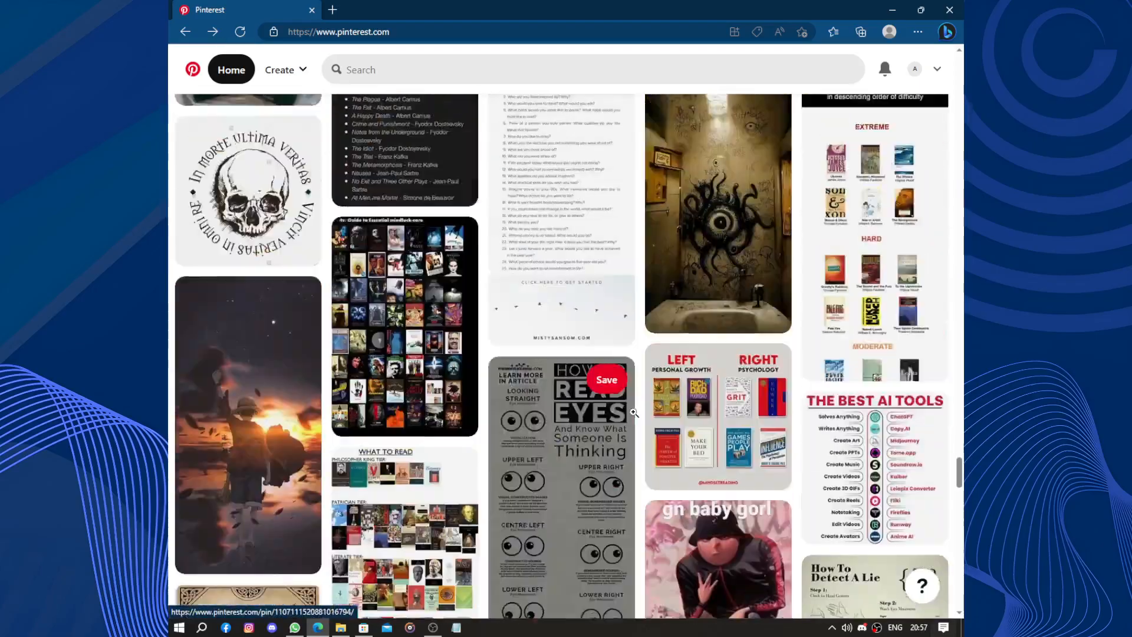